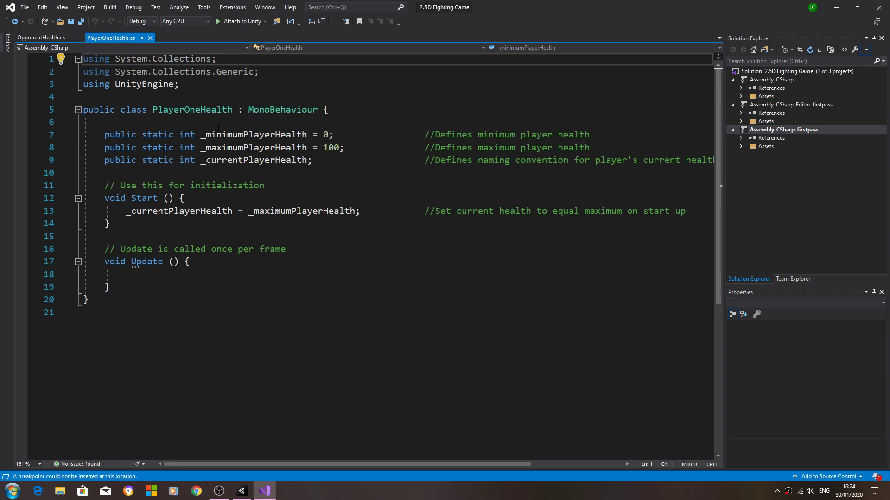
mouse_move(267, 148)
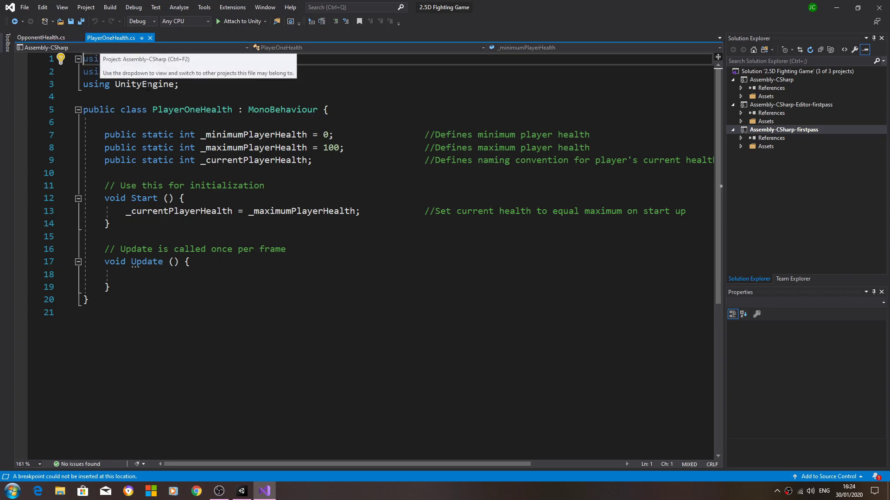
Step: Review PlayerOneHealth's health fields and methods, then settle on the OpponentHealth script
drag(104, 134, 174, 261)
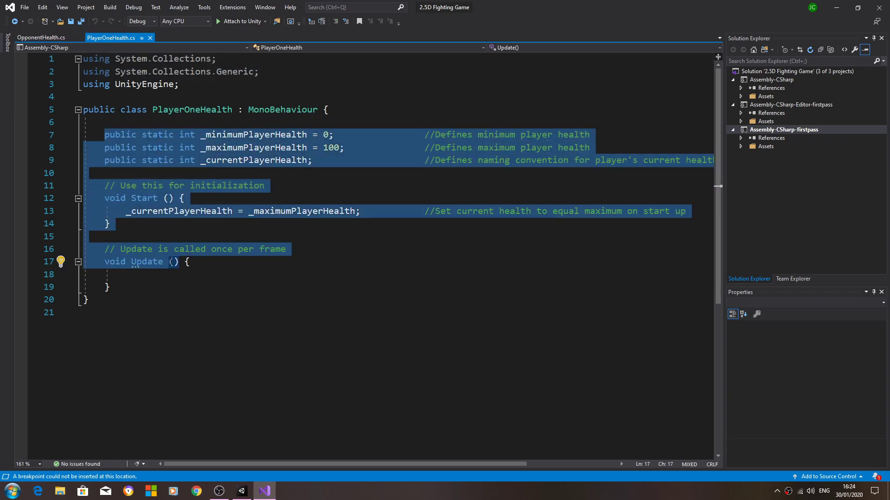
click(40, 37)
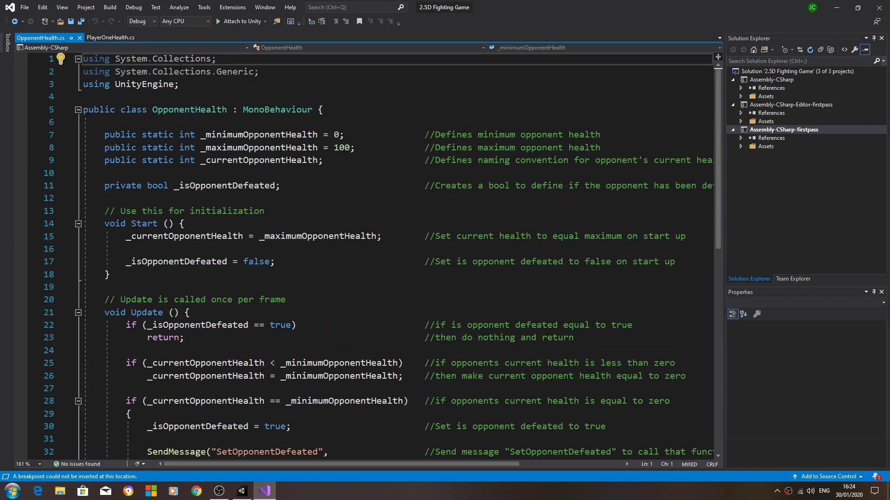
click(111, 38)
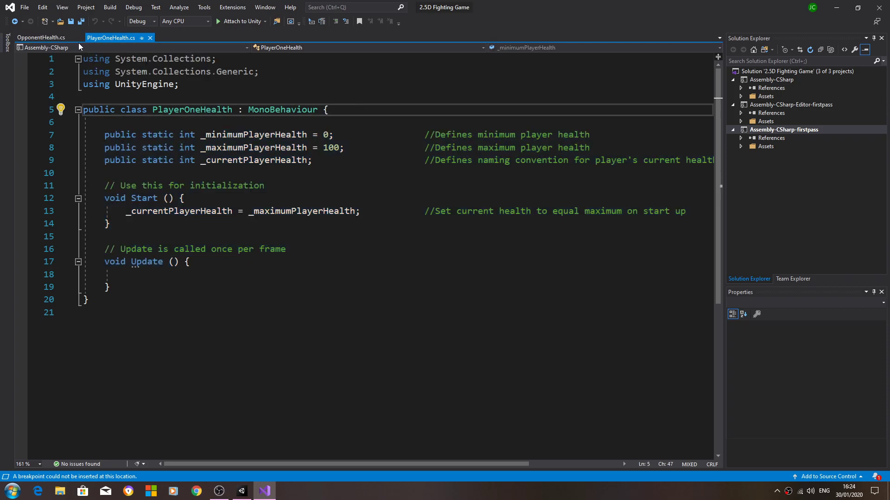
click(39, 37)
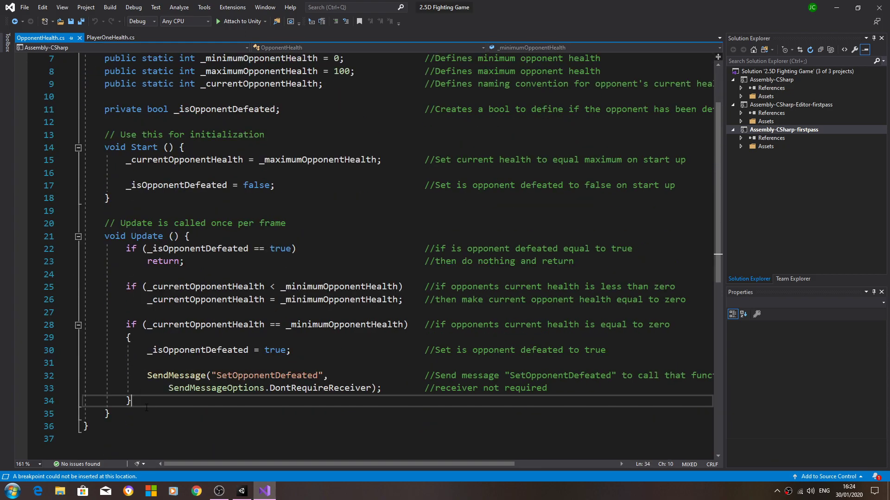
Step: Start a public void OpponentDamage method below Update()
key(enter)
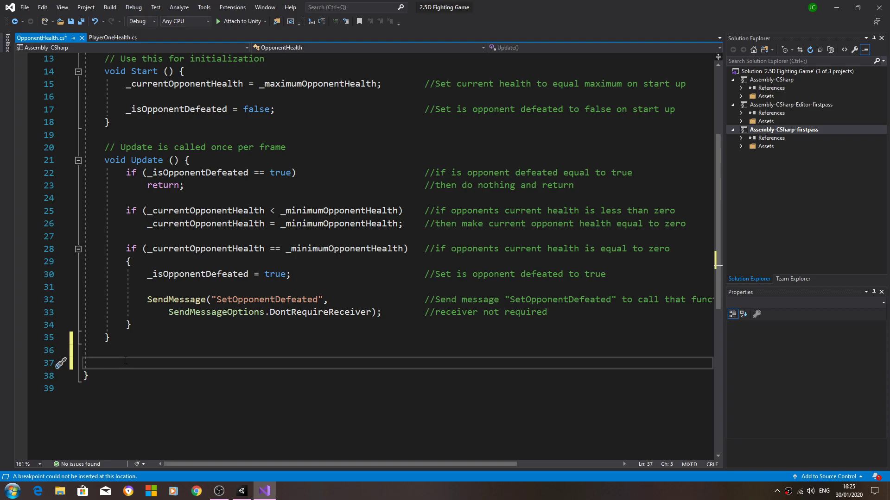
text(puv)
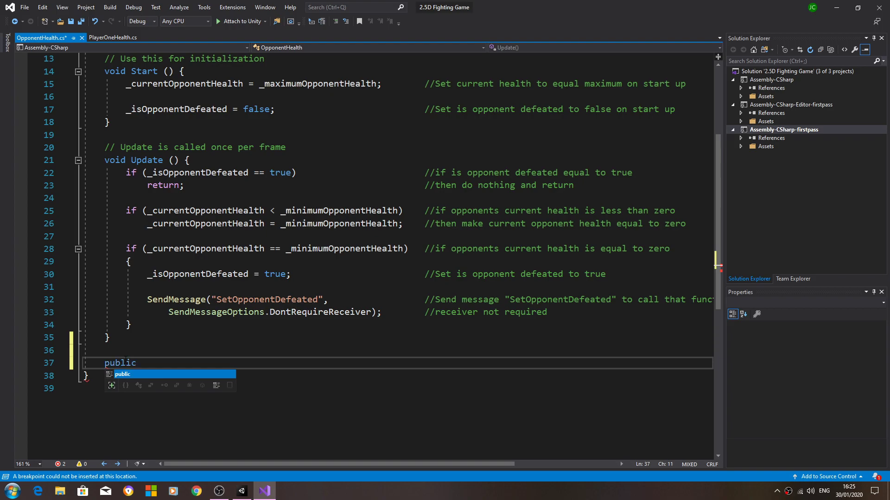
text(void)
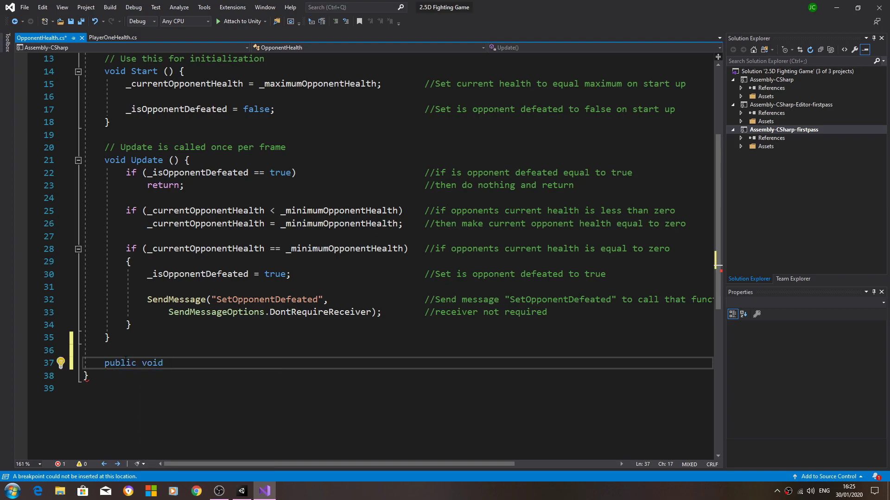
text(Oppone)
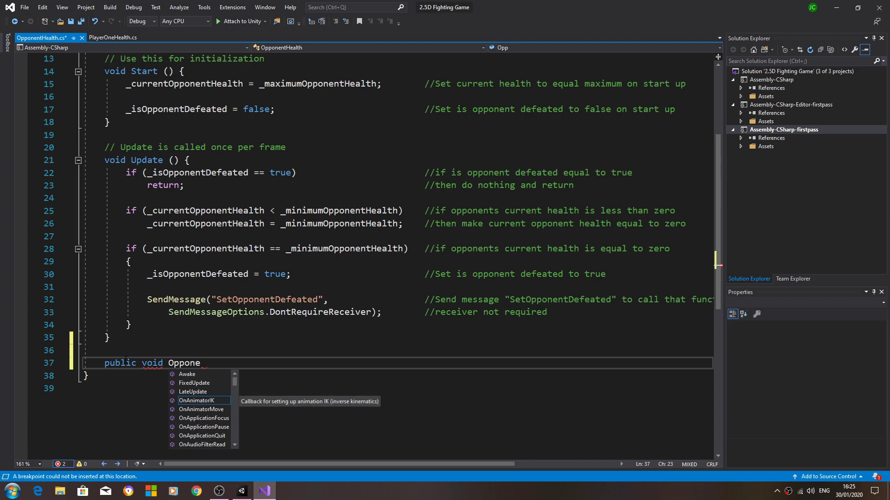
text(ntD)
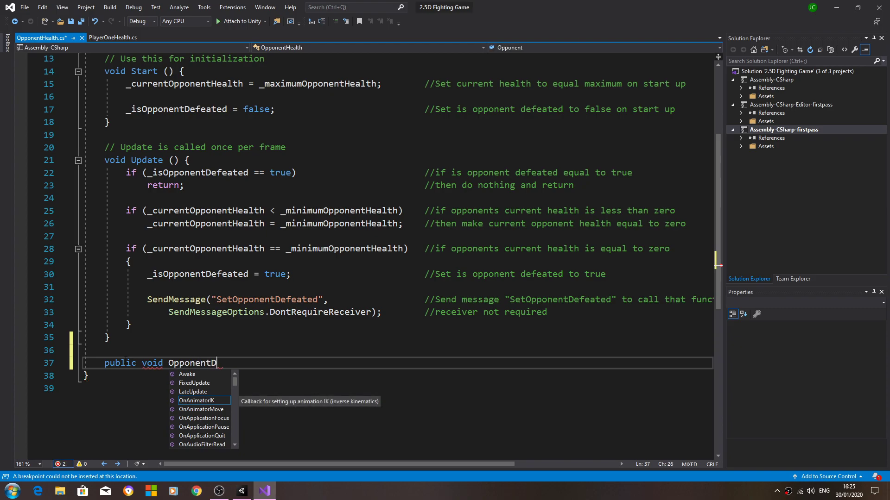
text(amage)
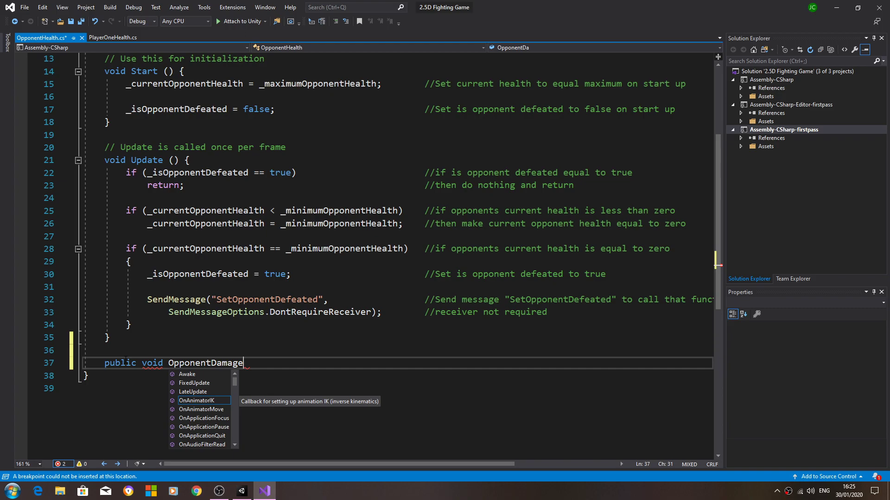
double_click(206, 363)
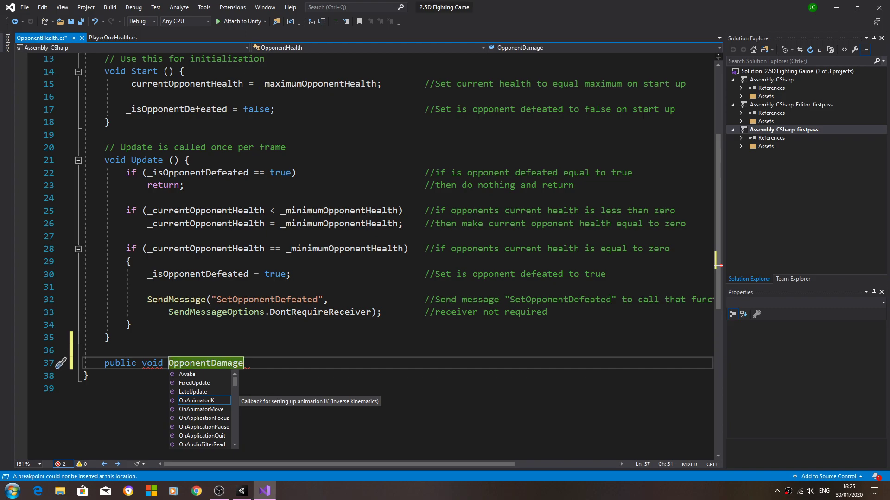
Step: Give OpponentDamage an int _damageDealtToOpponent parameter with an empty body
text(())
text({)
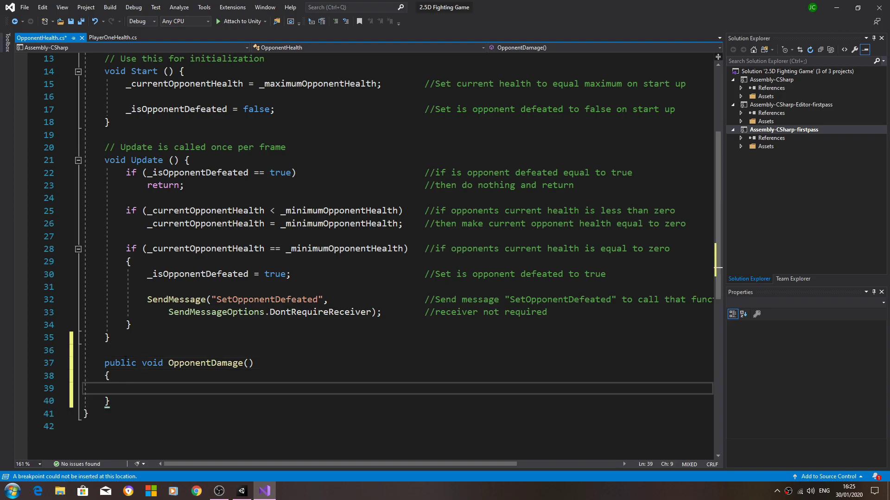
mouse_move(265, 299)
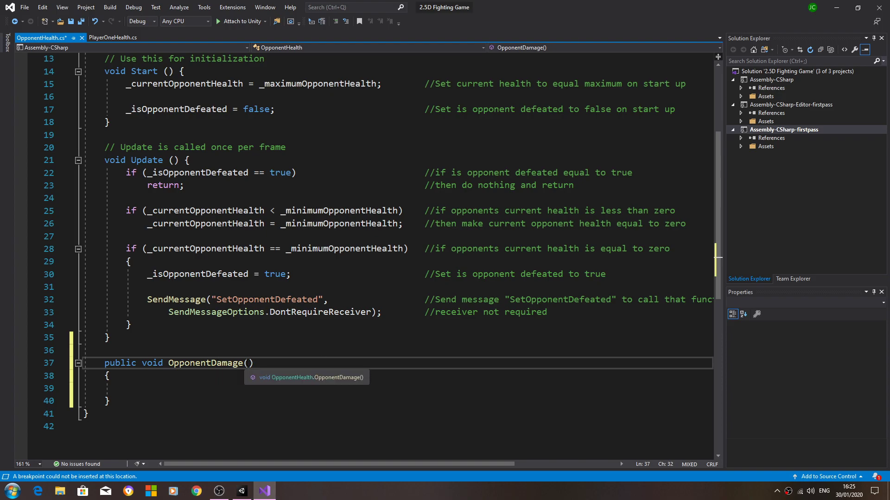
mouse_move(412, 329)
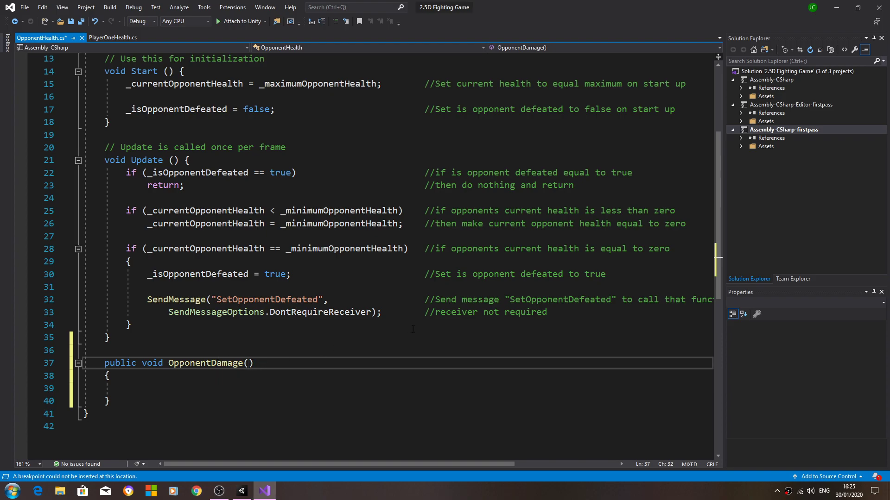
text(int)
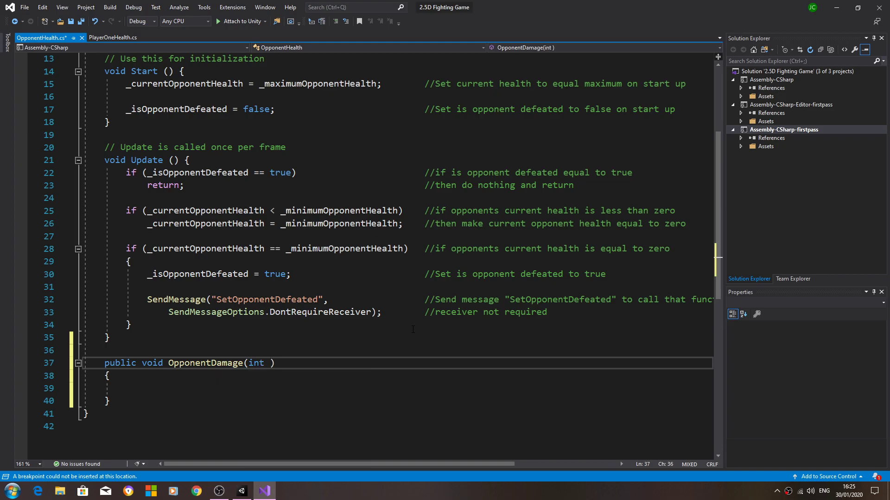
text(_damage)
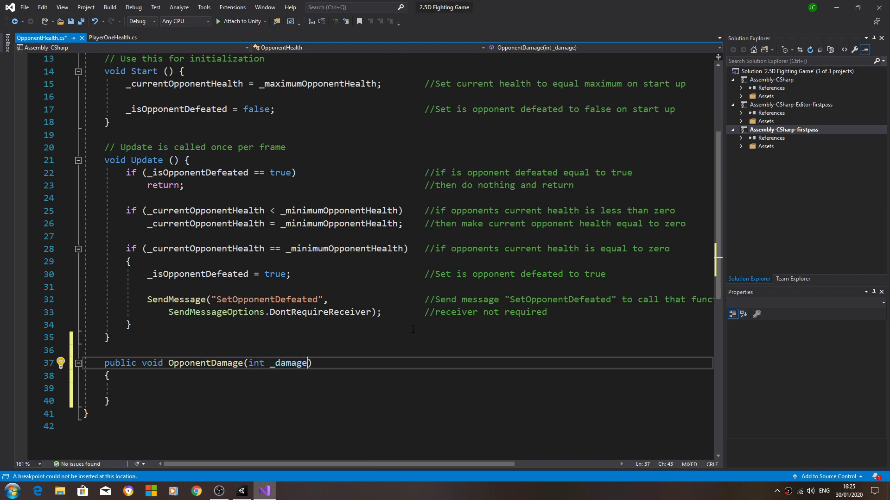
text(Dealt t)
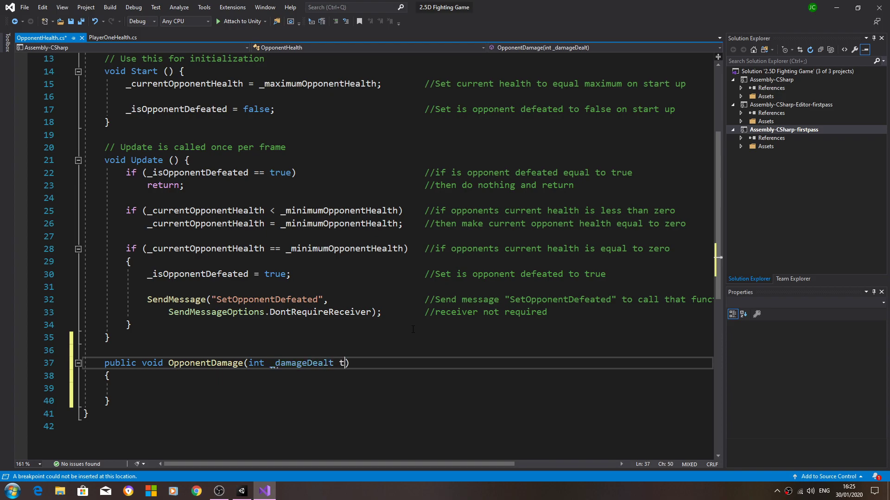
text(o)
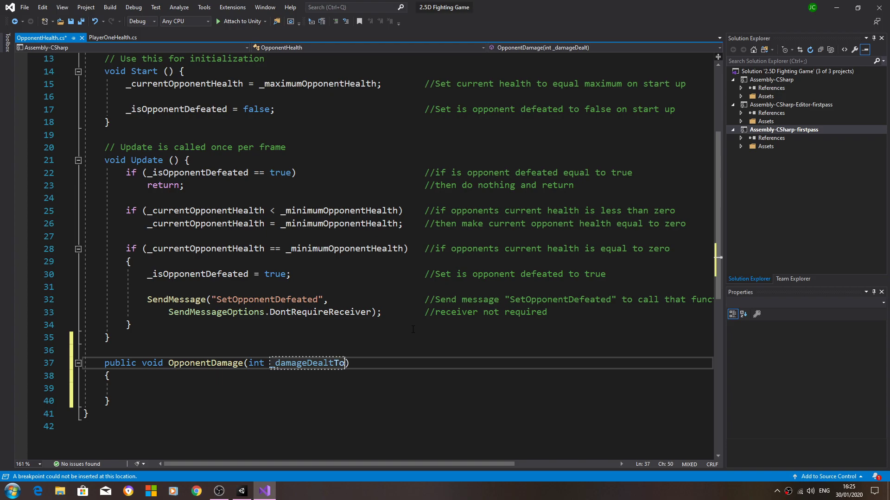
text(Opponent)
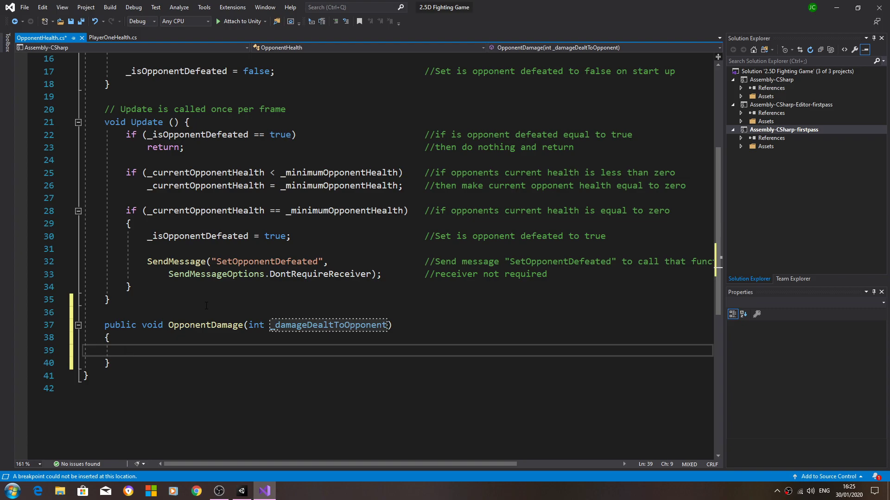
Step: Add a Debug.Log("") statement inside OpponentDamage
text(Debug.)
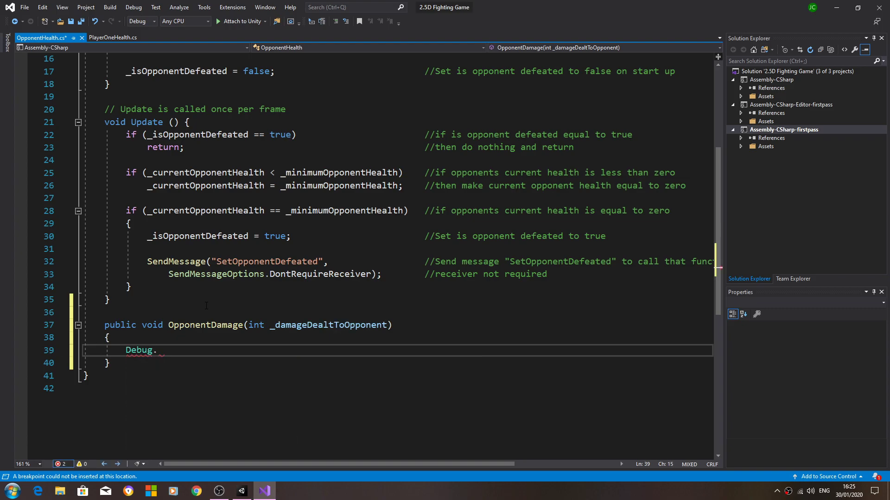
text(Log())
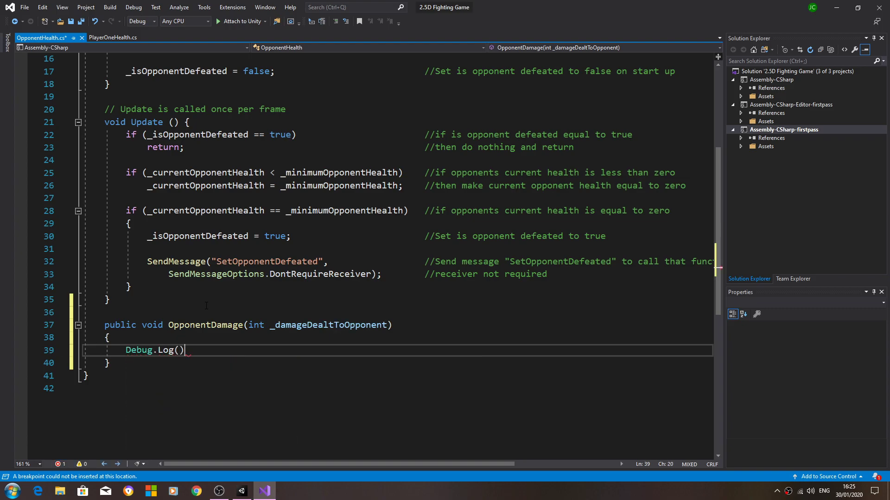
text(;)
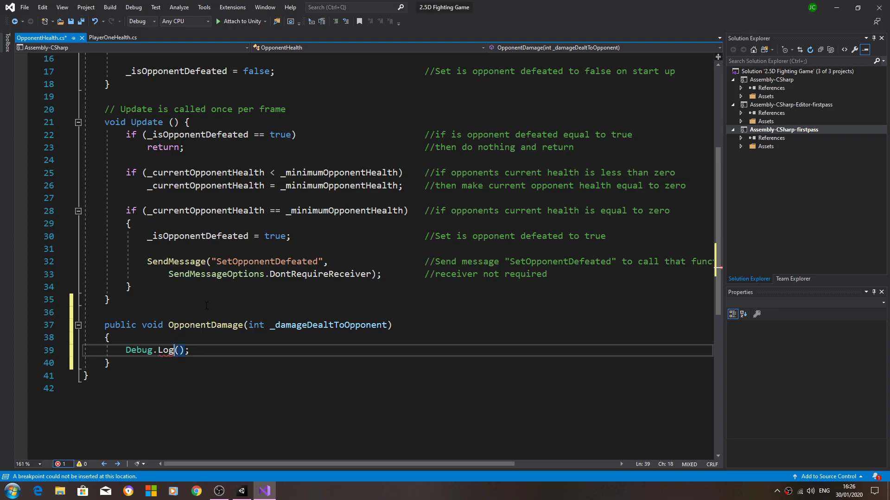
text("")
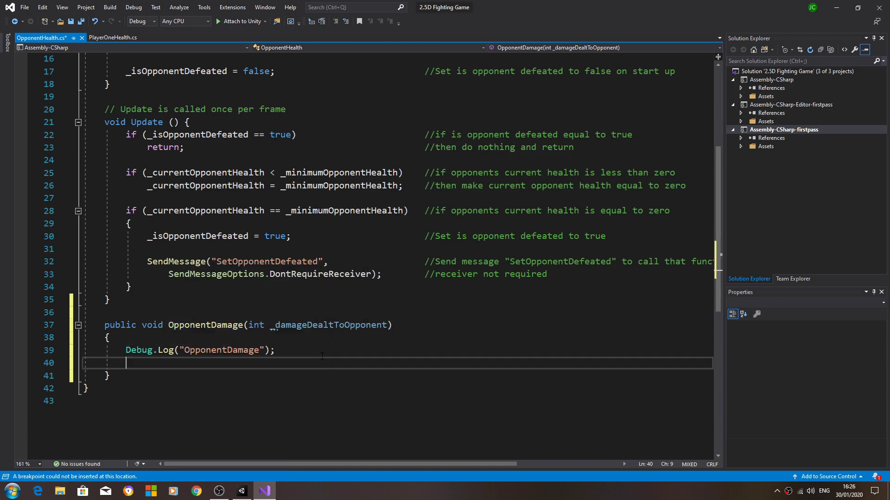
key(enter)
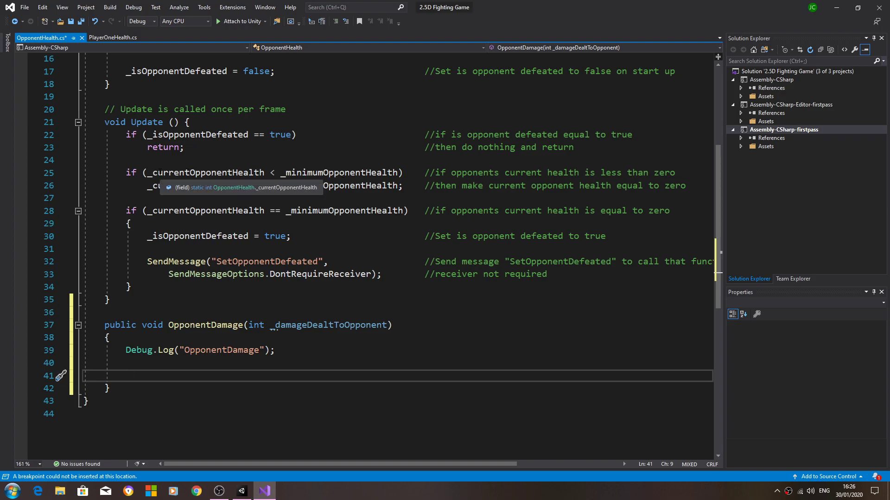
Step: Remove the defeat checks from Update and reopen PlayerOneHealth
click(131, 135)
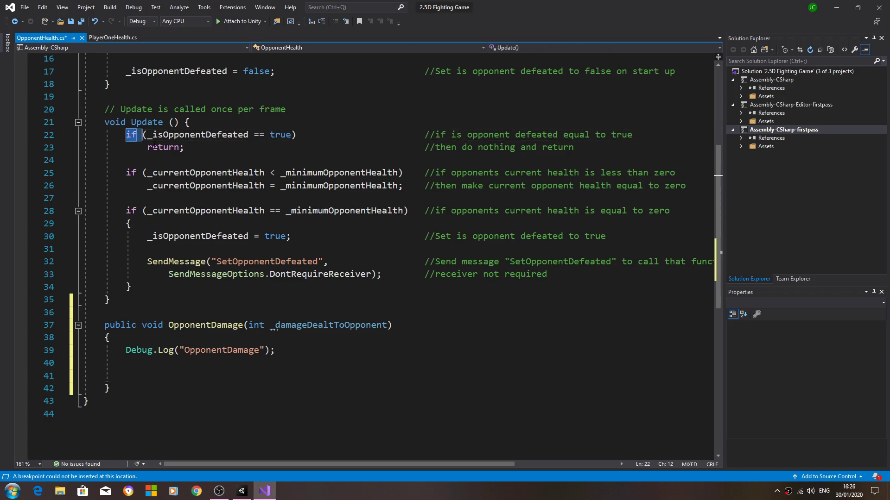
drag(131, 134, 131, 287)
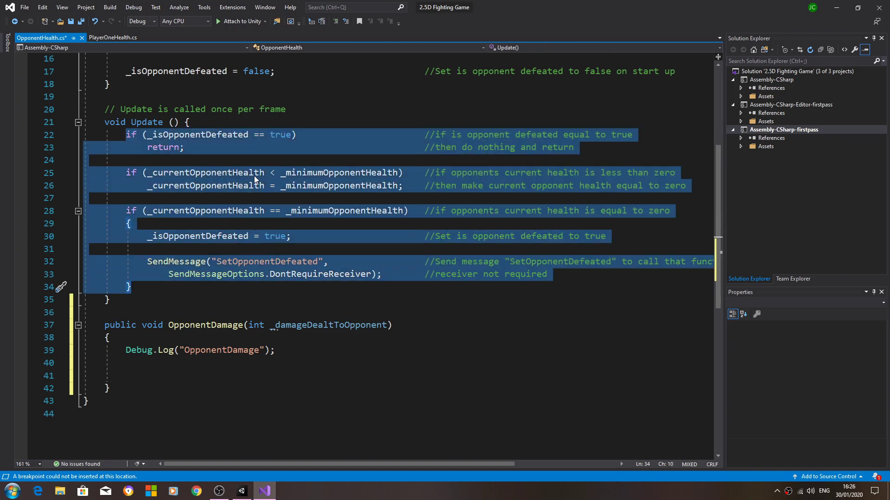
key(Delete)
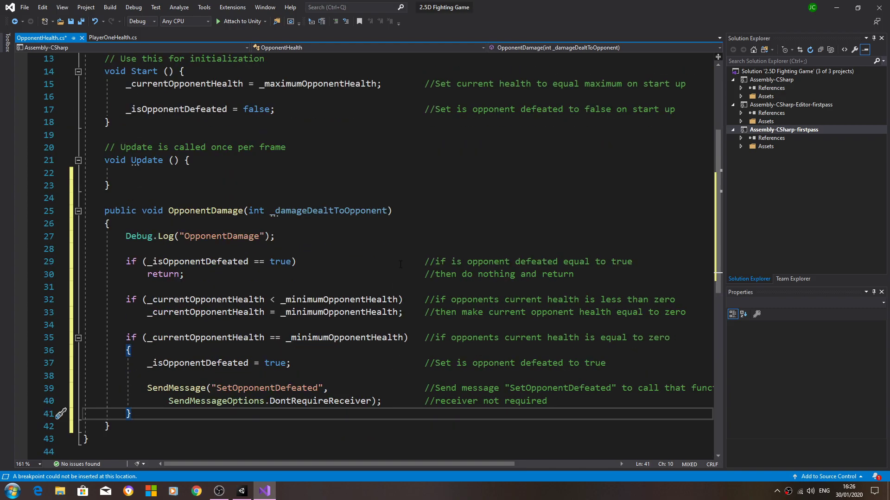
click(113, 38)
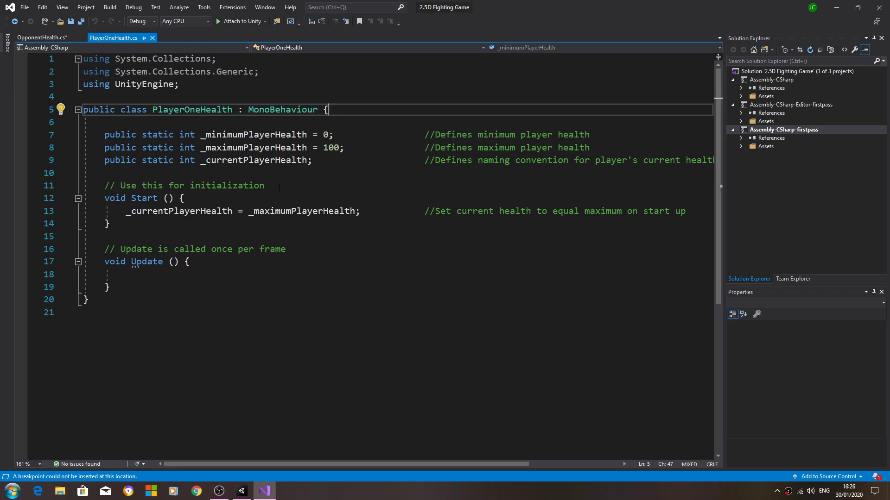
Step: Copy the _isOpponentDefeated bool into PlayerOneHealth as _isPlayerDefeated, with a player comment
click(42, 38)
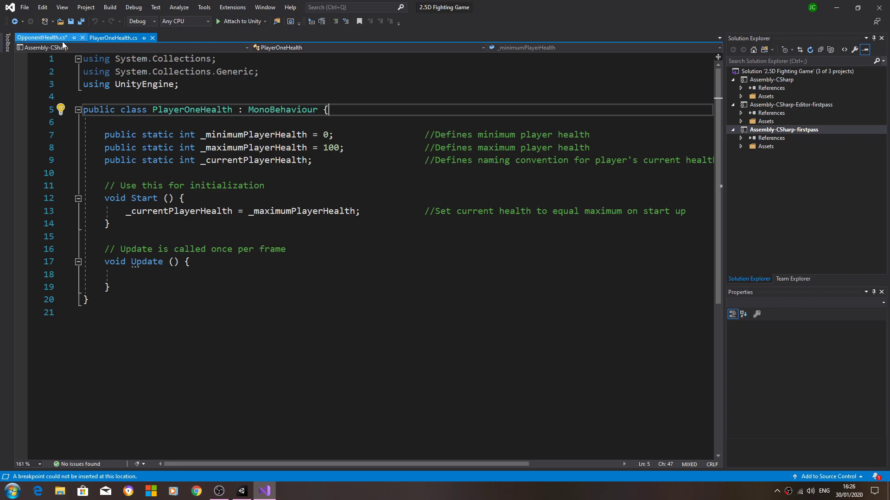
click(41, 38)
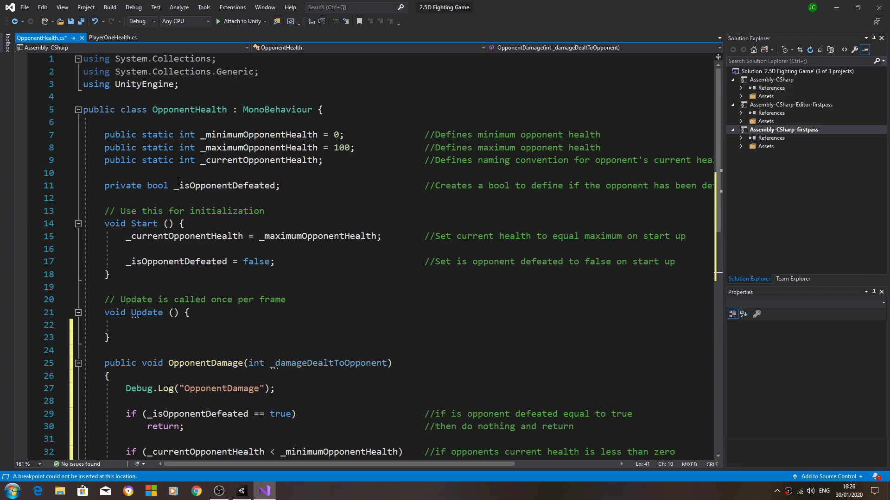
right_click(227, 185)
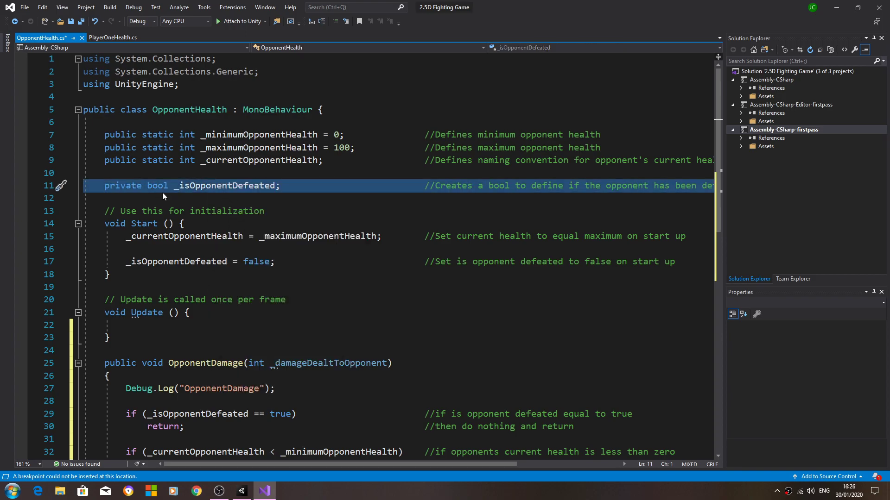
click(113, 38)
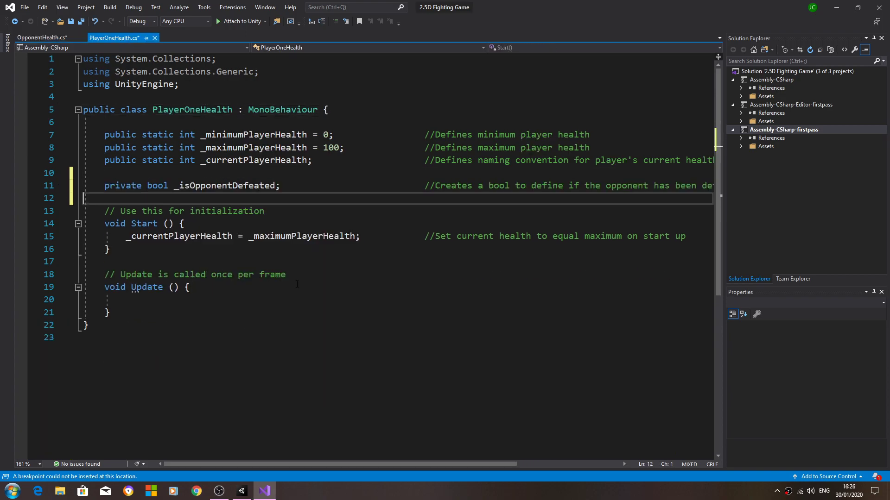
double_click(209, 185)
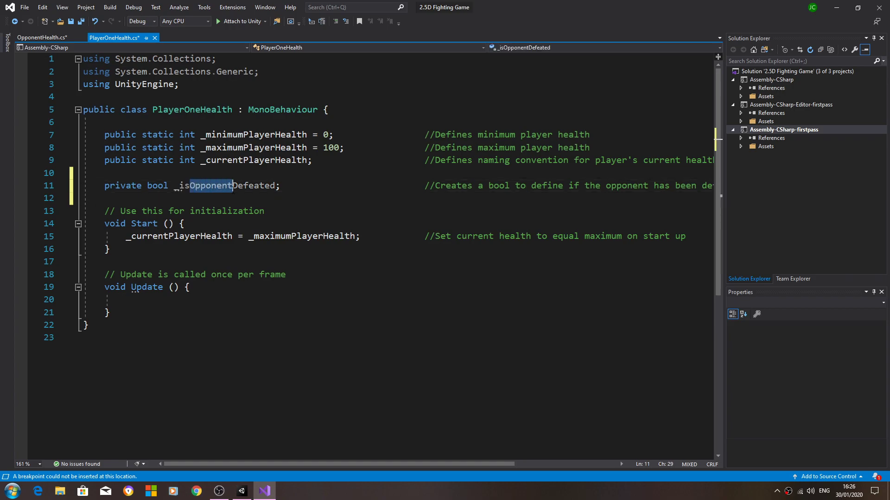
text(p)
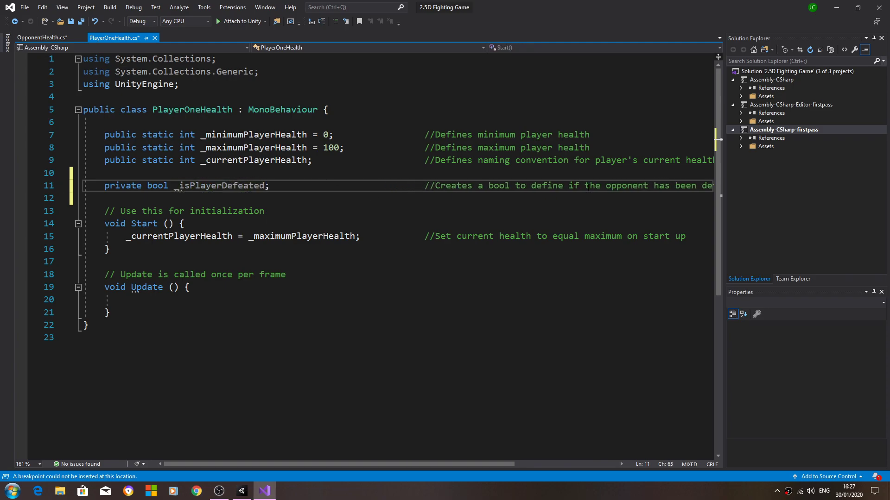
double_click(627, 185)
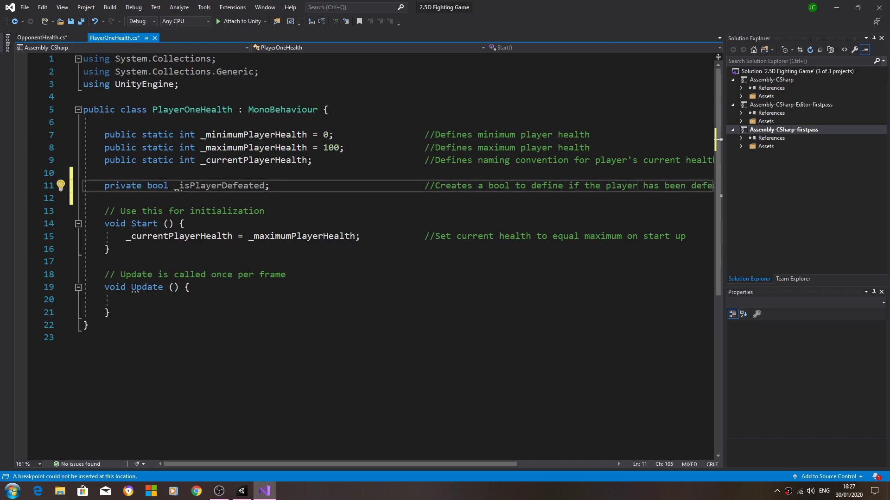
click(40, 38)
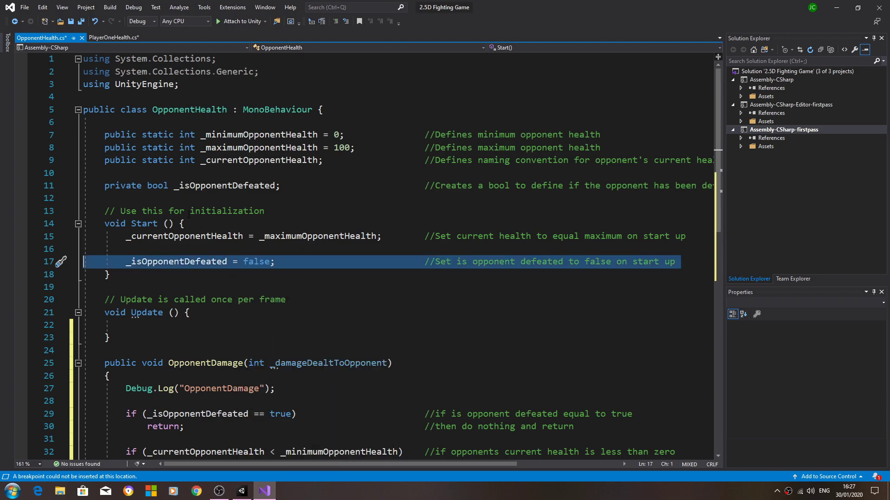
Step: Paste '_isPlayerDefeated = false;' into Start with a player start-up comment
click(115, 37)
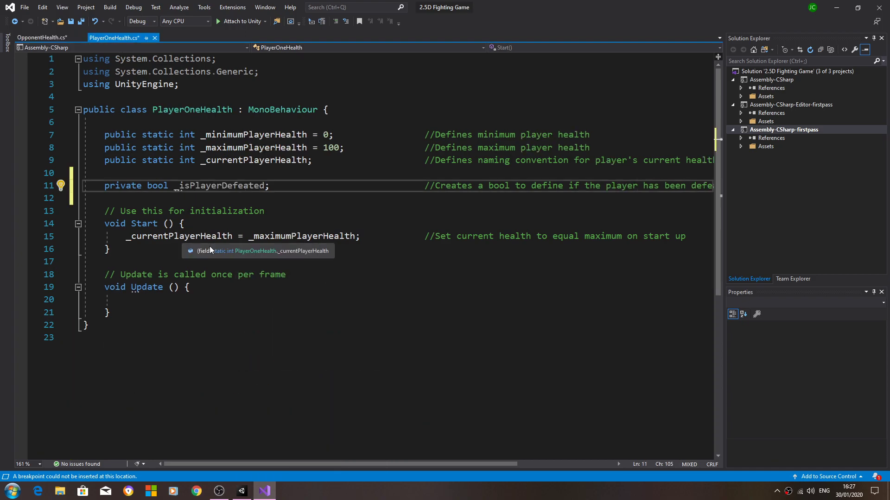
key(Enter)
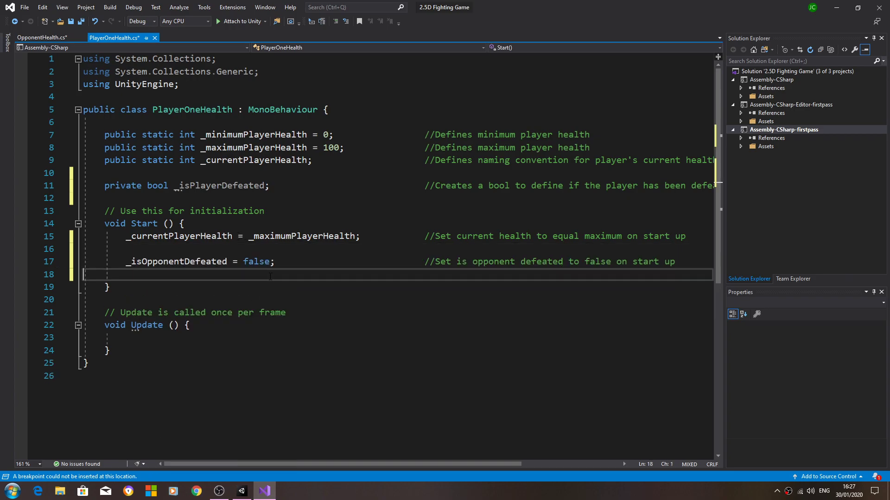
right_click(202, 186)
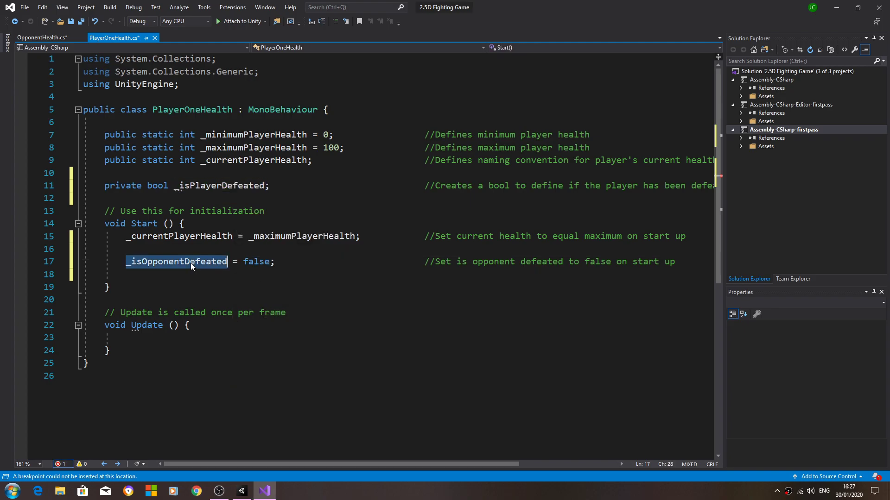
right_click(176, 261)
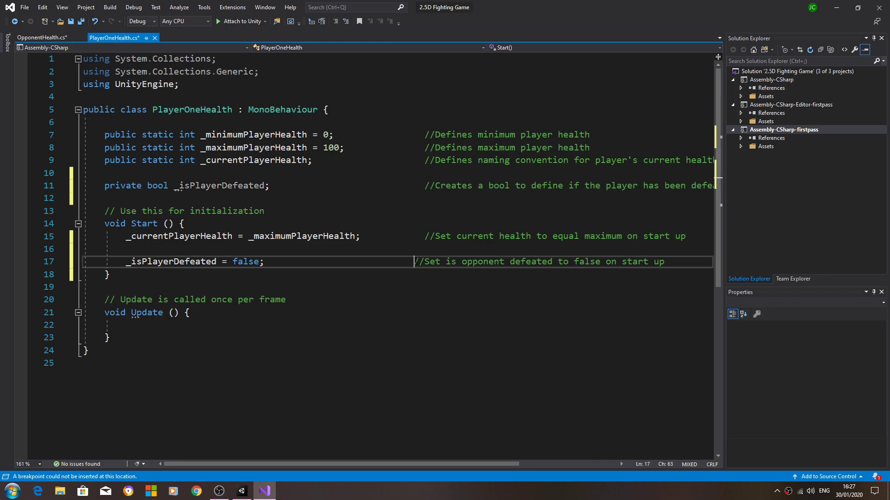
double_click(493, 261)
text(layer)
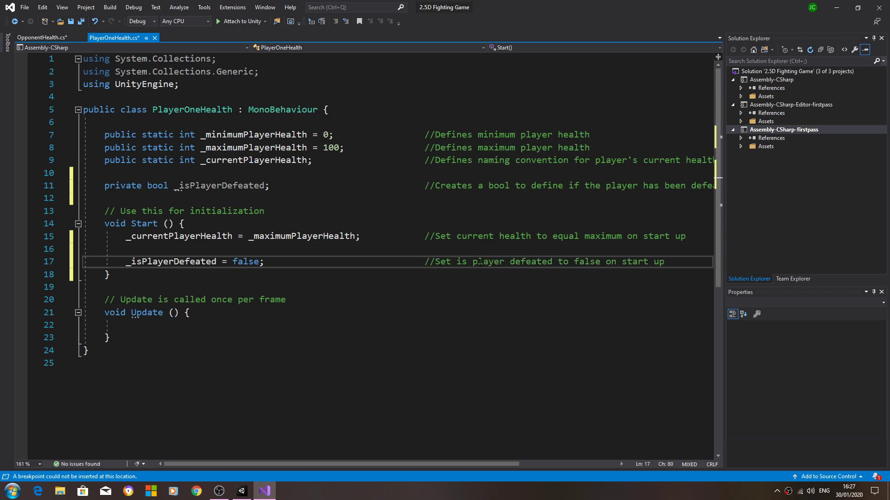
Step: Return to OpponentHealth and add a blank line after OpponentDamage's 'return;' check
click(41, 38)
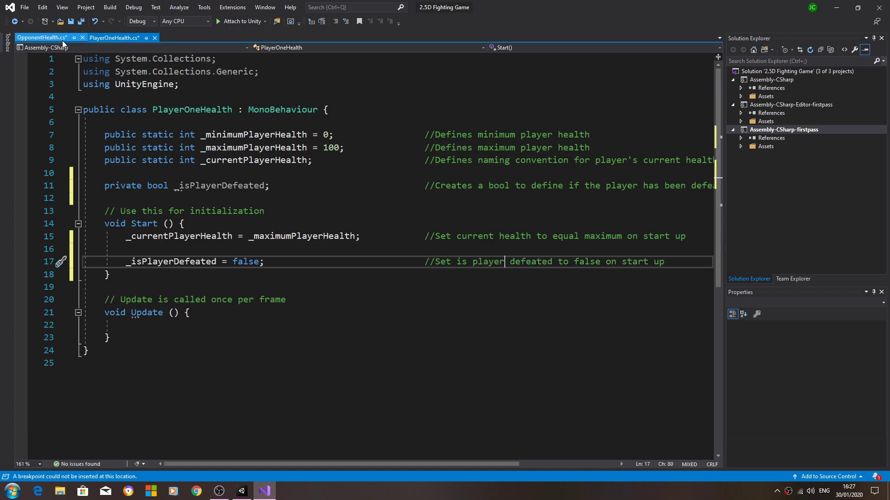
click(41, 38)
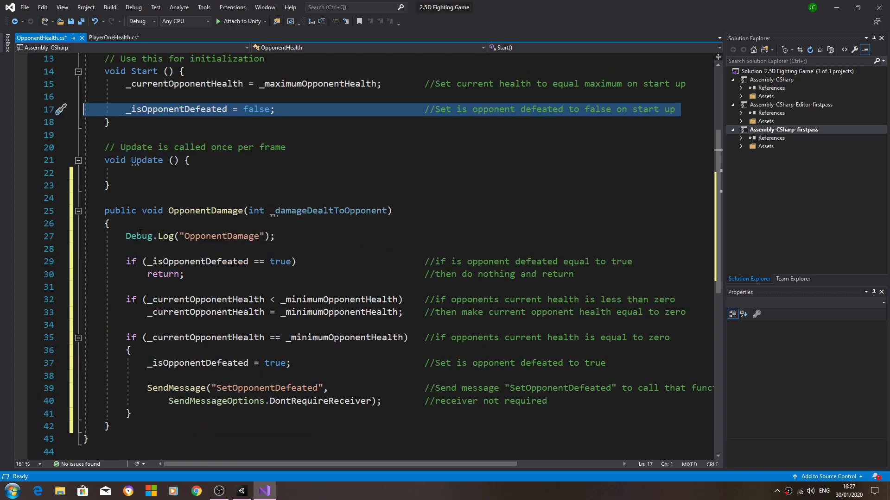
drag(126, 236, 109, 427)
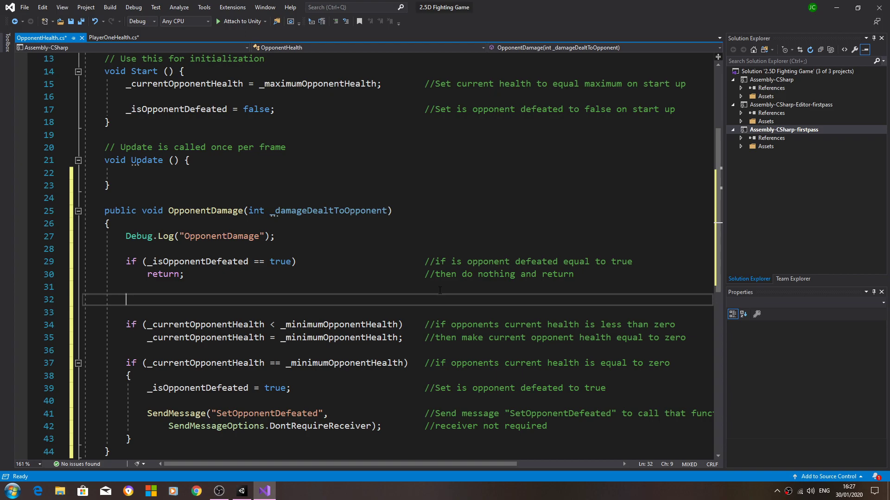
Step: Add '_currentOpponentHealth -= _damageDealtToOpponent;' commented '//Minus damage dealt from the opponents current health'
text(_c)
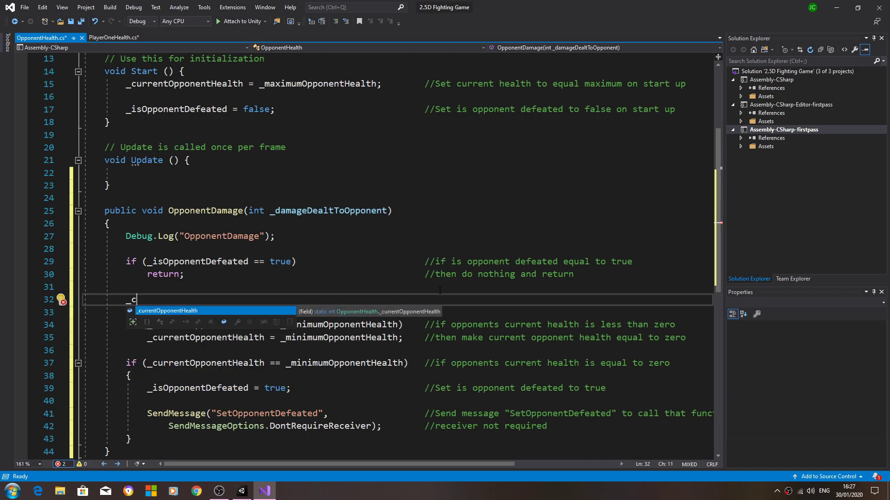
text(currentOpponentHealth)
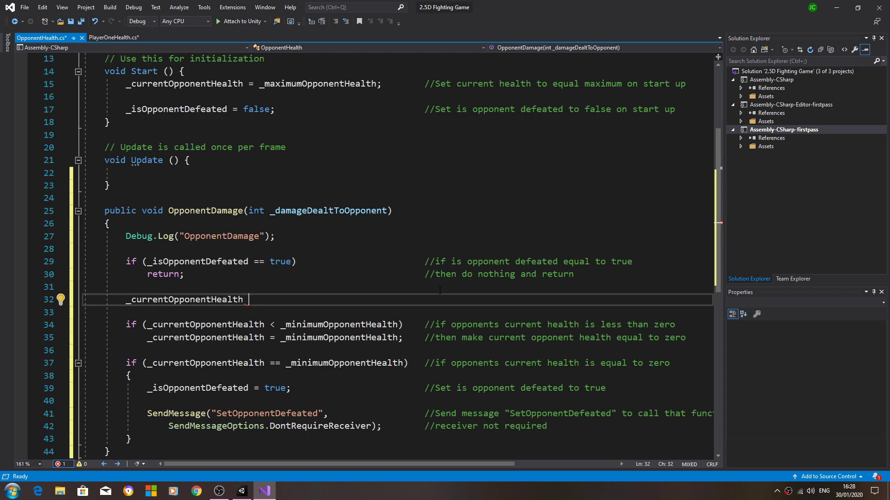
text(-=)
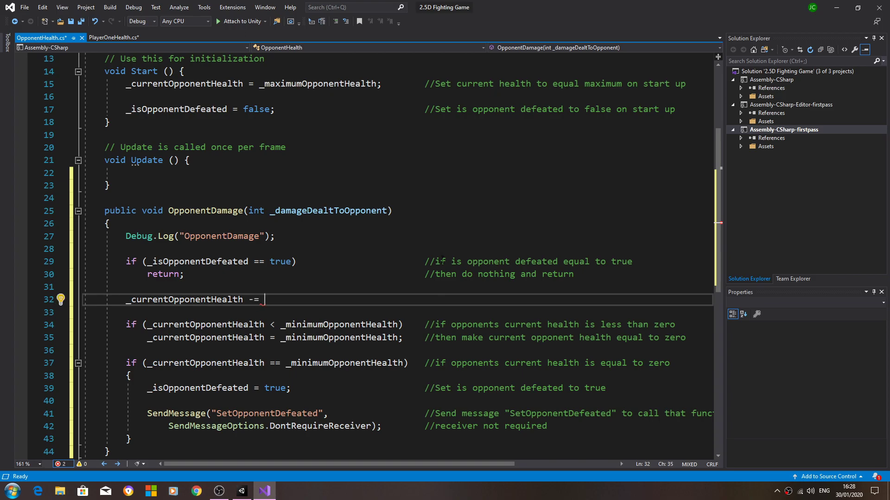
double_click(328, 210)
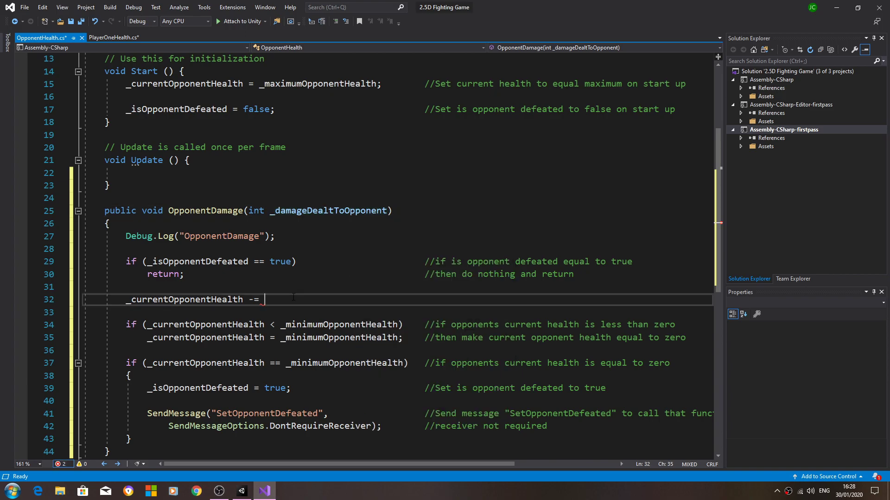
text(_damageDealtToOpponent)
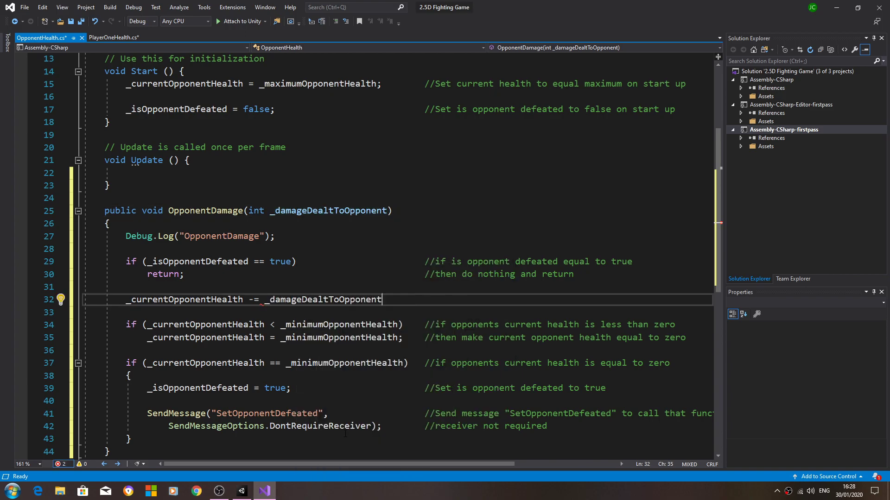
double_click(323, 299)
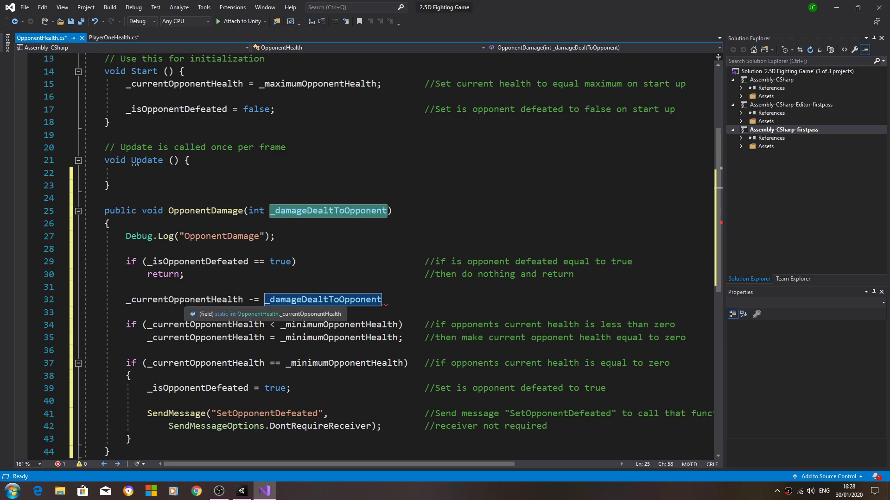
click(184, 299)
text(;)
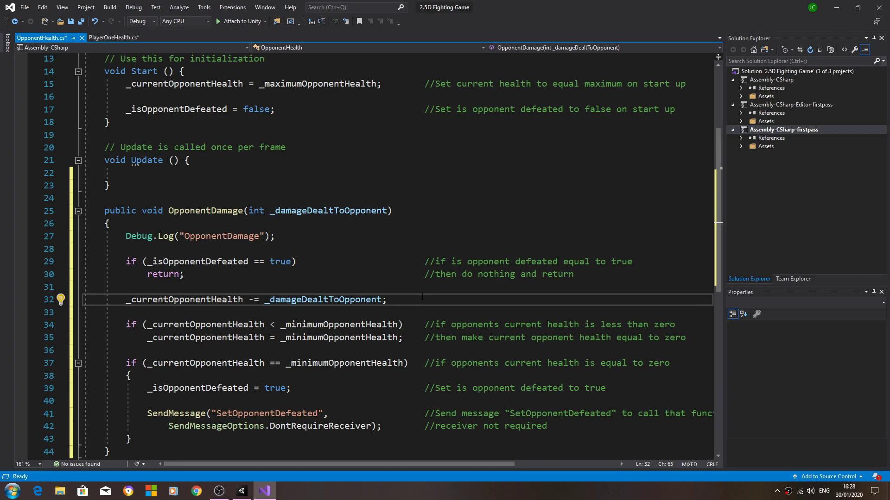
text(//Minus damage dealt)
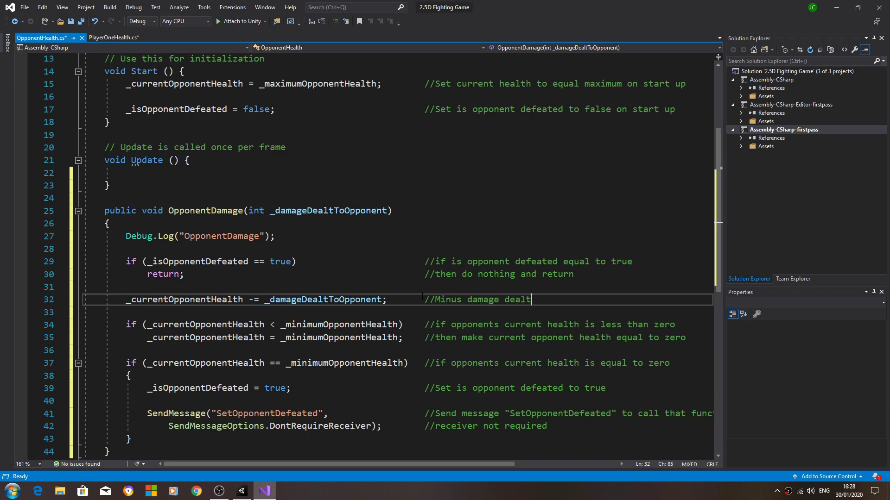
text(from the)
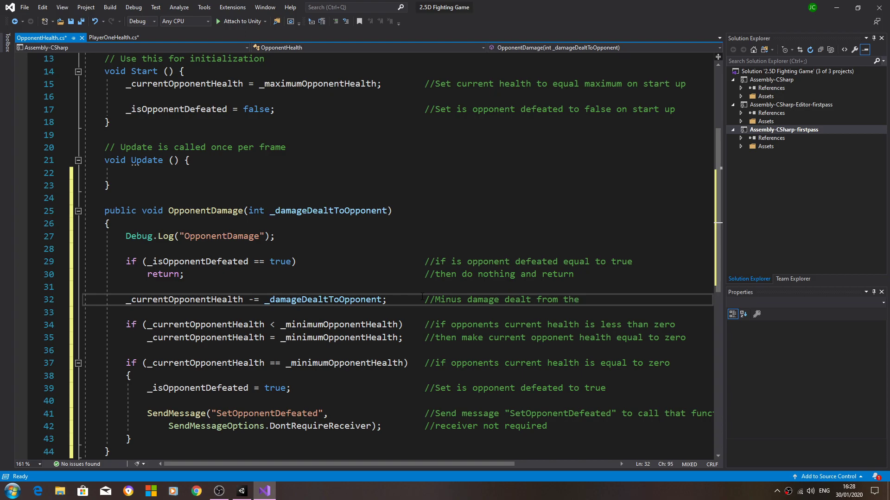
text(opponents)
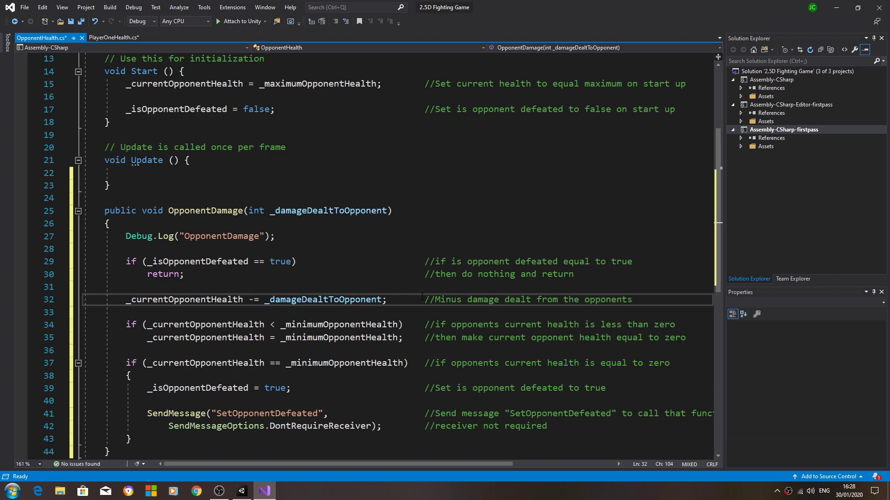
text(current health)
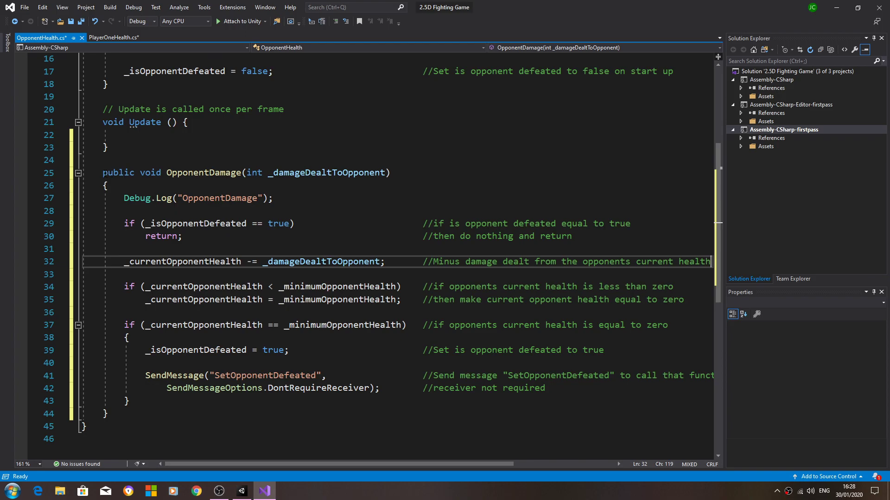
Step: Copy the whole OpponentDamage function and paste it below Update in PlayerOneHealth
drag(103, 172, 105, 414)
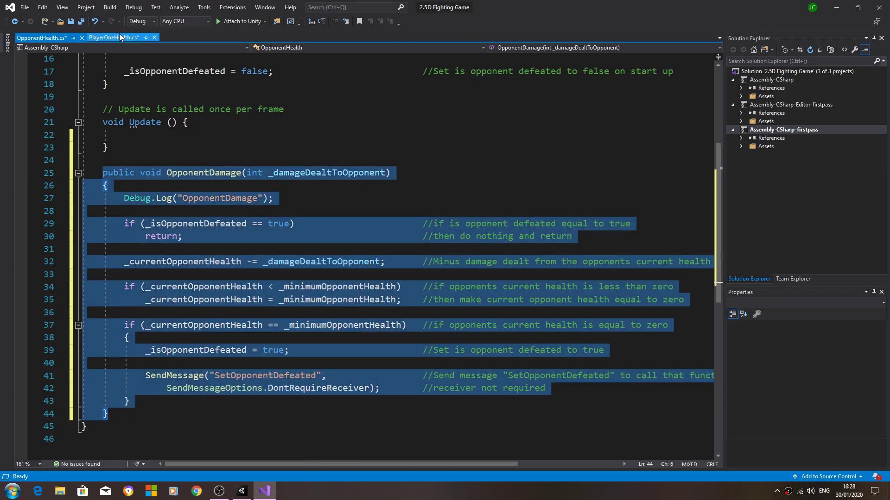
click(114, 37)
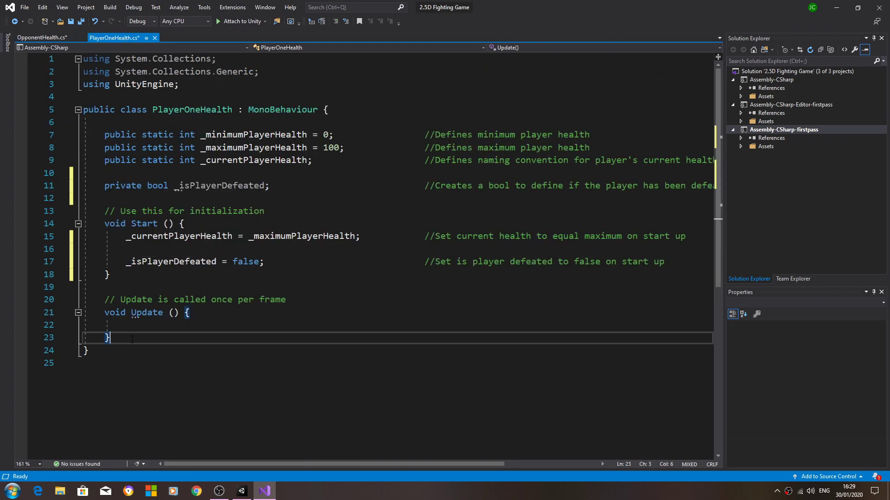
key(enter)
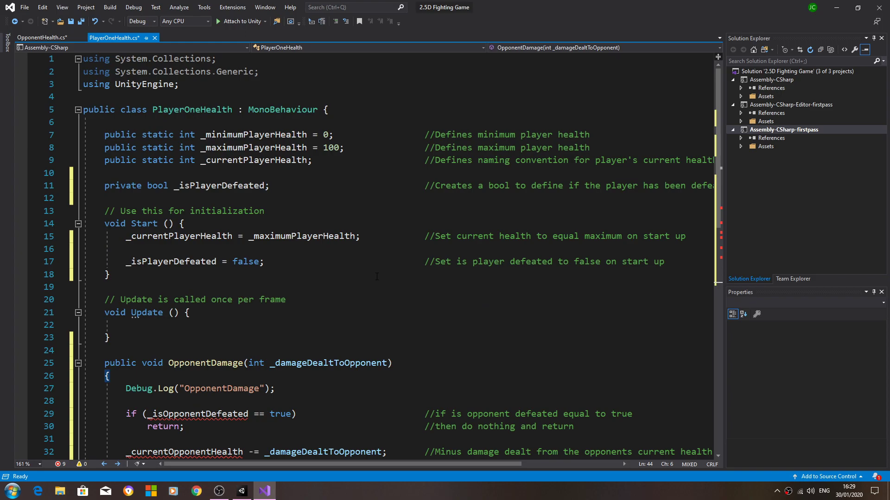
scroll(down, 3)
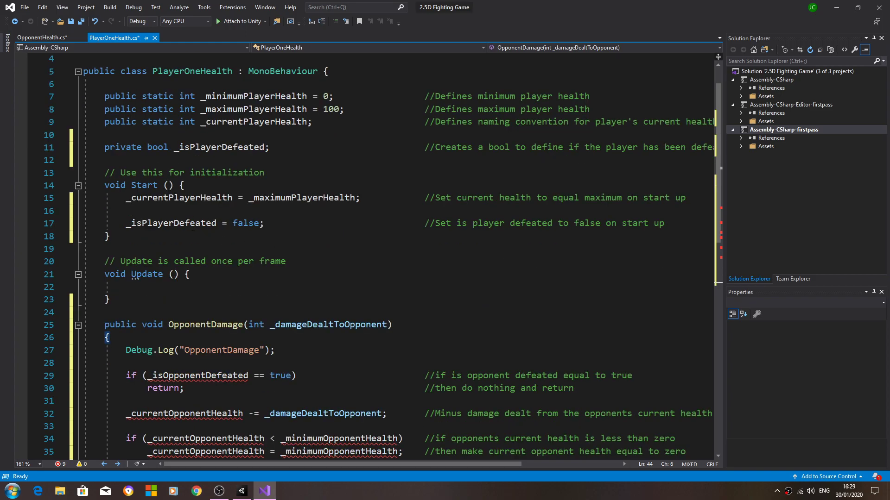
right_click(170, 222)
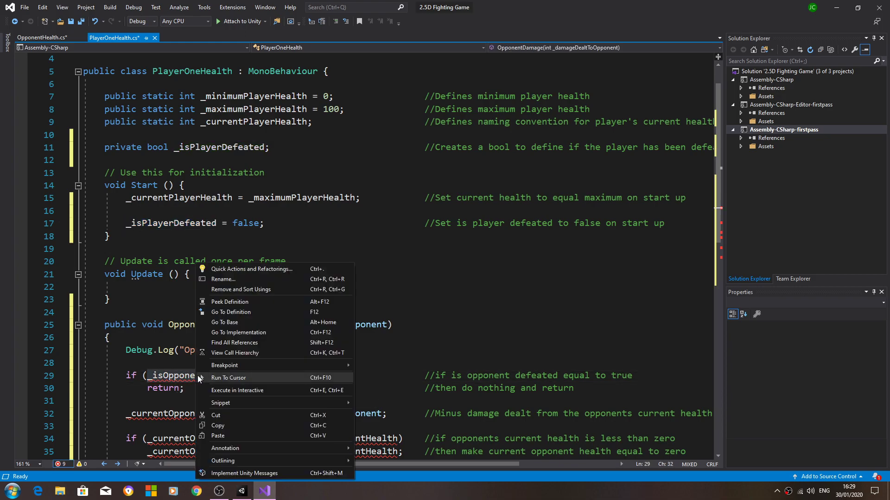
Step: Finish swapping in _isPlayerDefeated and change line 29's comment to 'player'
key(Escape)
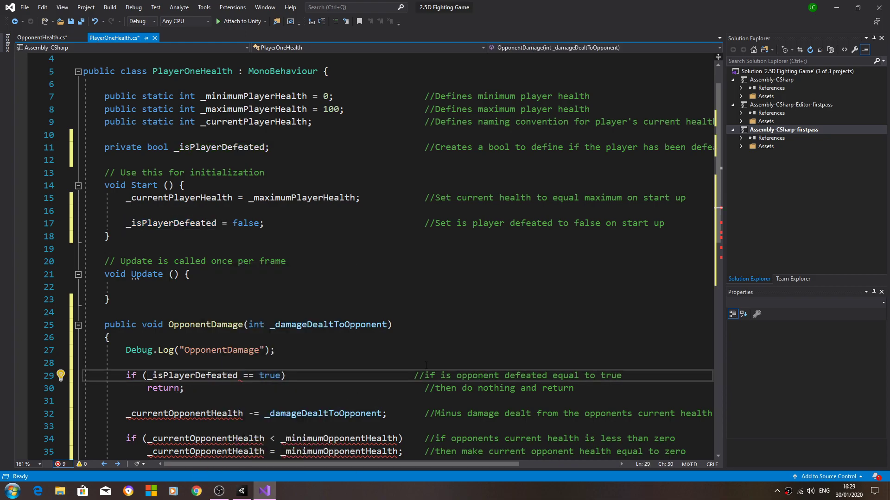
double_click(487, 374)
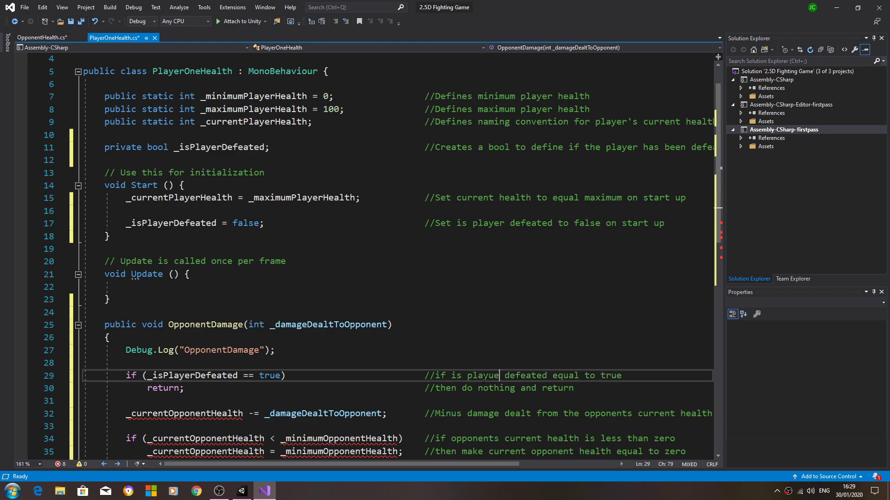
text(player)
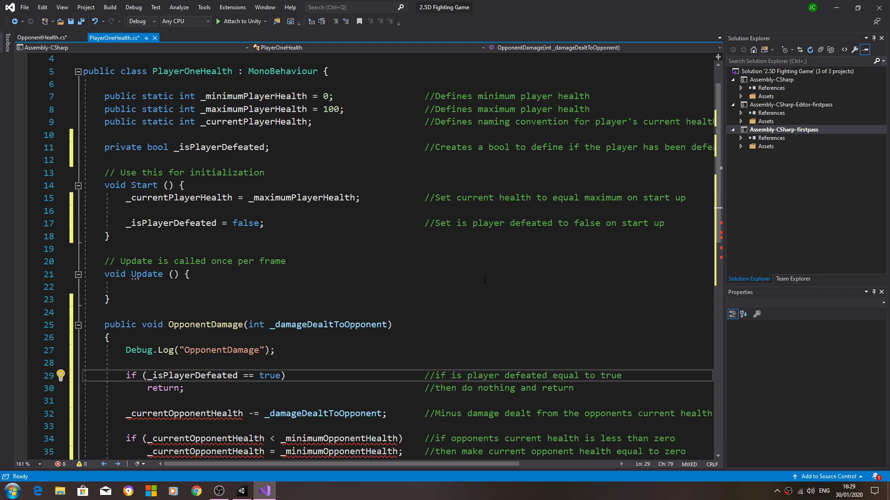
scroll(down, 3)
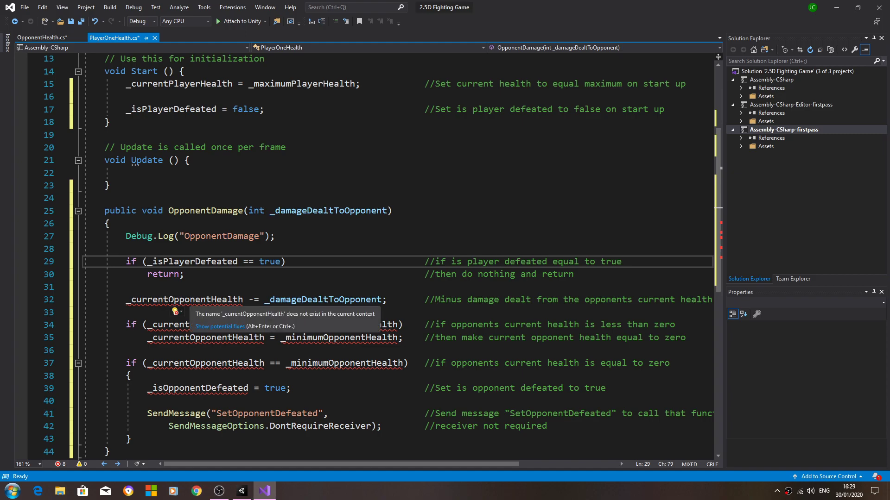
Step: Replace opponent health names with _currentPlayerHealth and _minimumPlayerHealth in the checks
double_click(191, 300)
text(Player)
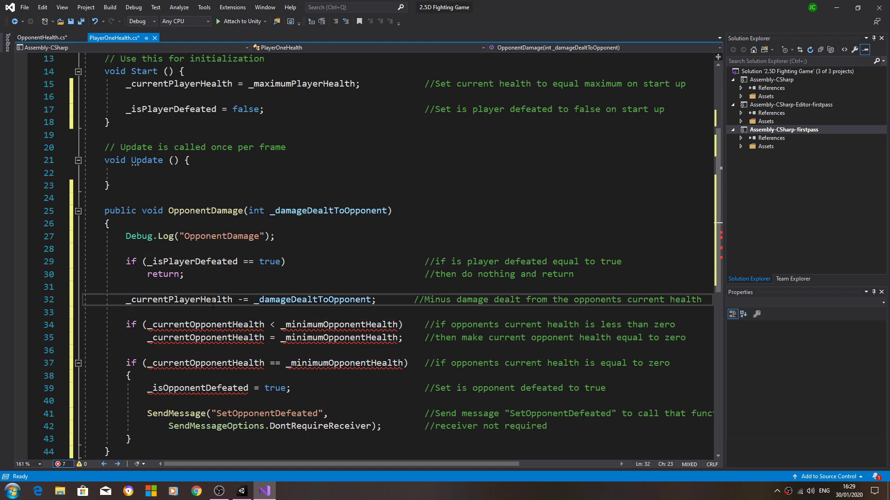
double_click(179, 299)
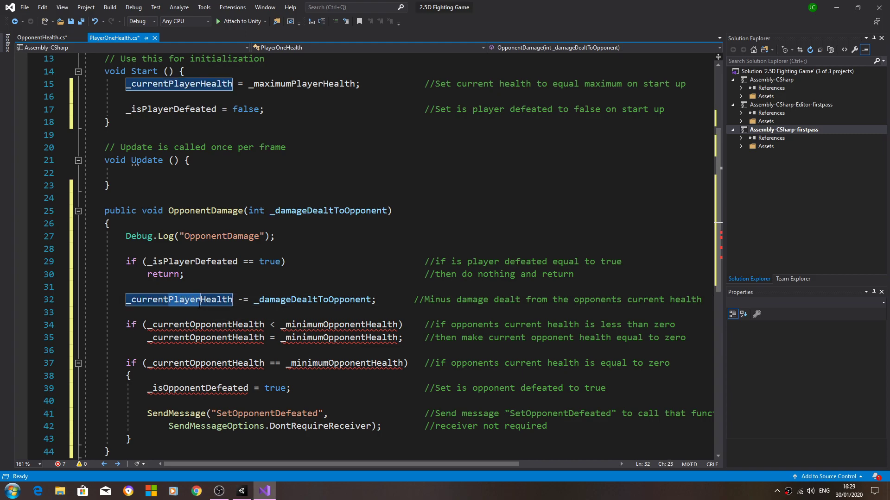
right_click(179, 299)
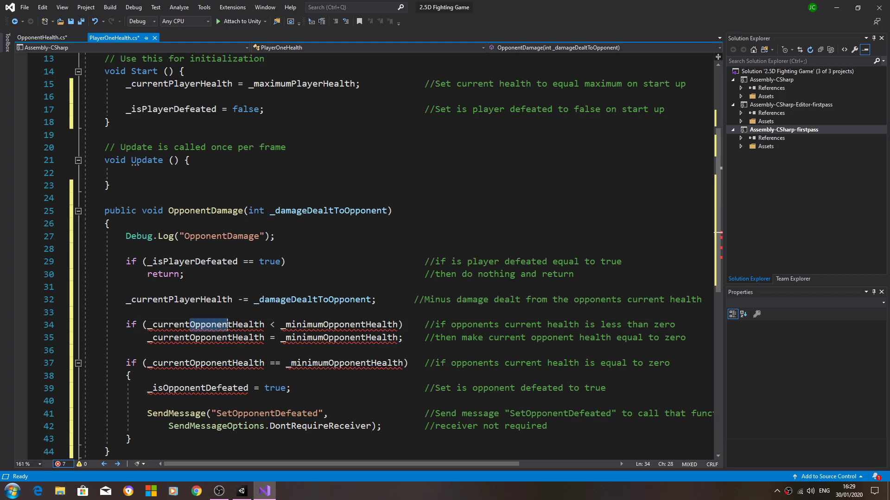
right_click(198, 324)
text(Player)
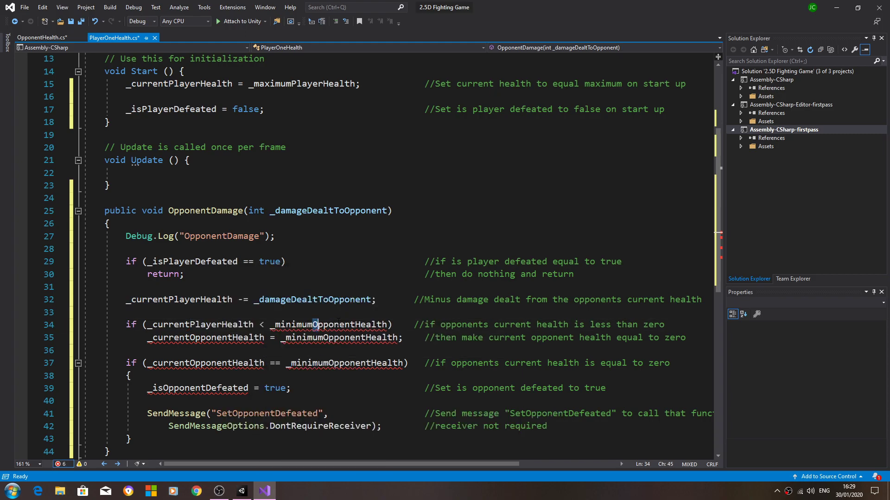
right_click(329, 324)
text(Player)
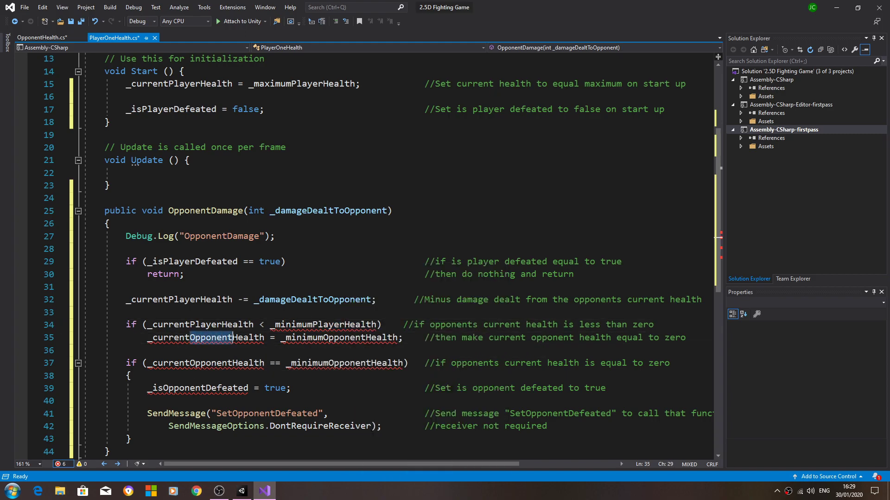
right_click(204, 337)
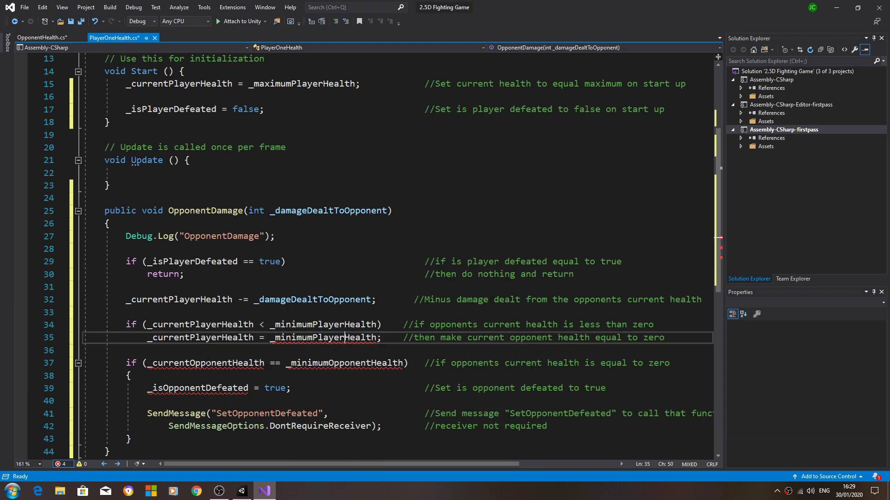
double_click(209, 364)
text(Player)
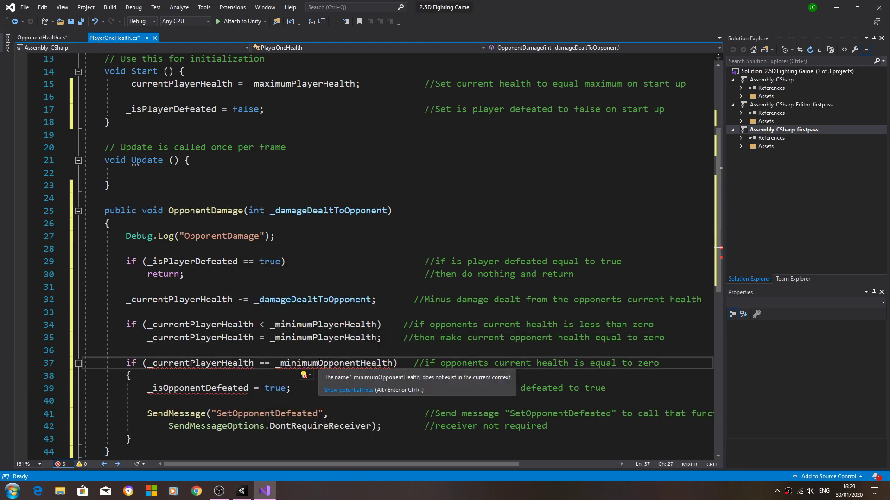
right_click(334, 363)
text(Player)
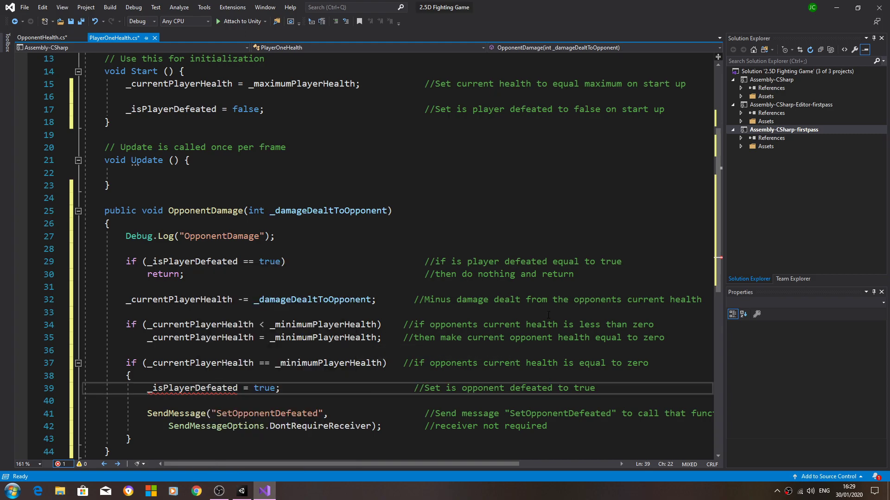
Step: Change 'opponent' to 'player'/'players' in the comments on lines 29, 34 and 39
click(413, 300)
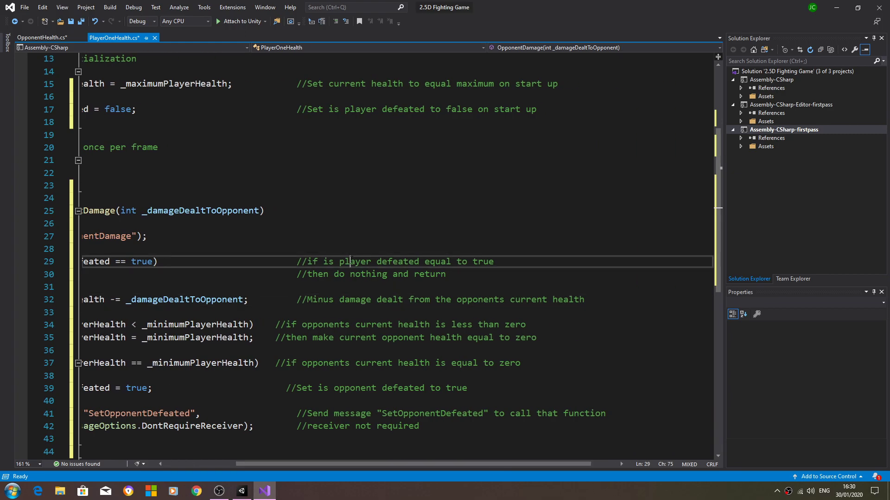
double_click(354, 261)
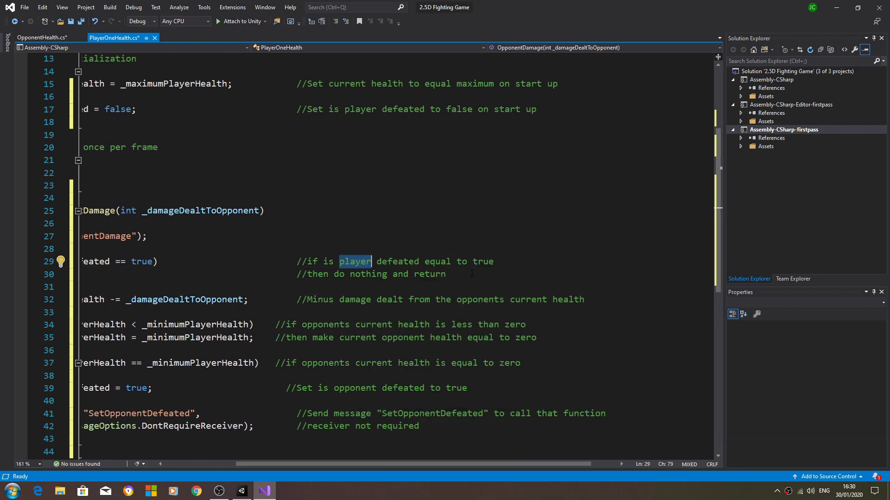
right_click(468, 300)
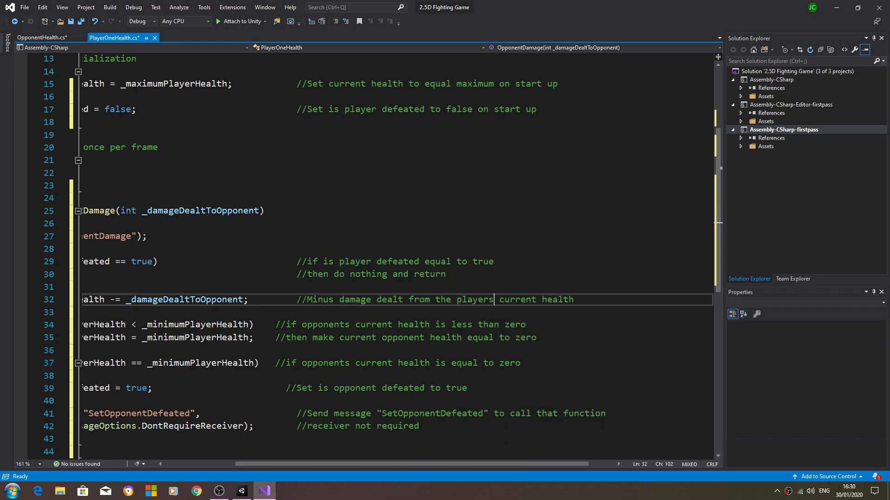
click(344, 325)
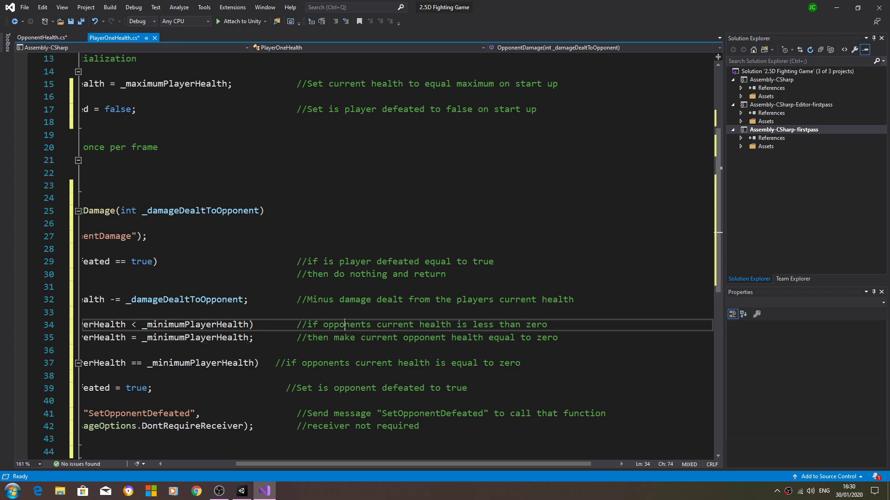
text(player)
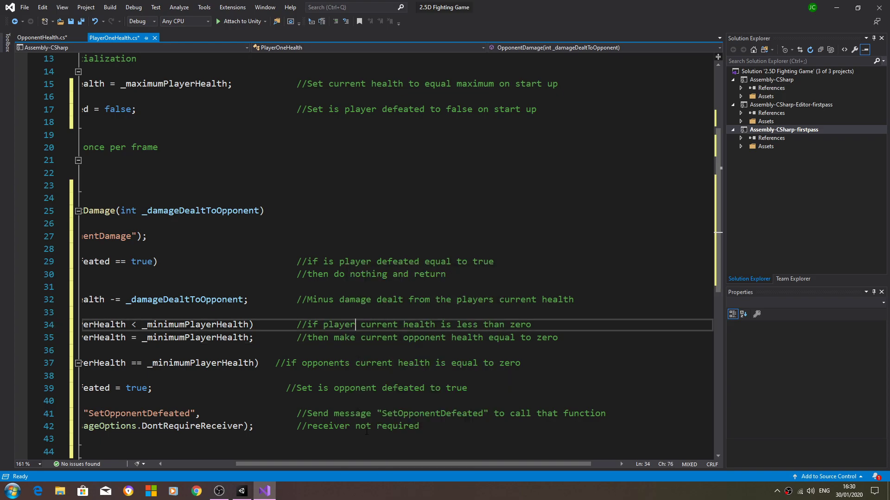
text(s)
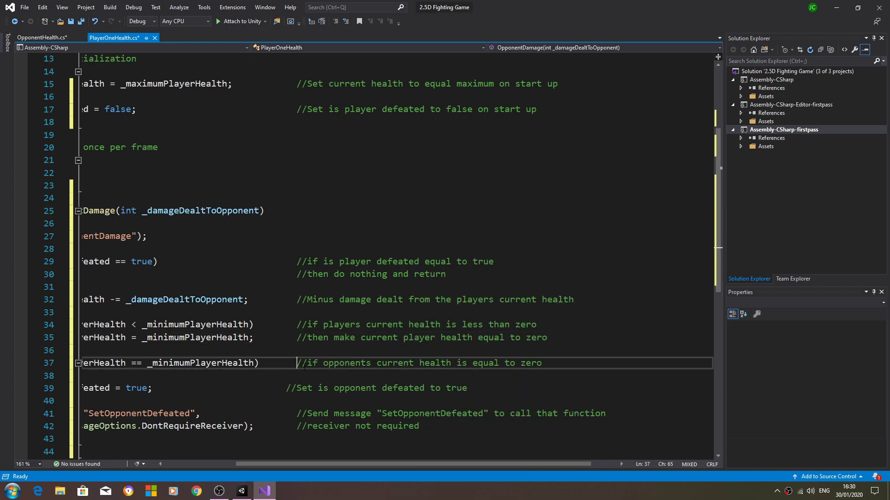
text(player)
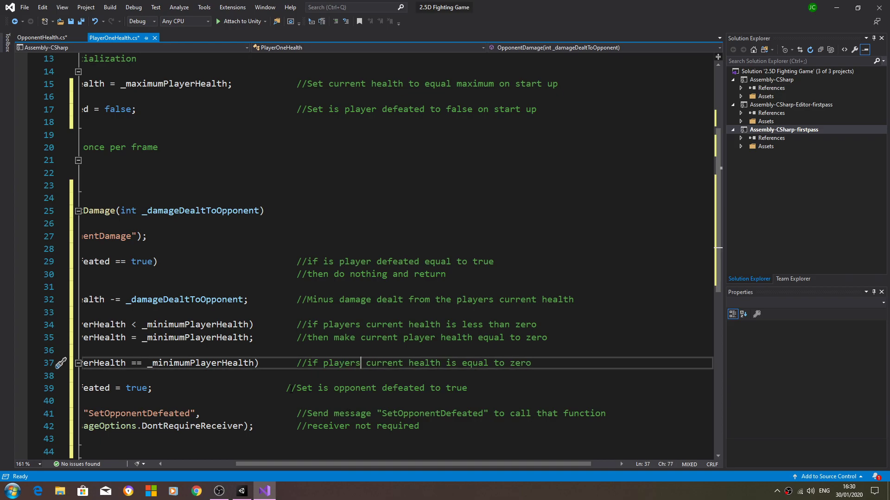
right_click(352, 390)
text(layer)
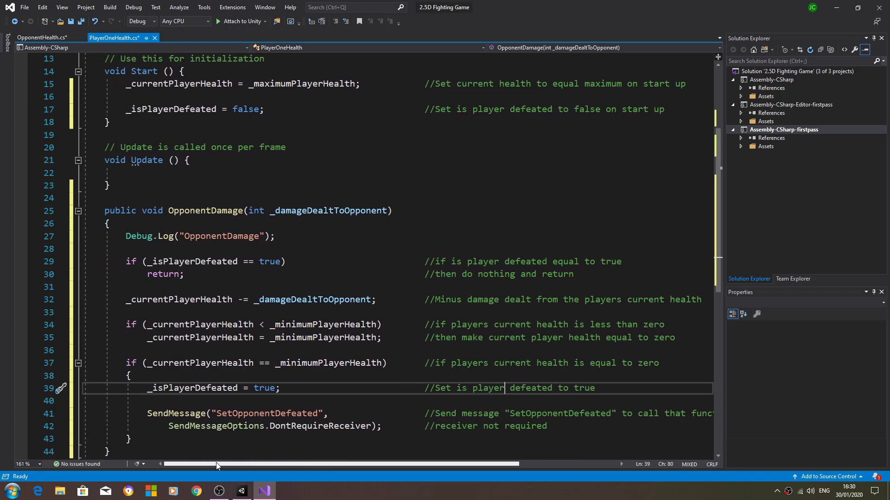
Step: Replace SetOpponentDefeated with SetPlayerDefeated in the SendMessage call and its comment, then save
double_click(252, 413)
text(Player)
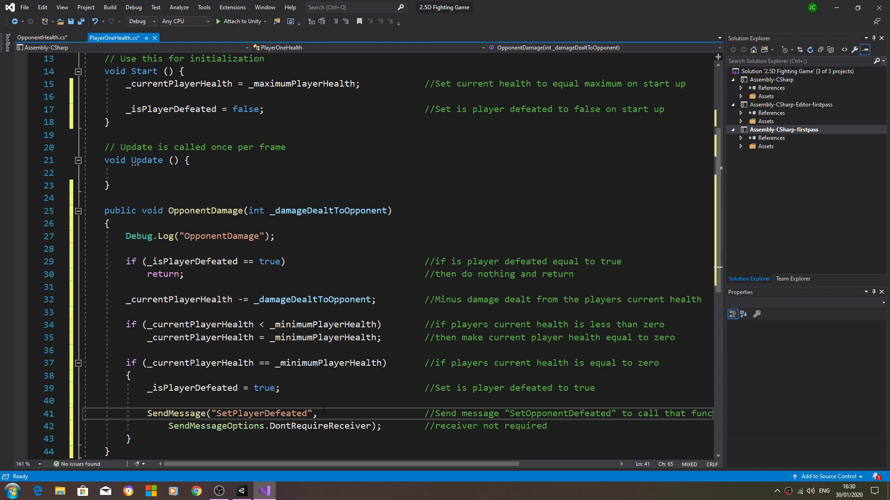
double_click(260, 413)
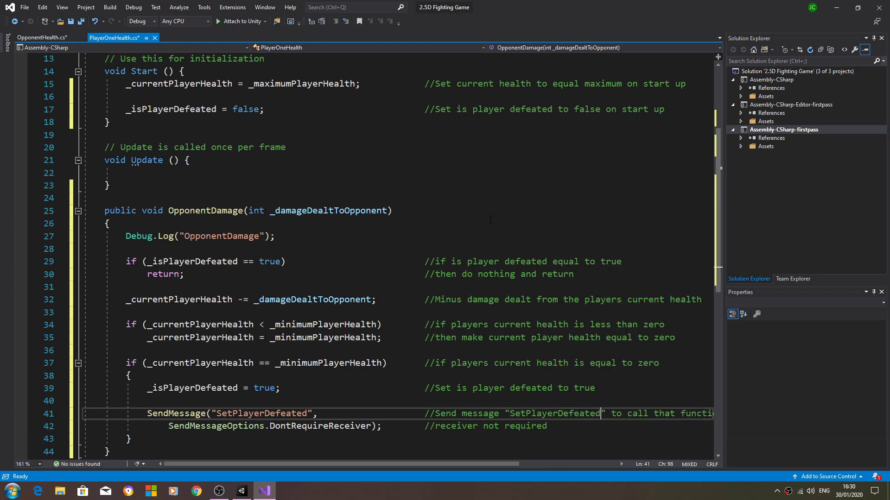
scroll(up, 3)
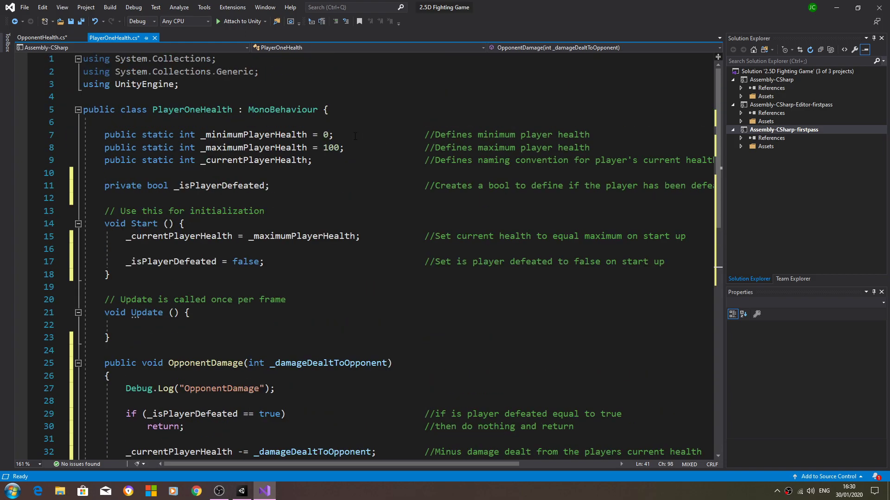
mouse_move(25, 7)
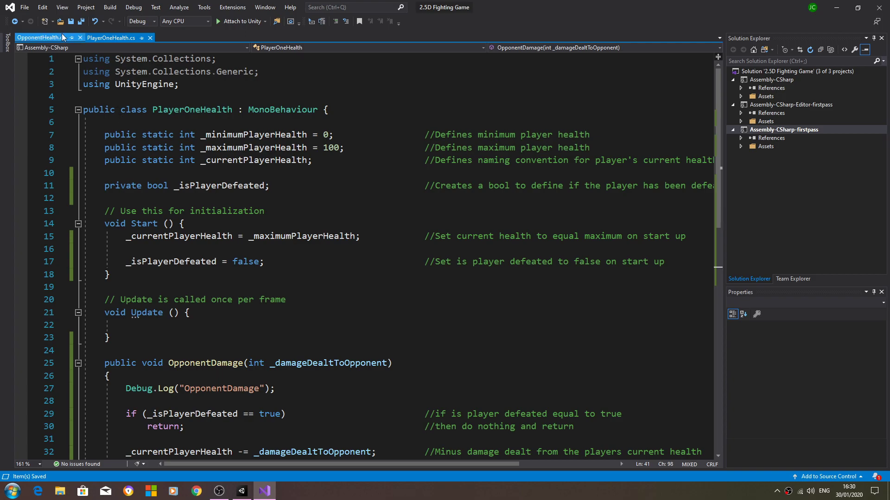
click(38, 38)
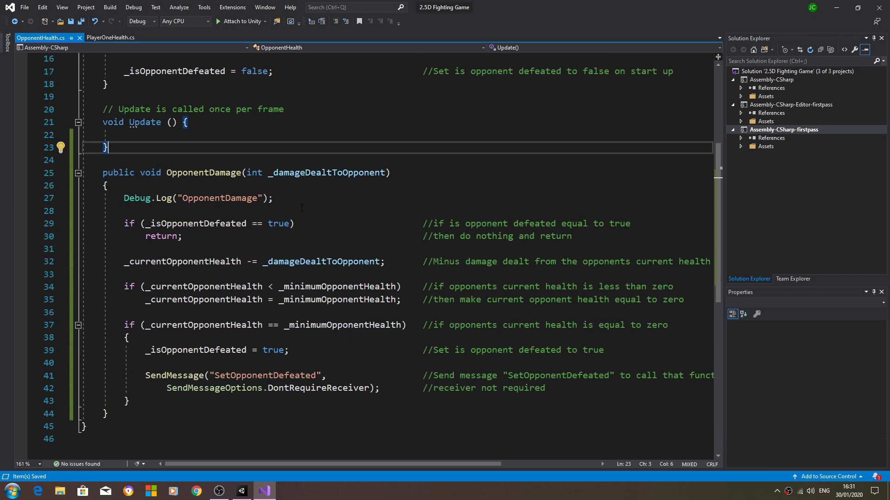
Step: Browse Unity's Scripts > PlayerOne folder and select PlayerOneHealth
click(111, 38)
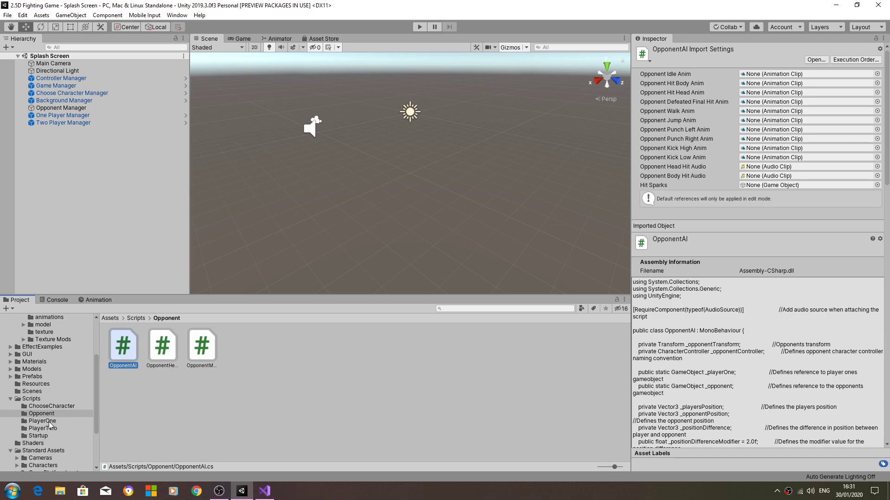
click(42, 421)
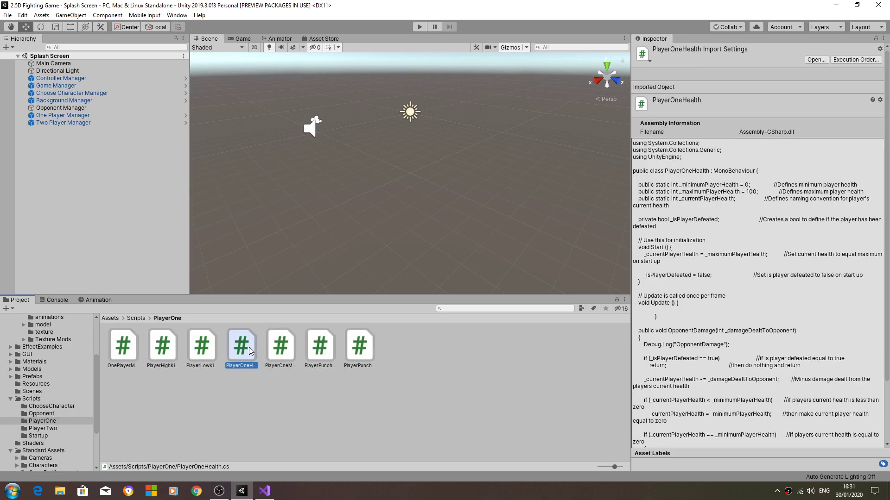
click(280, 344)
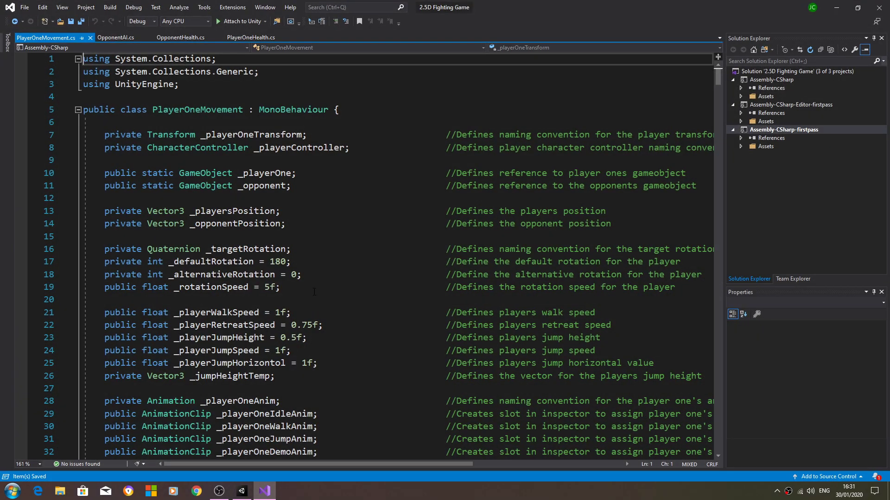
Step: Change OpponentAI's SetOpponentDefeated from private to public and copy the whole function
click(116, 38)
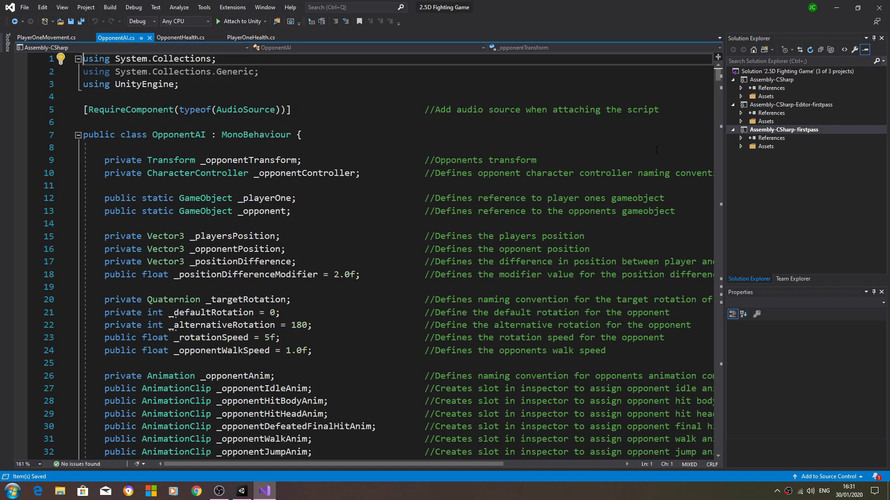
scroll(down, 3)
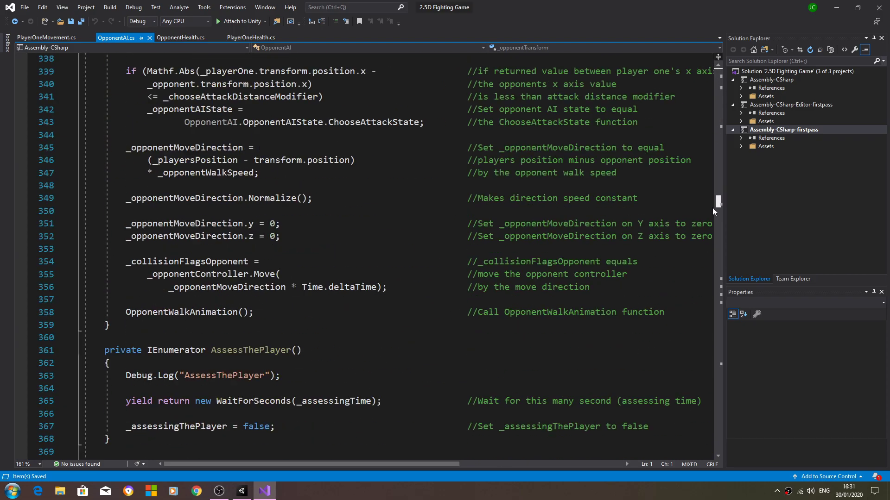
scroll(down, 3)
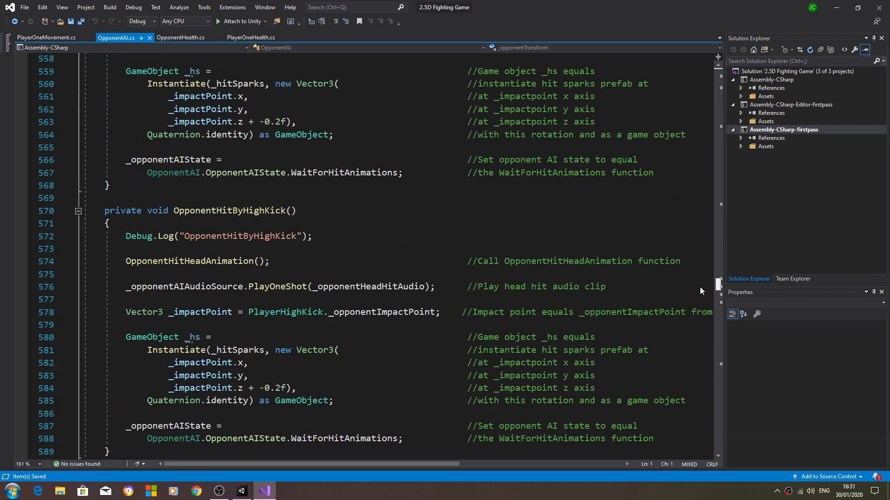
scroll(down, 3)
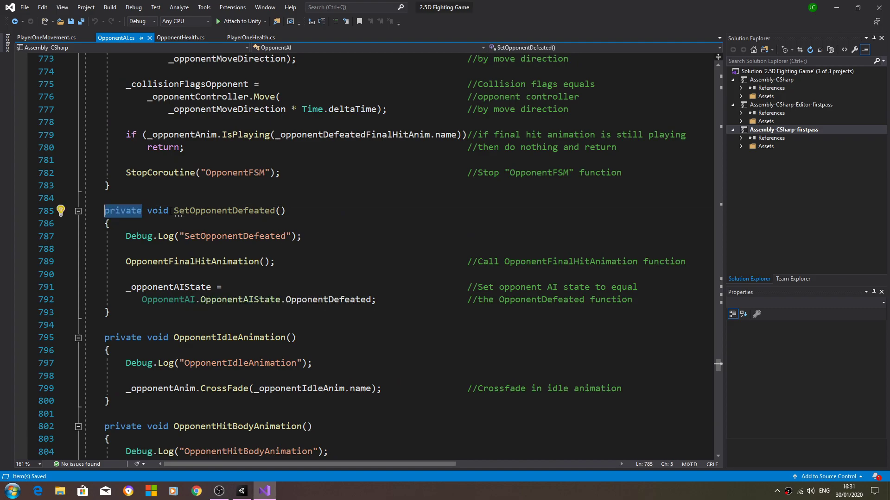
double_click(224, 210)
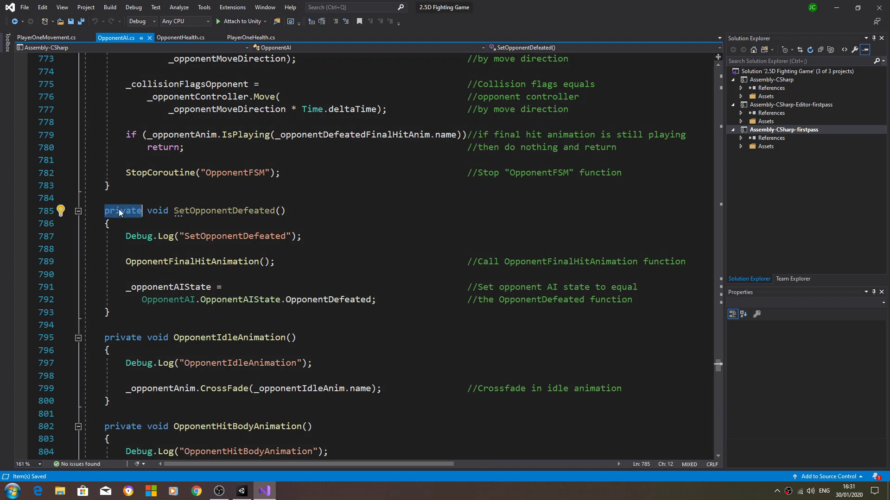
text(public)
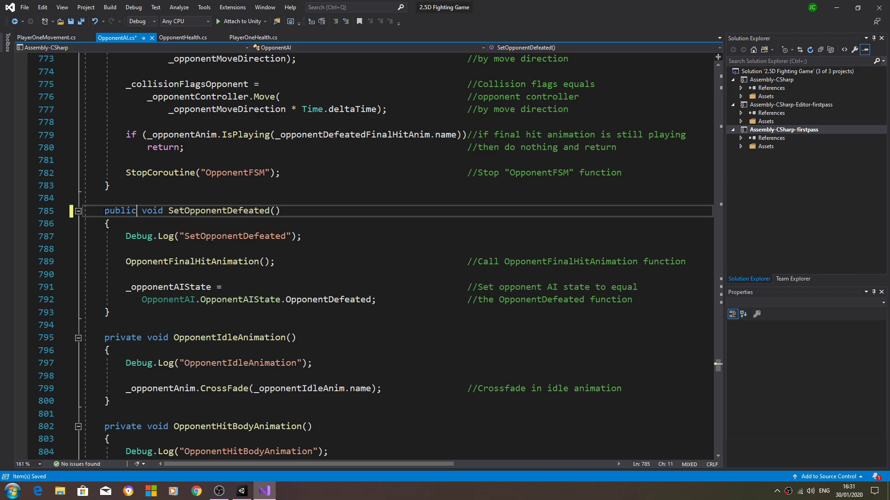
right_click(170, 289)
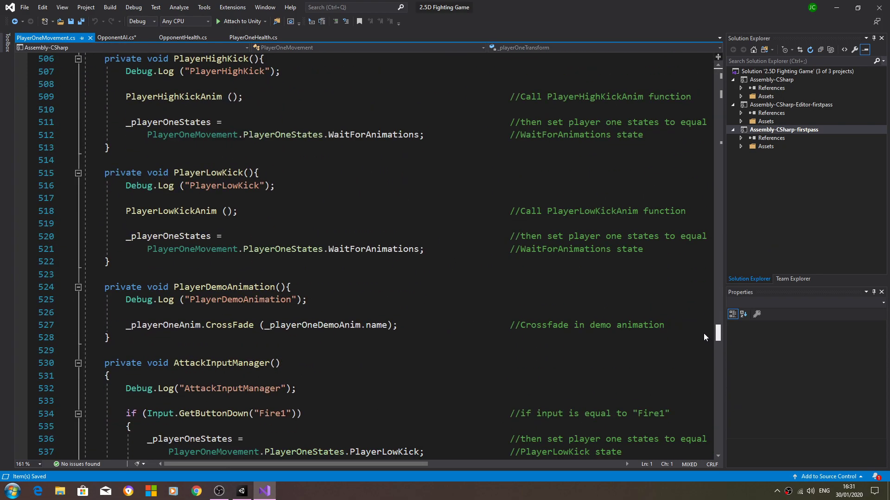
Step: Paste the copied SetOpponentDefeated function on a new line after PlayerDemoAnimation
scroll(down, 3)
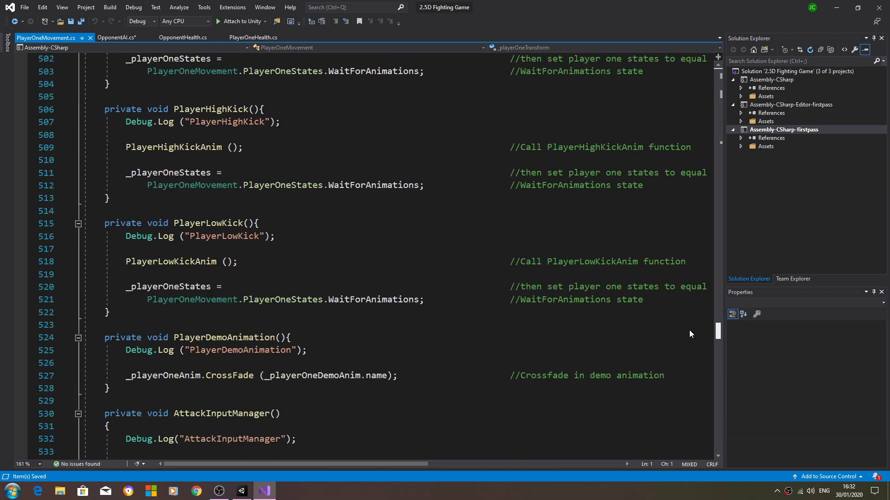
scroll(down, 3)
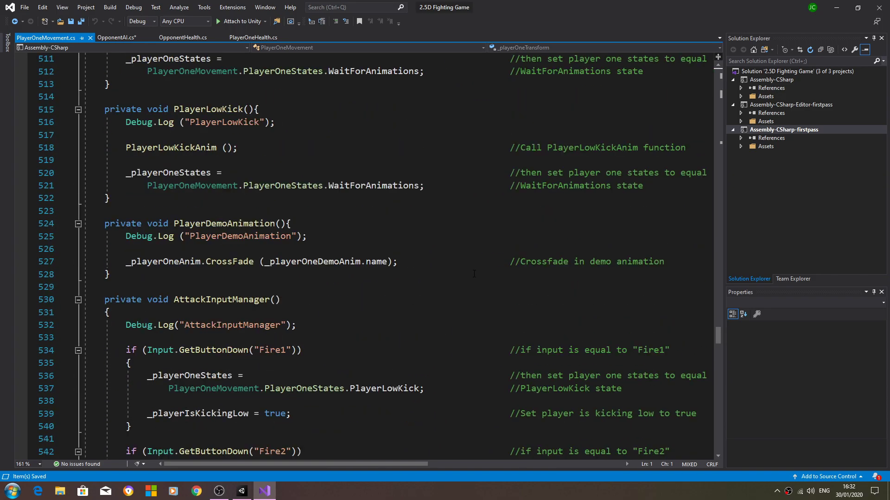
scroll(down, 3)
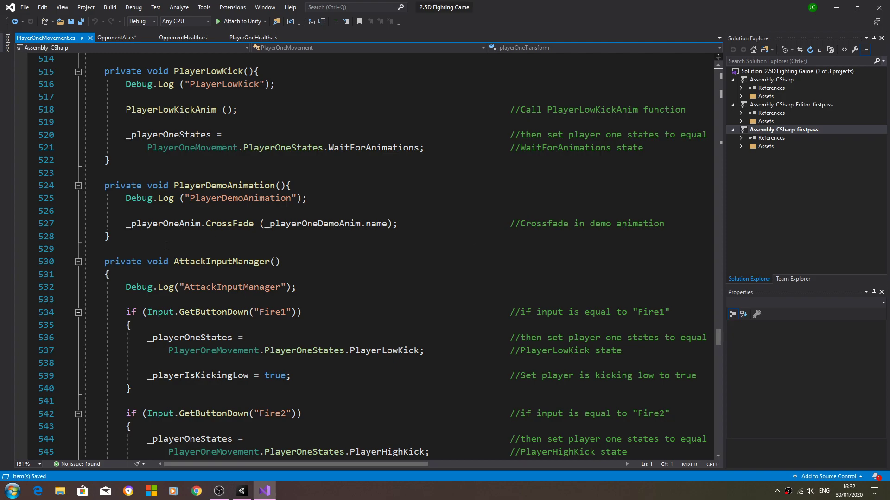
click(107, 237)
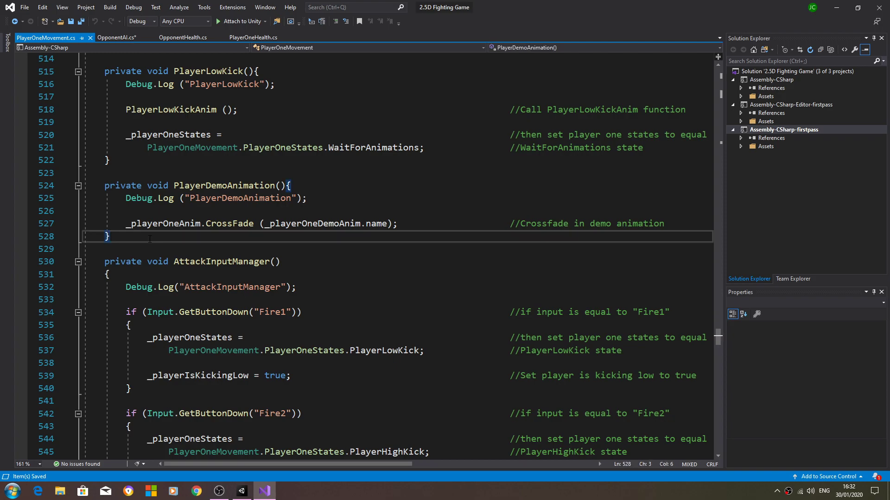
right_click(170, 261)
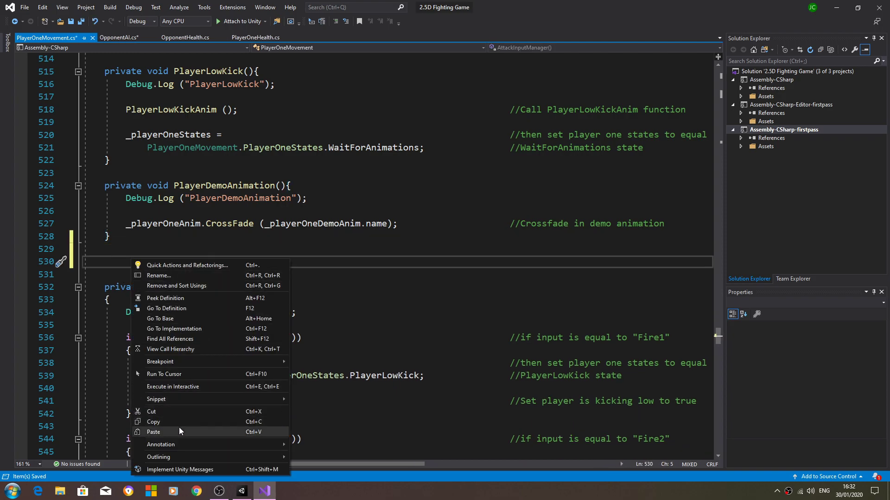
click(154, 432)
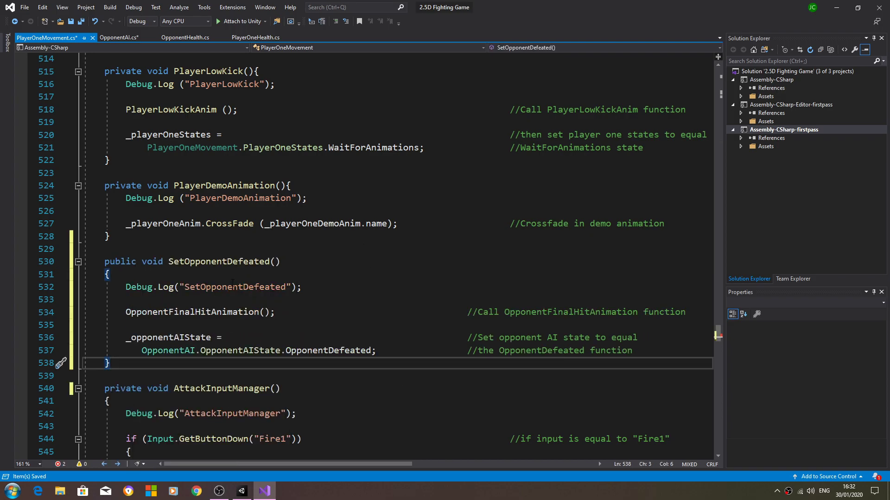
Step: Rename the pasted function to SetPlayerDefeated and its animation call to PlayerFinalHitAnimation
click(178, 262)
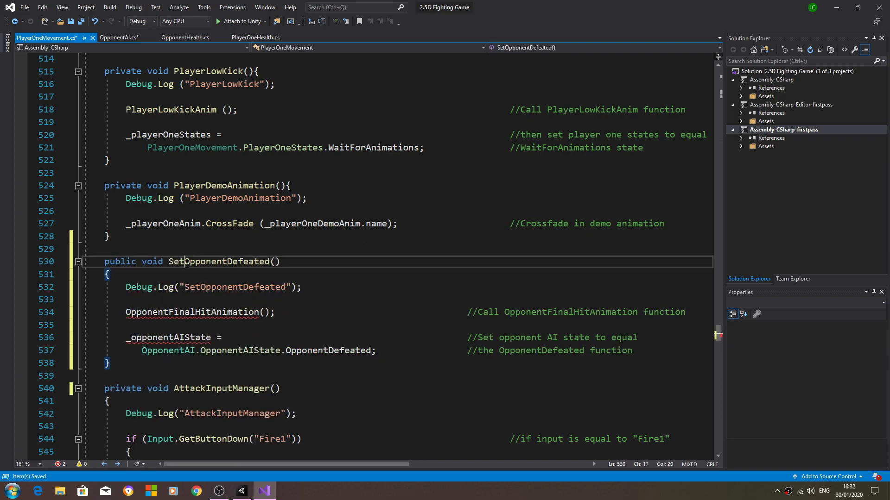
double_click(218, 261)
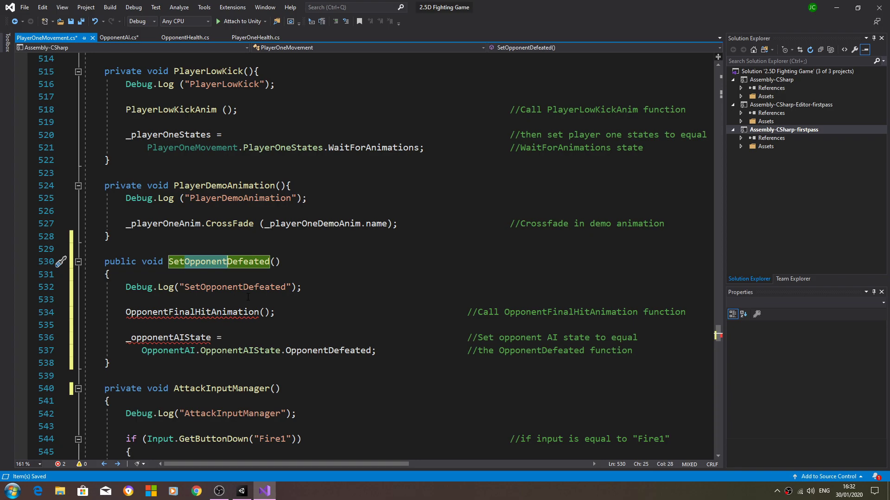
text(SetPlayerDefeated)
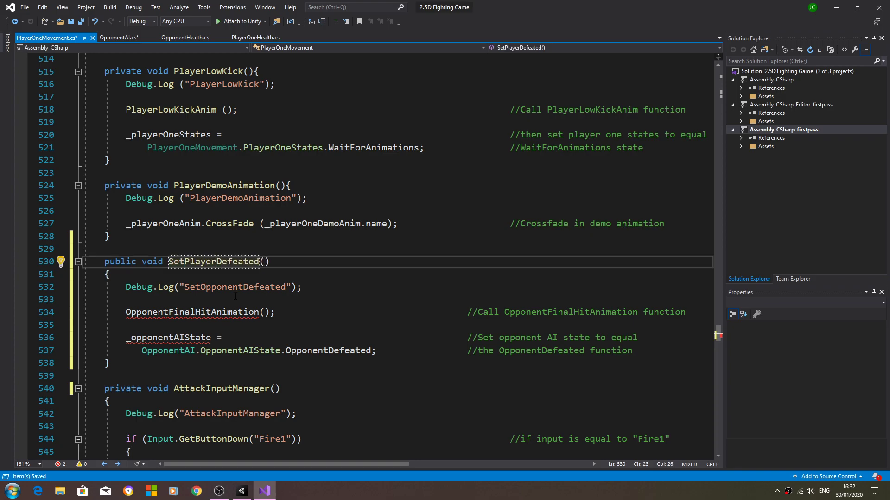
right_click(214, 261)
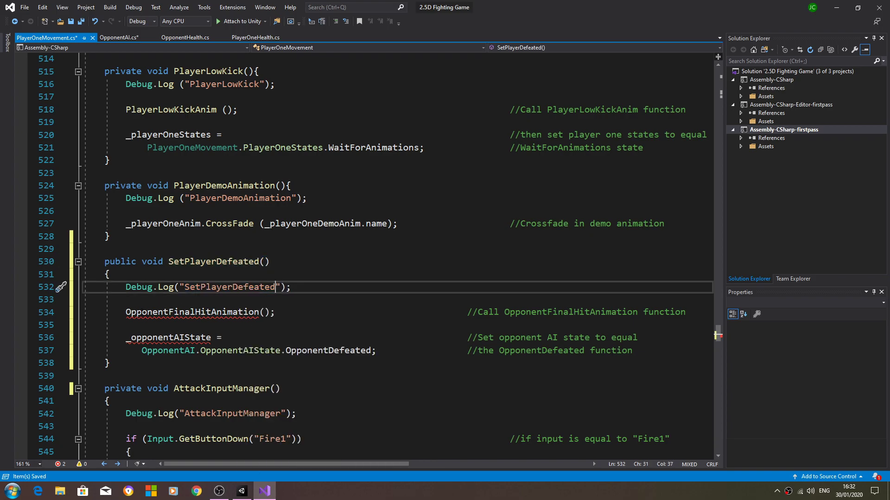
double_click(147, 312)
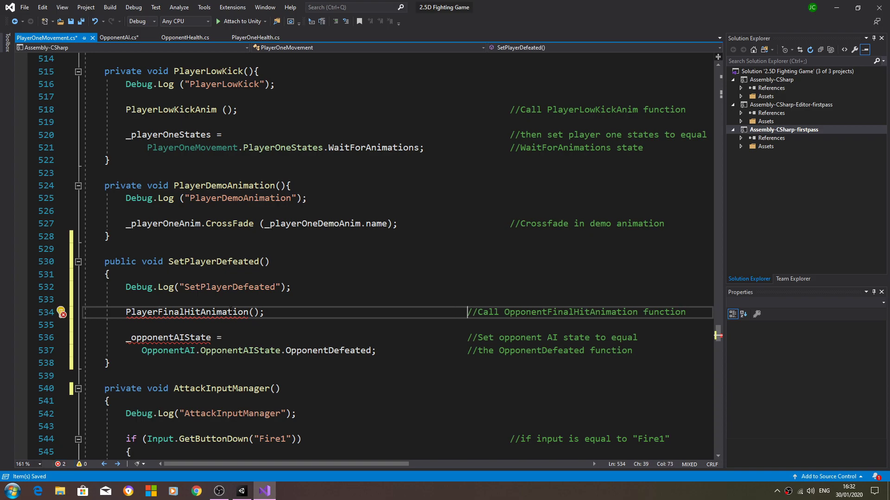
double_click(187, 311)
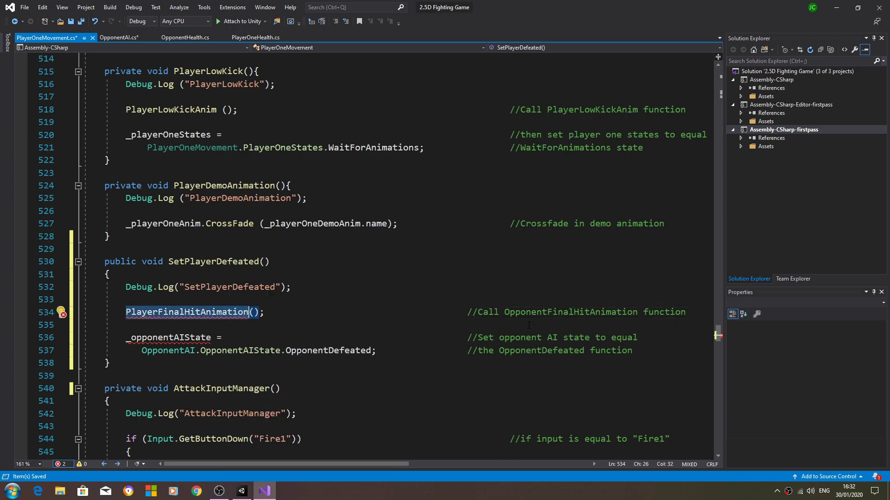
right_click(187, 311)
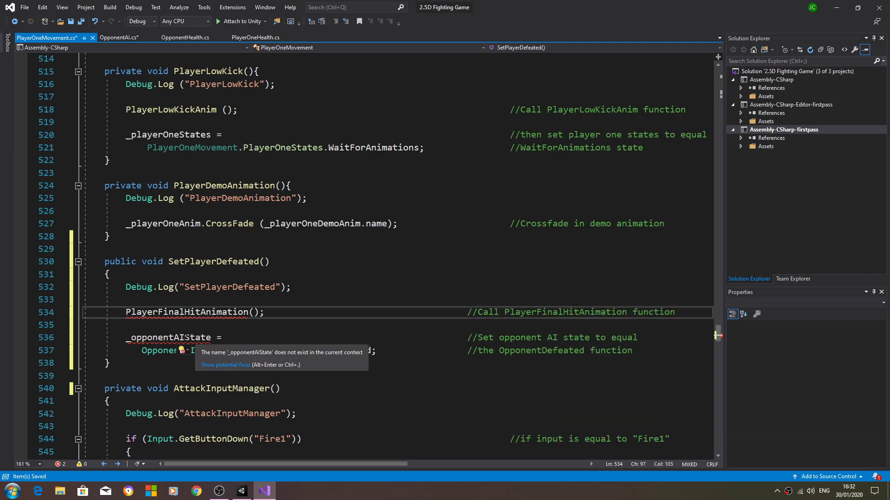
Step: Assign _playerOneState the PlayerDefeated state and reword the comment to PlayerDefeated
double_click(167, 336)
text(Play)
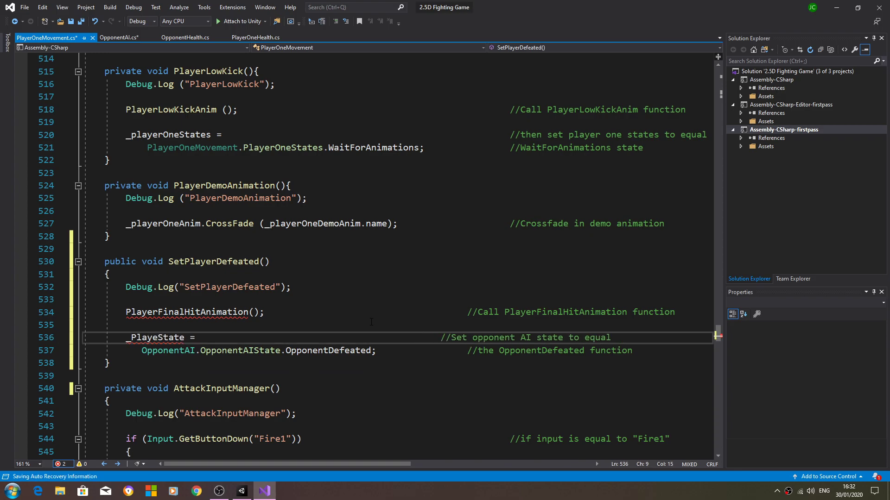
text(_pState)
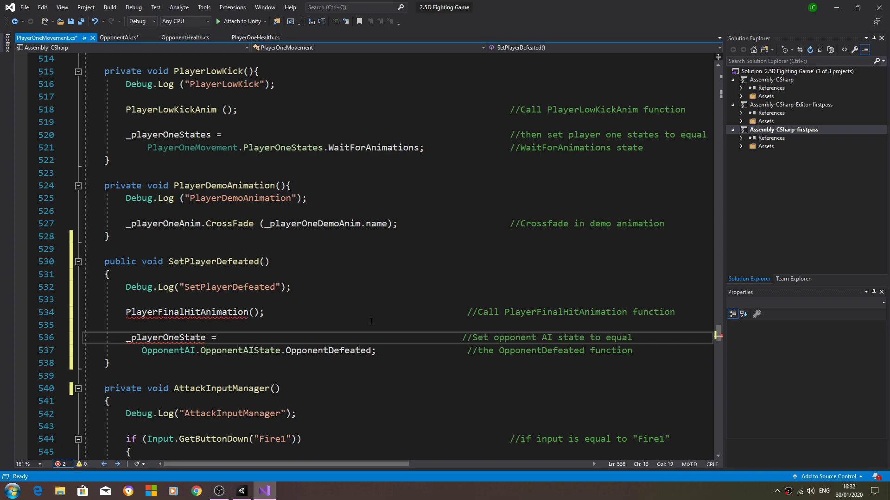
click(397, 311)
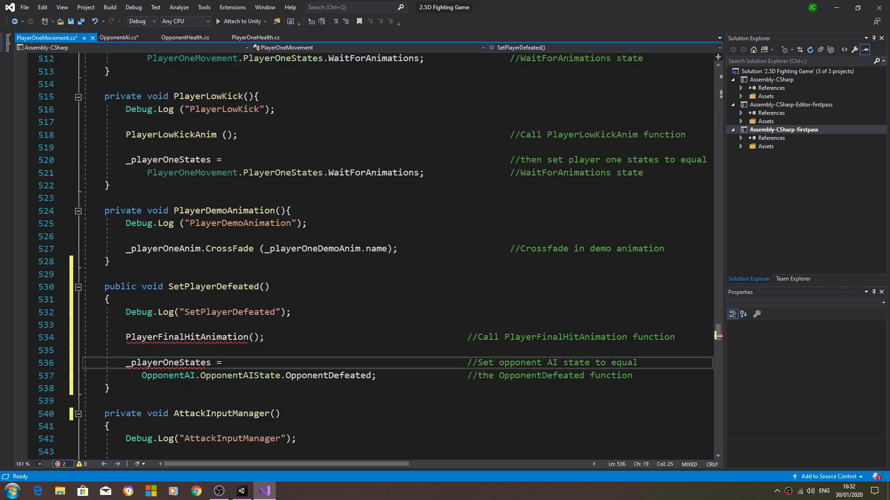
double_click(507, 362)
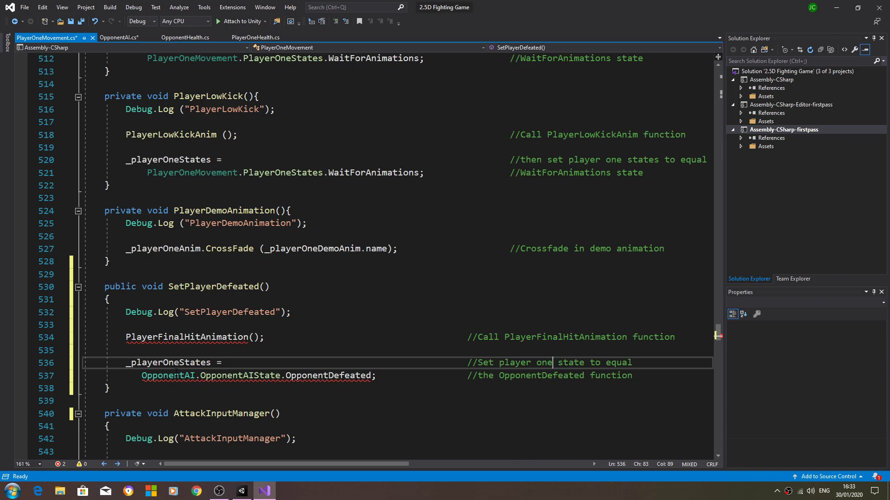
double_click(169, 375)
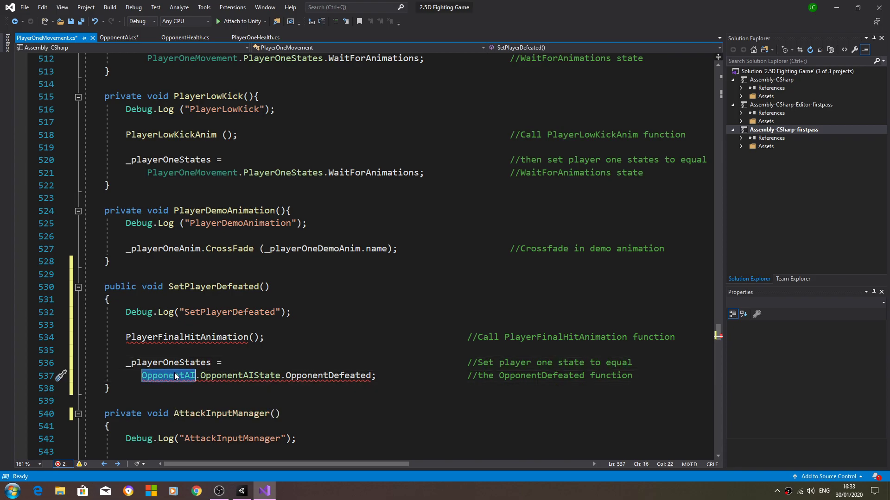
text(PlayerOneMovem)
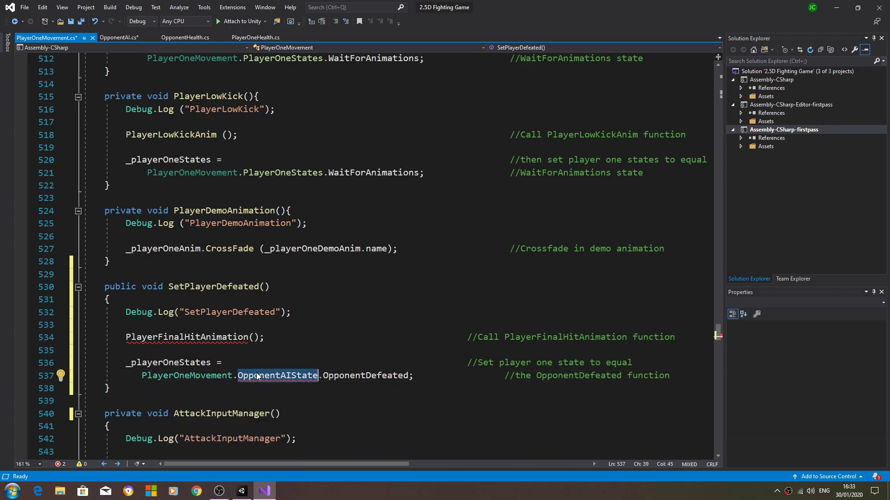
text(Player)
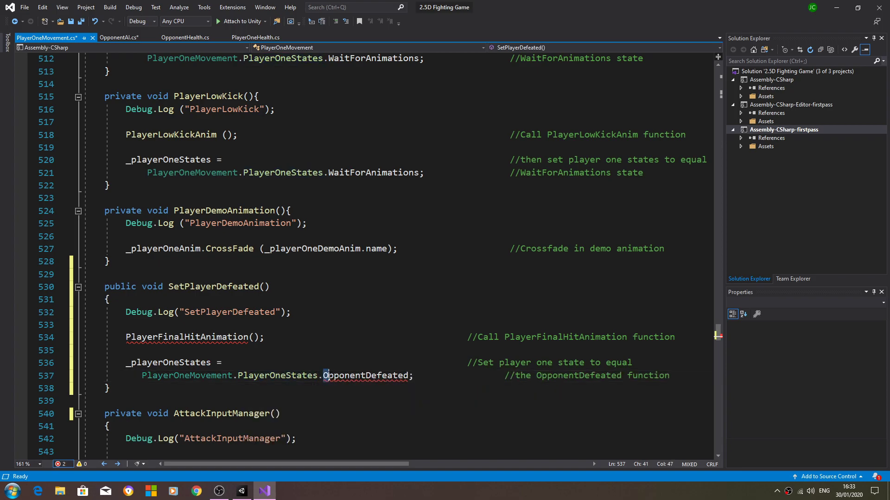
double_click(340, 375)
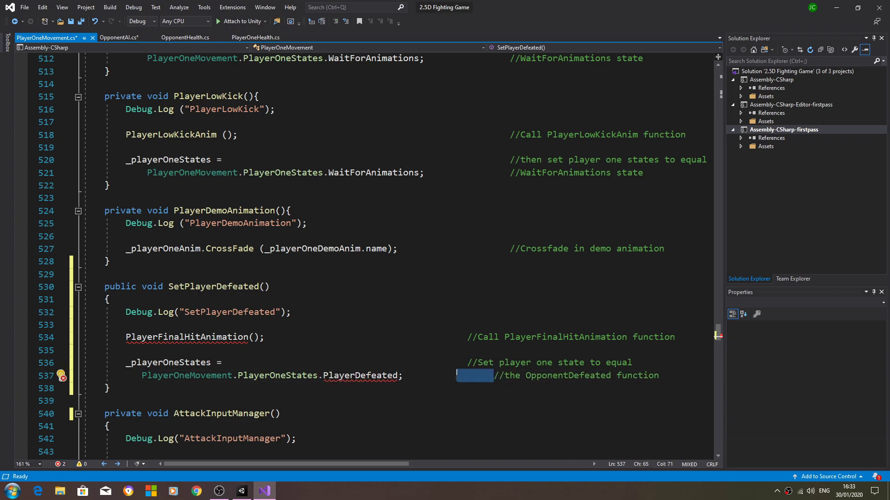
right_click(361, 374)
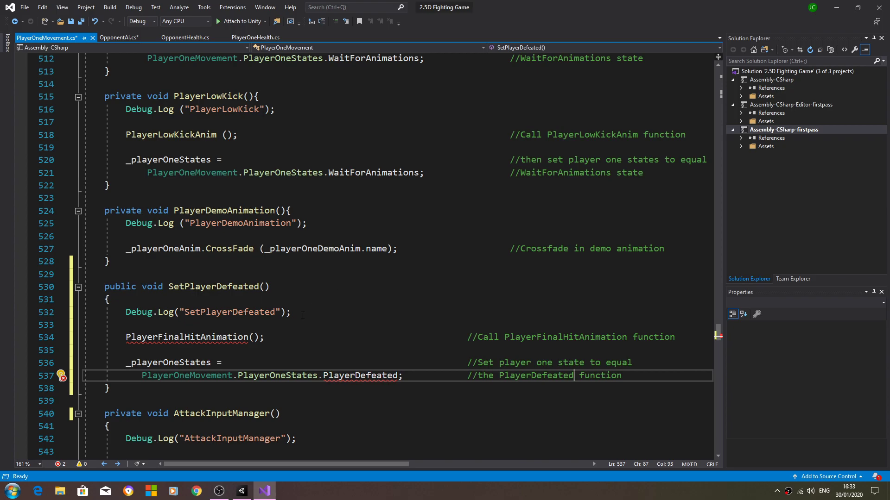
click(119, 38)
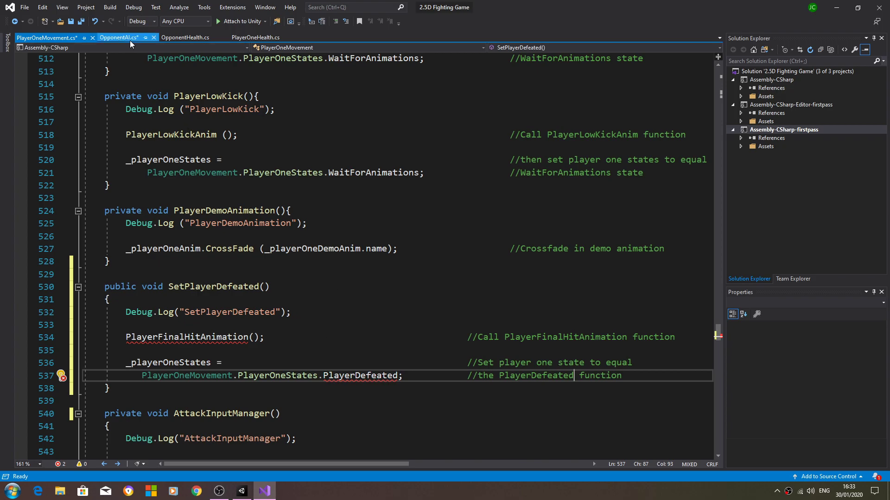
Step: Relocate SetPlayerDefeated to sit directly after PlayerDemo in PlayerOneMovement
click(118, 37)
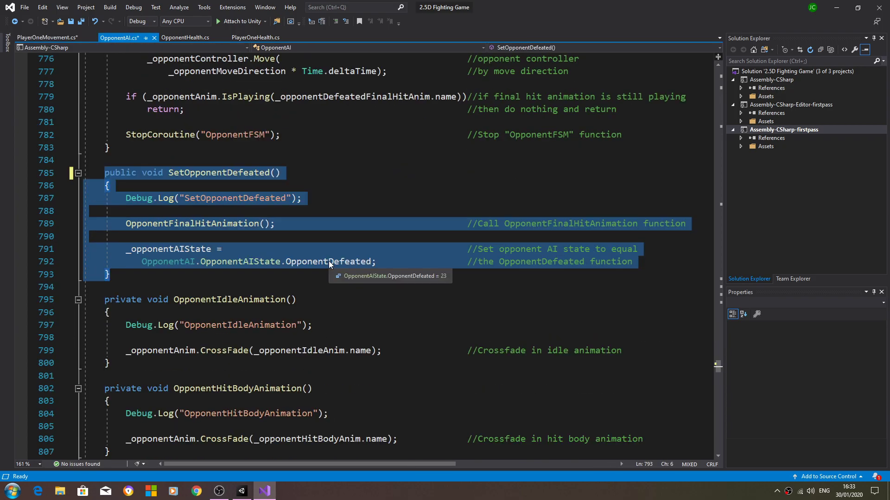
scroll(down, 3)
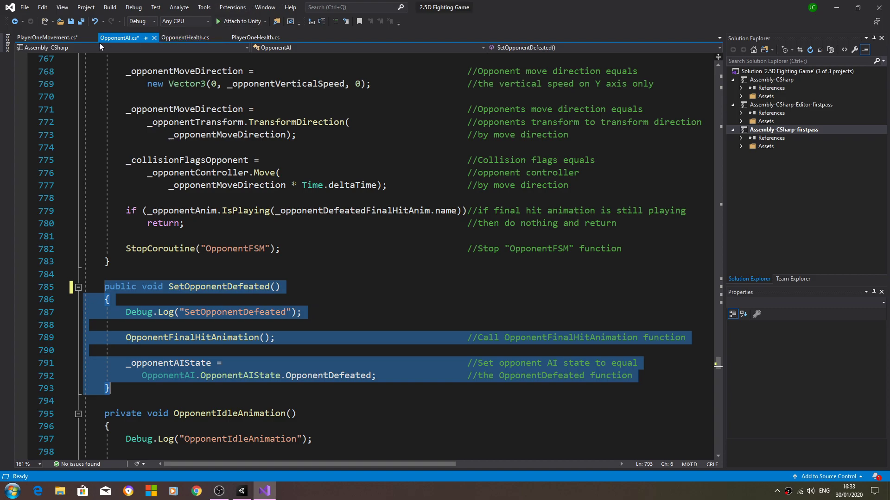
click(43, 37)
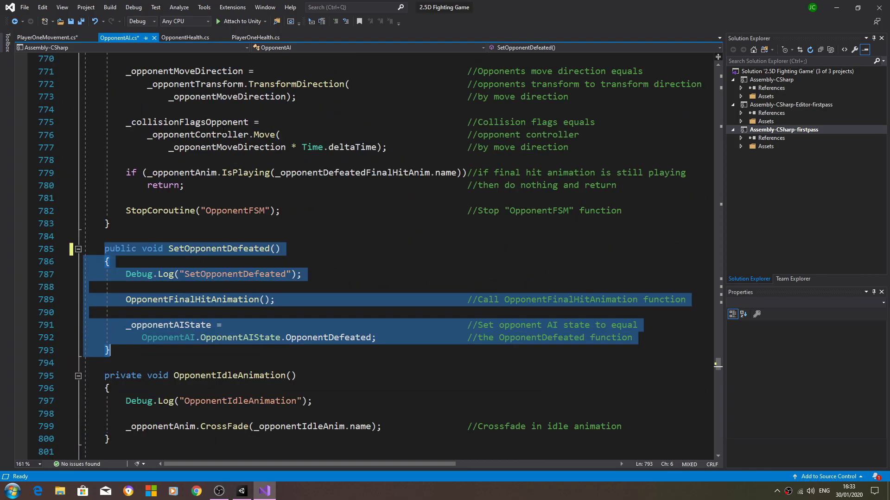
click(48, 38)
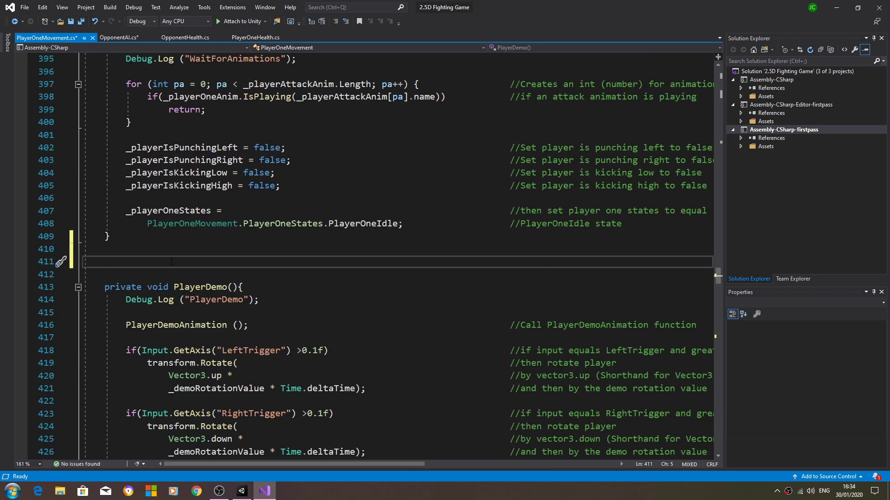
scroll(down, 3)
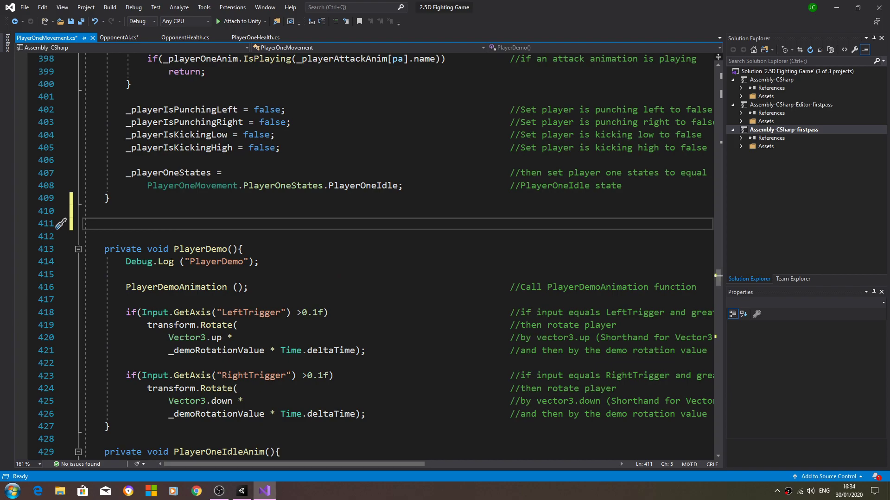
scroll(down, 3)
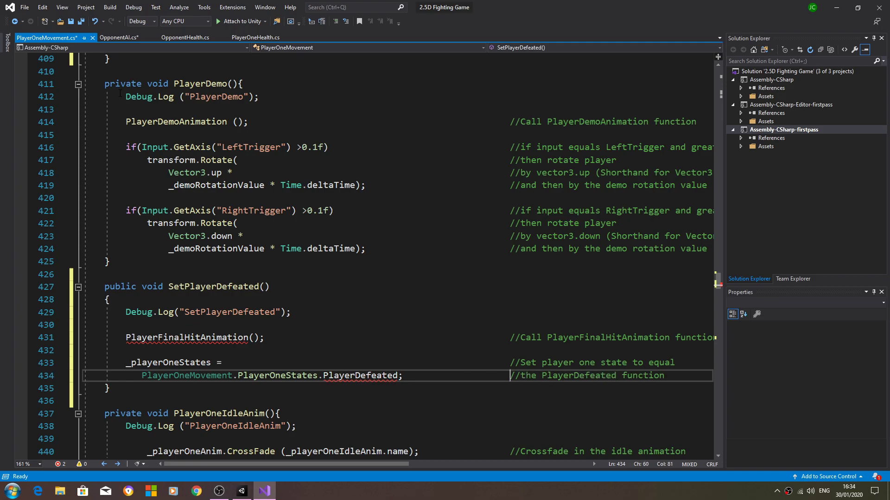
click(116, 38)
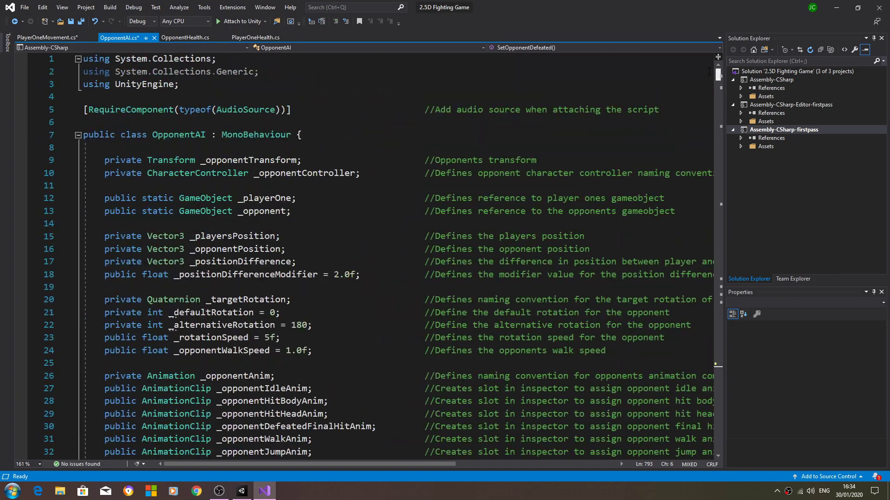
Step: Add the three copied hit-animation clip slots after _playerAttackAnim, rewording the first comment for the player
scroll(down, 3)
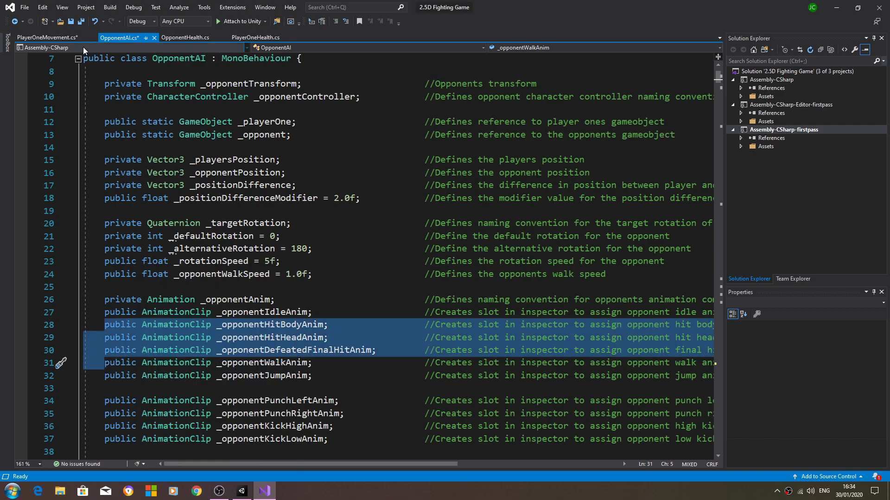
click(48, 38)
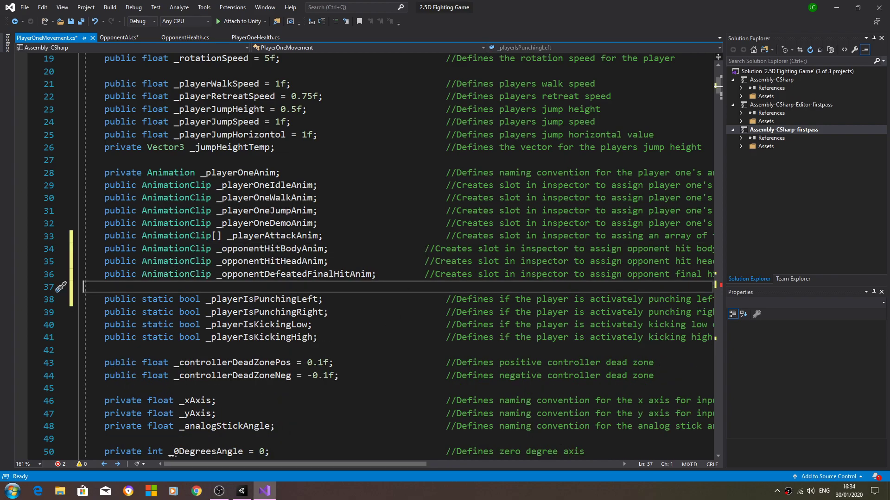
double_click(270, 248)
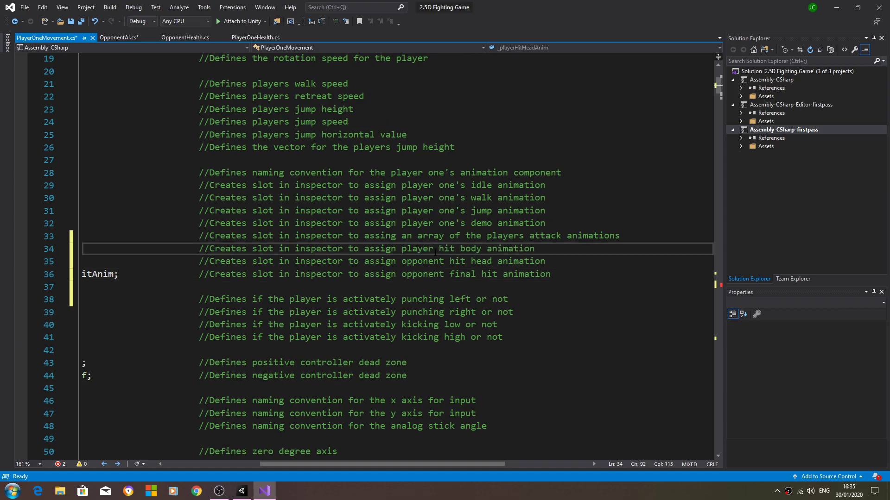
double_click(416, 222)
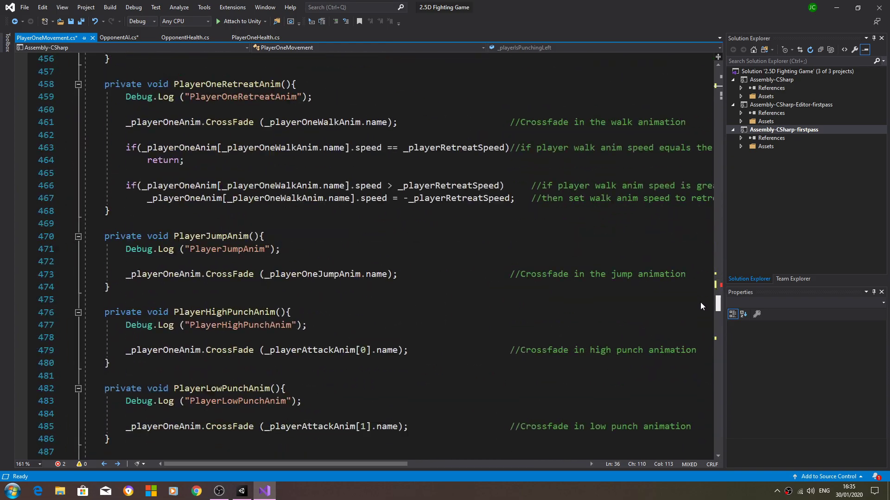
click(119, 37)
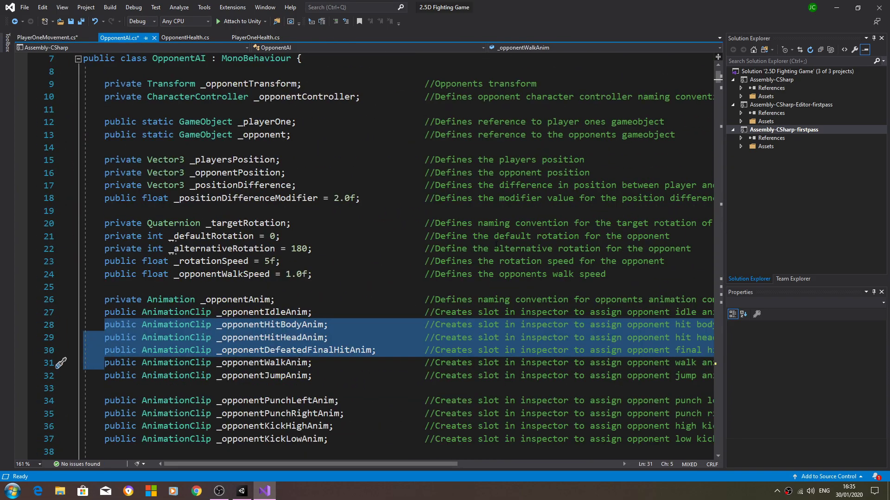
Step: Scroll OpponentAI down to OpponentFinalHitAnimation and copy the method
scroll(down, 3)
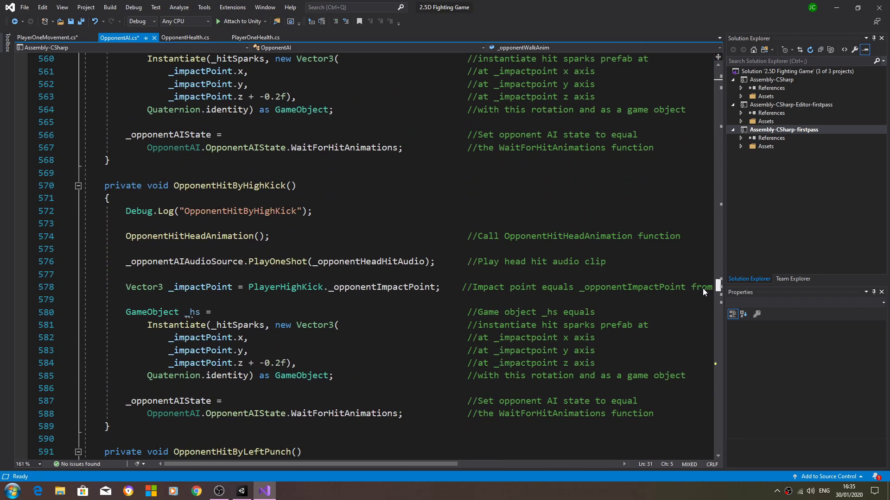
scroll(down, 3)
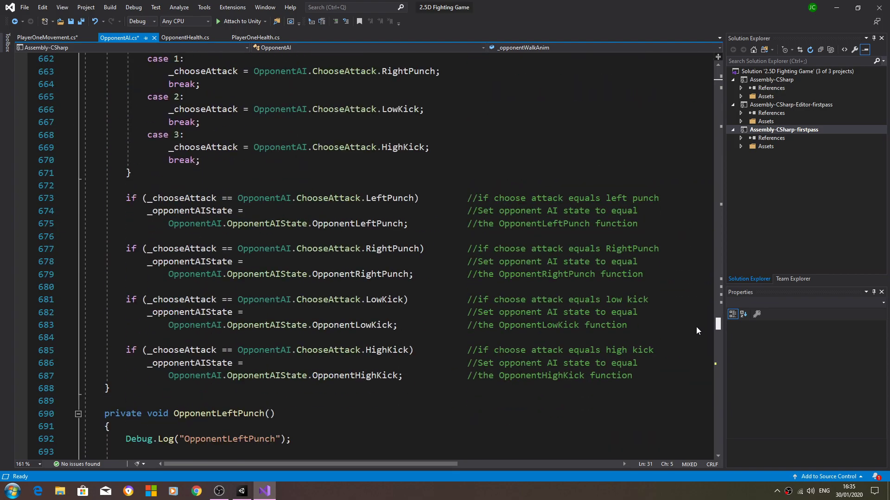
scroll(down, 3)
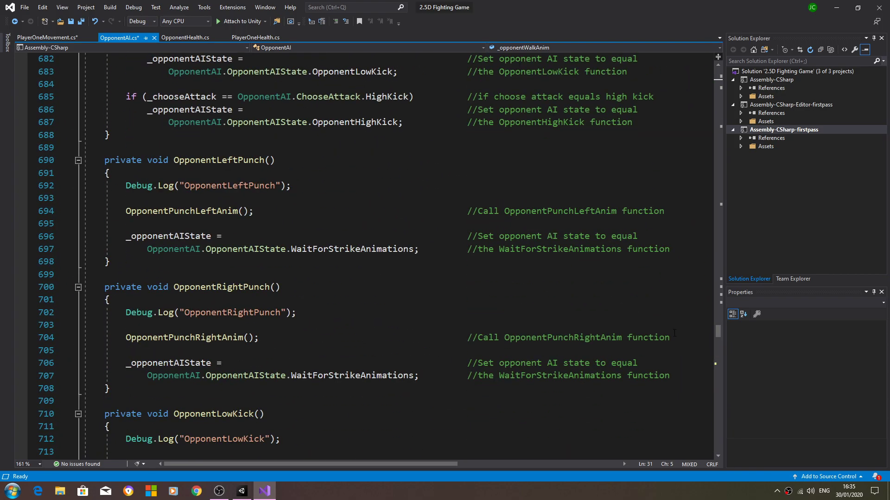
scroll(down, 3)
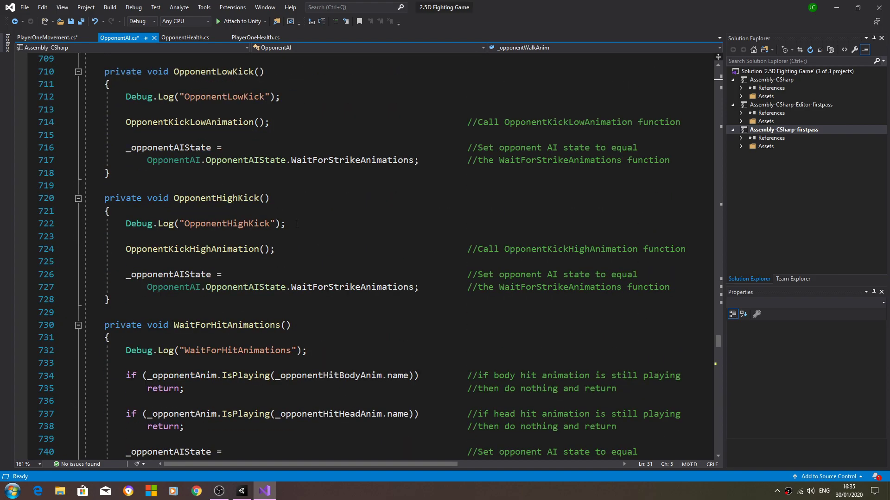
scroll(down, 3)
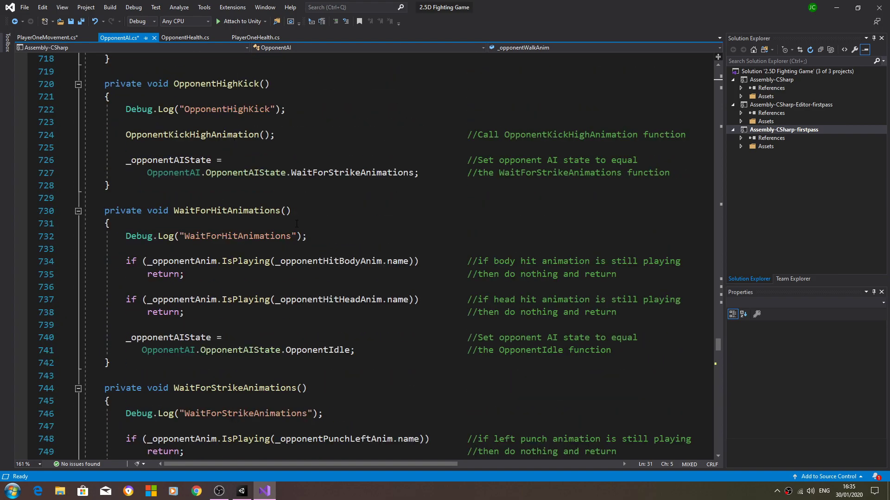
scroll(down, 3)
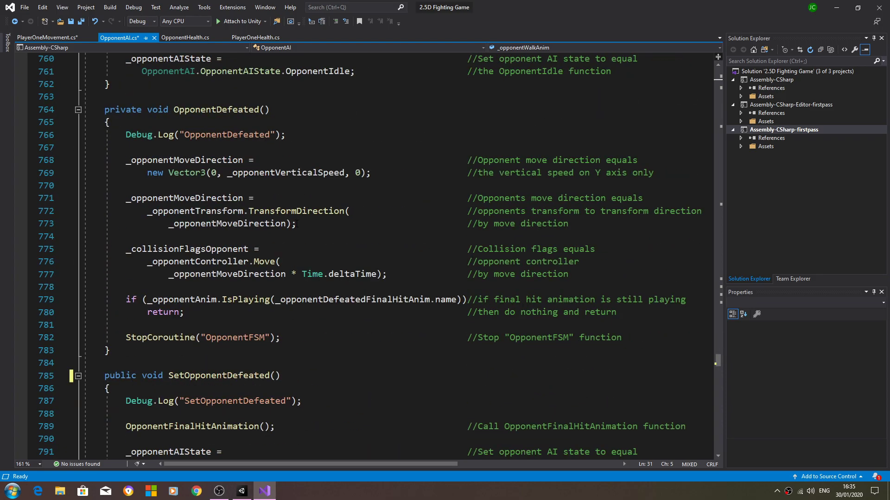
scroll(down, 3)
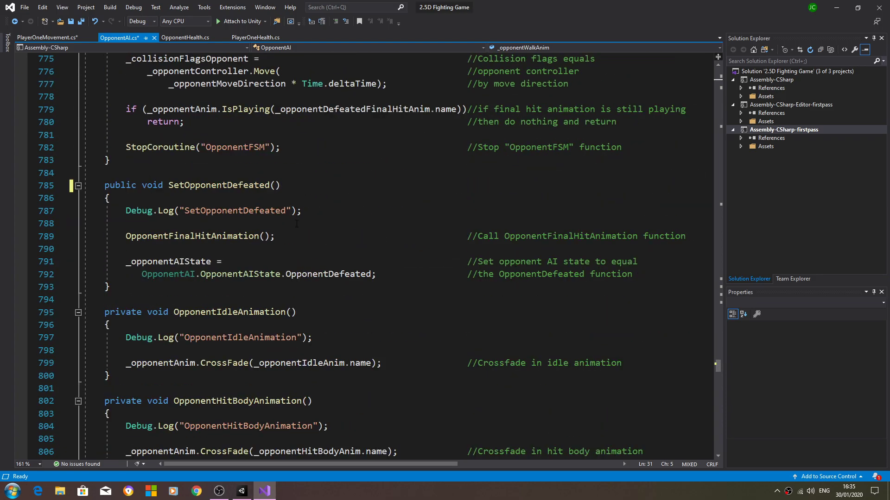
scroll(down, 3)
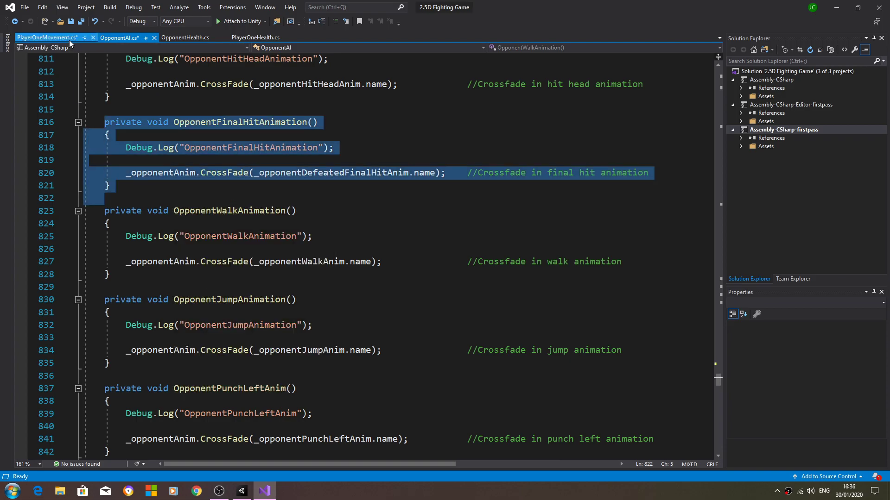
Step: Rename the pasted method and its Debug.Log text to PlayerFinalHitAnimation
click(47, 37)
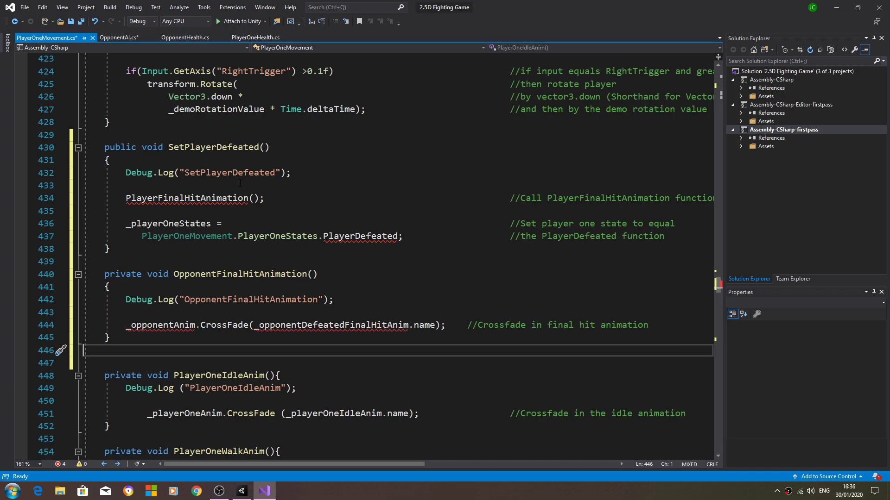
double_click(240, 274)
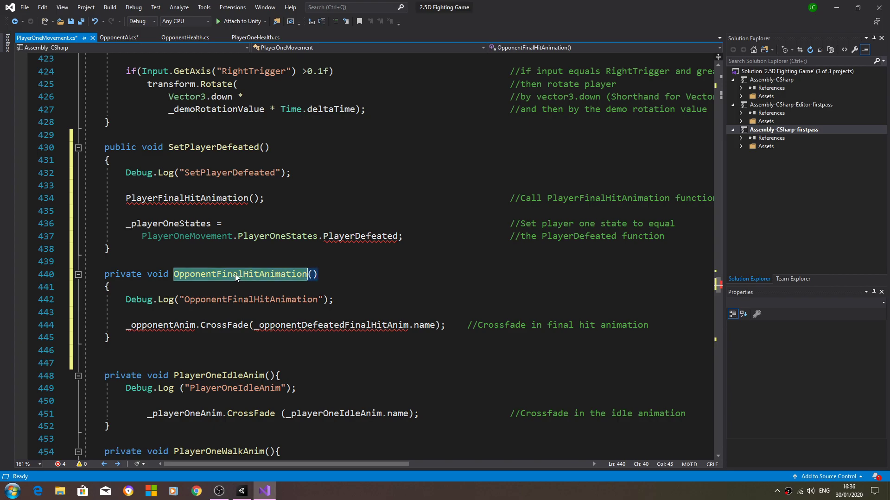
mouse_move(238, 252)
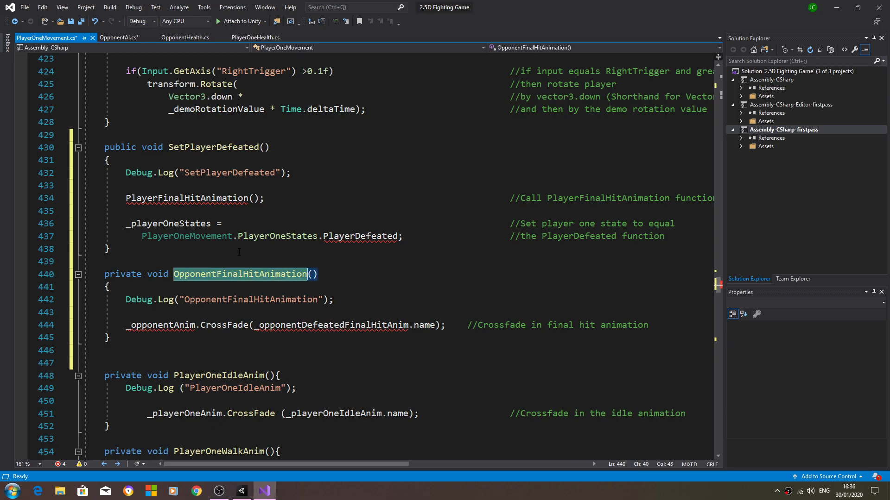
mouse_move(254, 274)
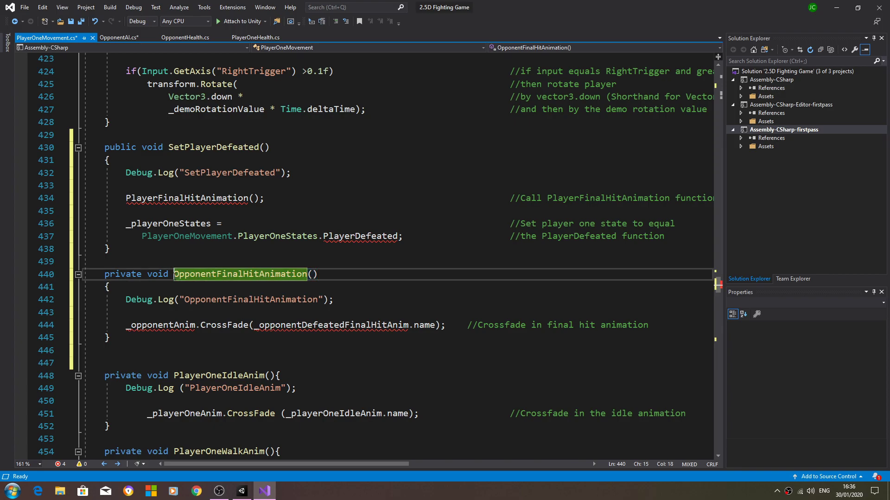
click(222, 274)
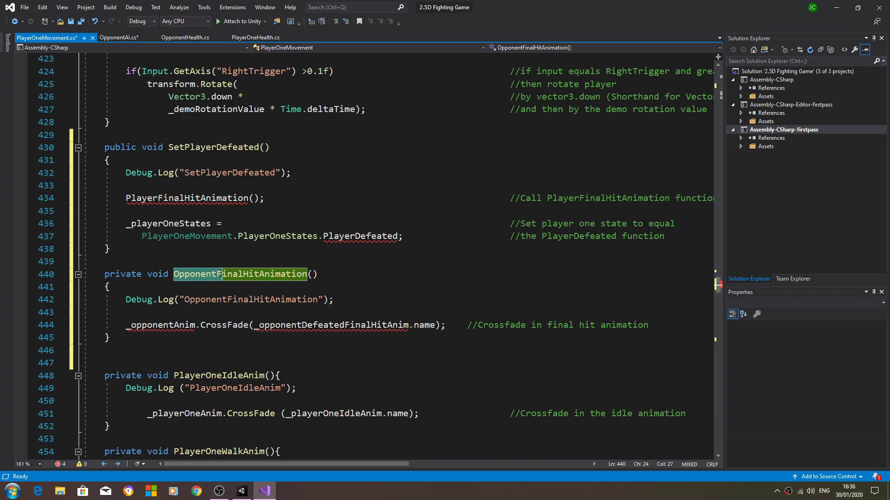
text(PlayerFinalHitAnimation)
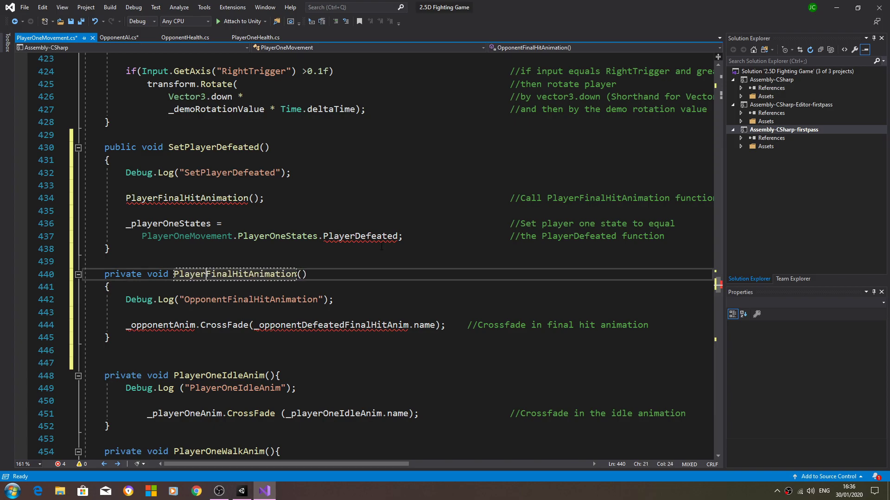
double_click(235, 274)
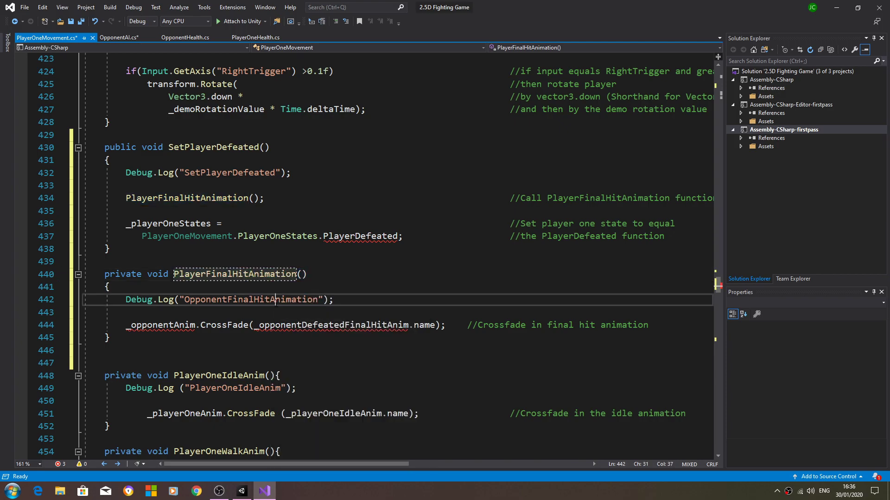
text(PlayerFinalHitAnimation)
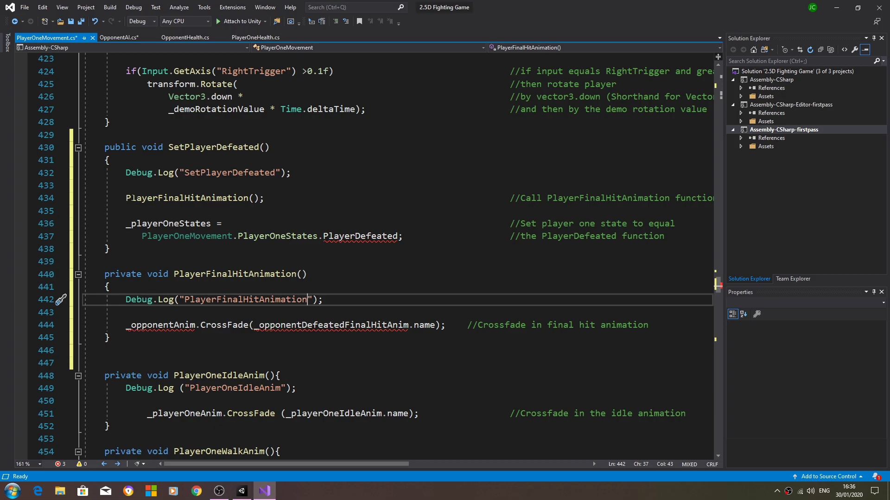
double_click(188, 198)
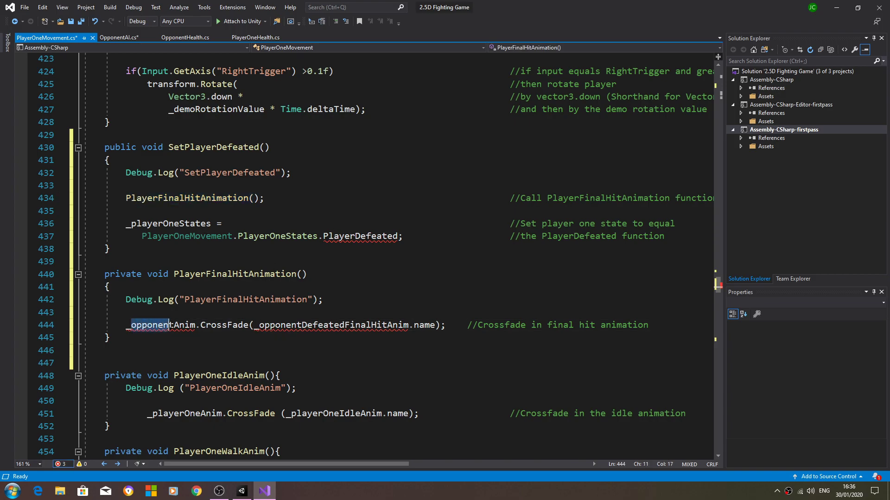
Step: Change line 444's crossfade to use _playerOneAnim and _playerDefeatedFinalHitAnim
click(172, 324)
text(Player)
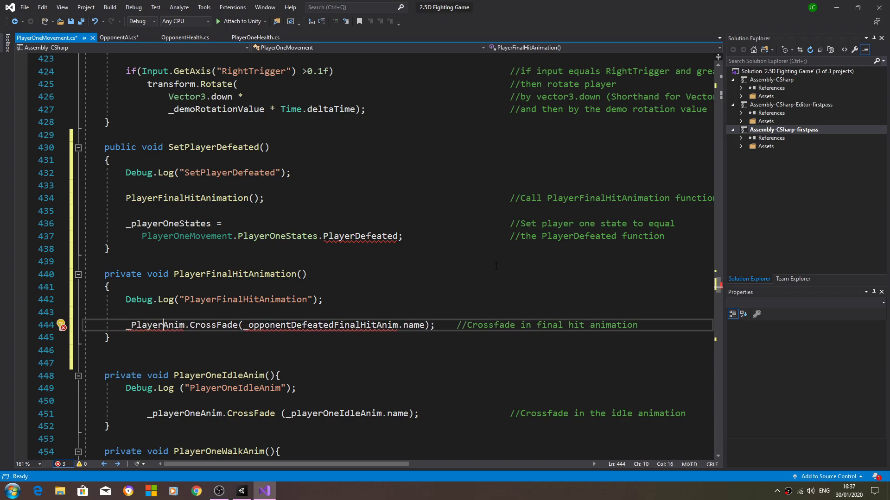
text(One)
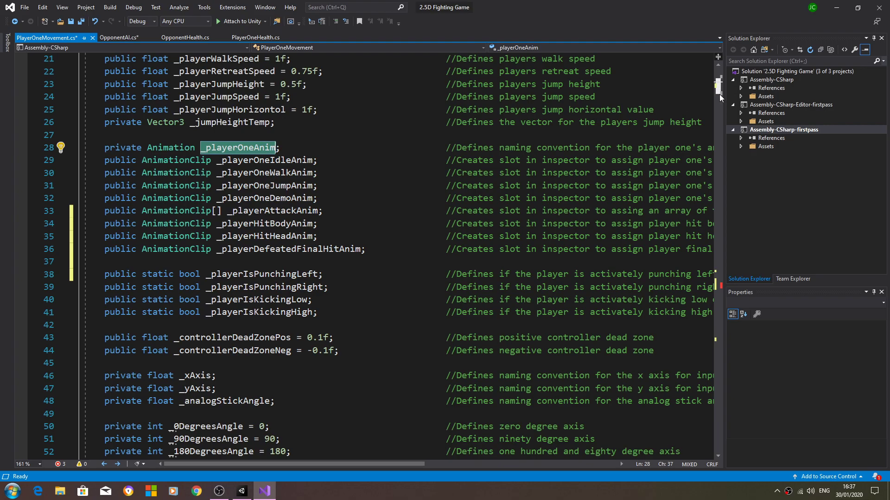
scroll(down, 3)
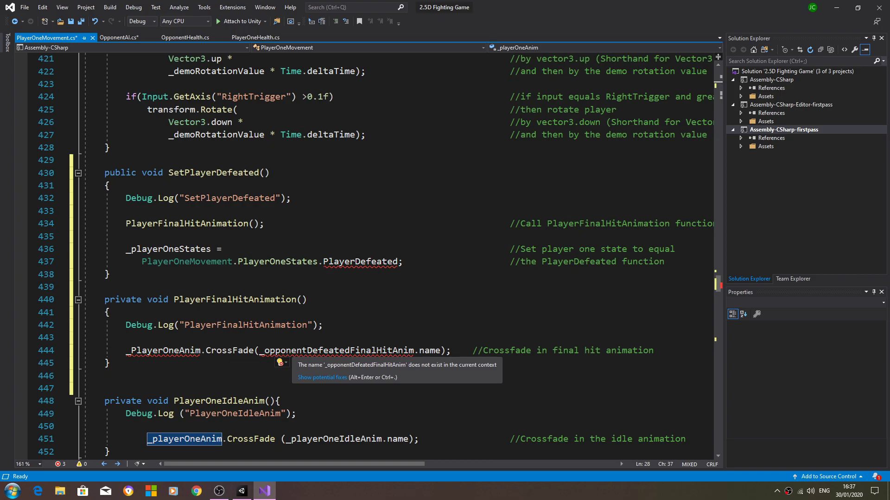
double_click(285, 351)
text(layer)
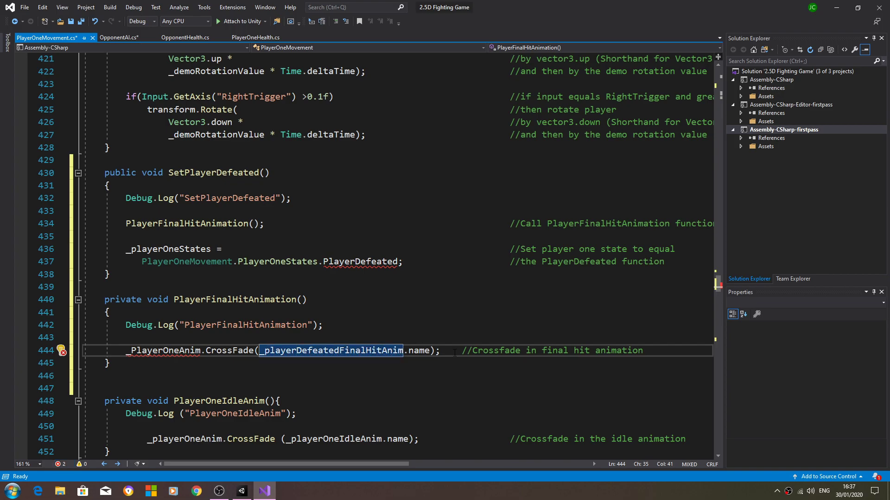
right_click(332, 351)
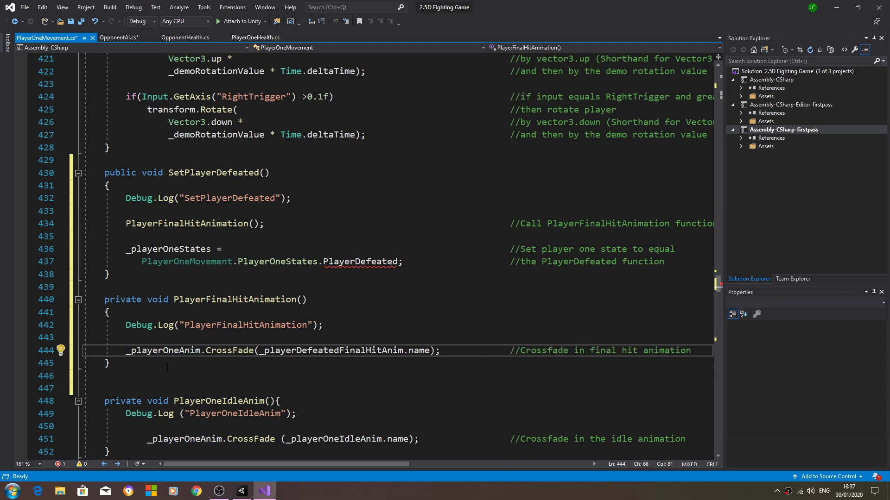
double_click(162, 350)
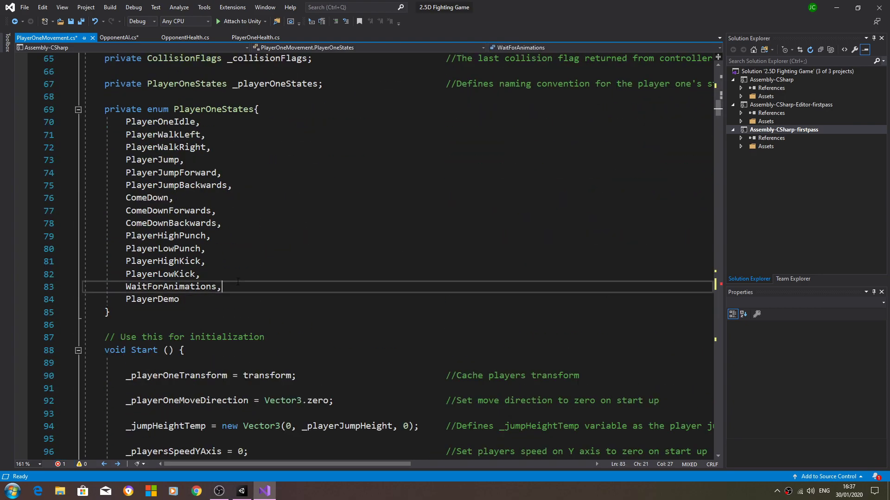
Step: Insert a 'PlayerDefeated,' entry after WaitForAnimations in the PlayerOneStates enum
key(enter)
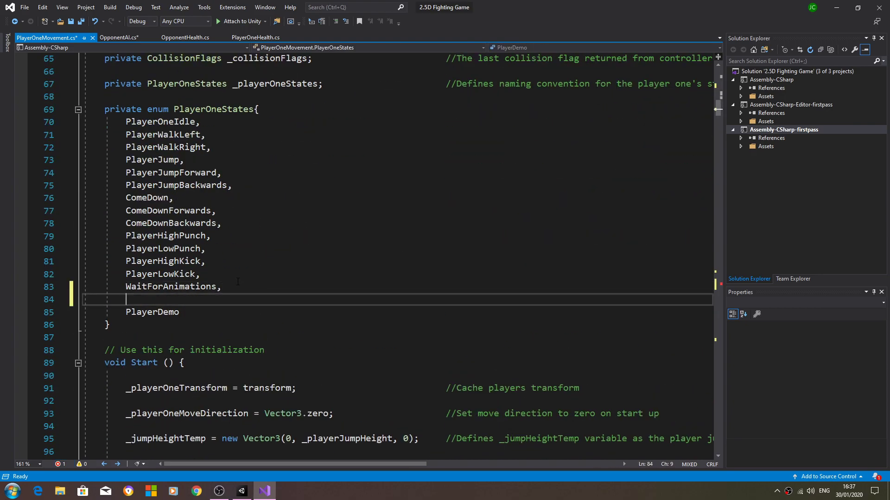
text(Play)
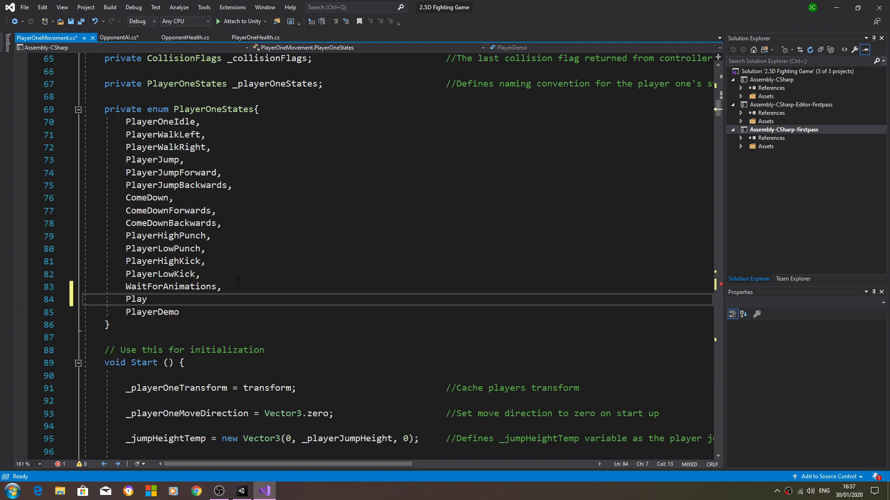
text(erDe)
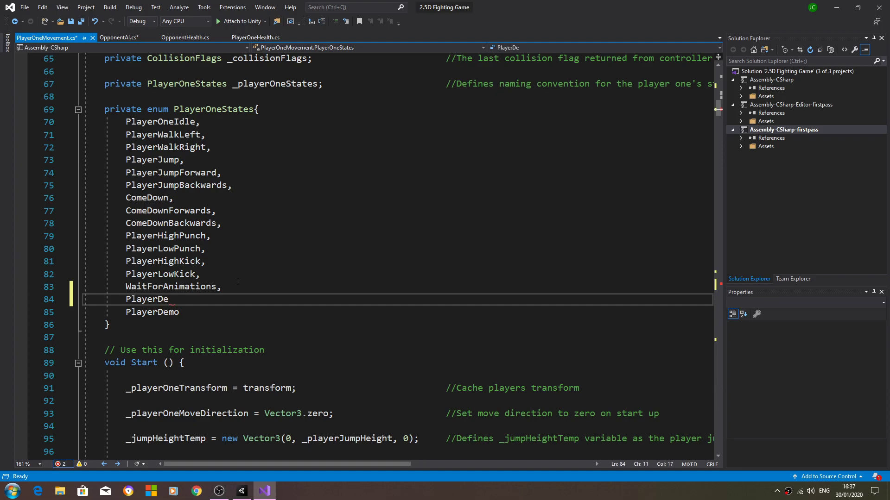
text(fea)
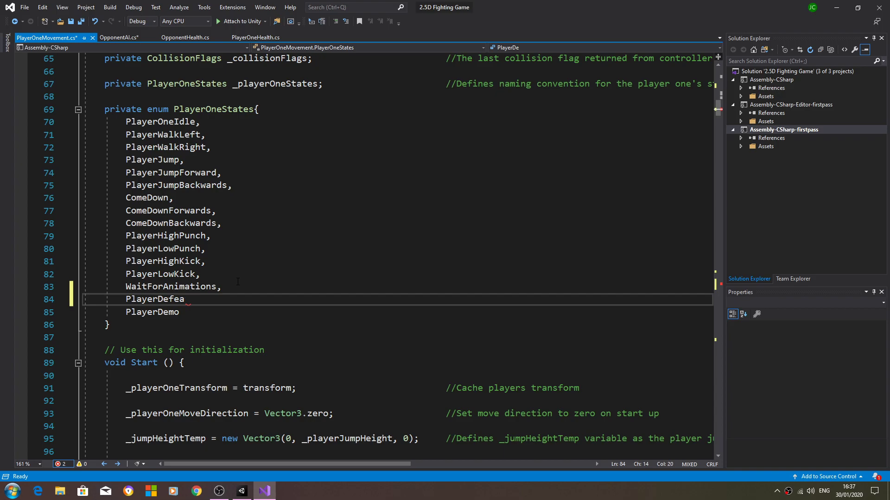
text(ted,)
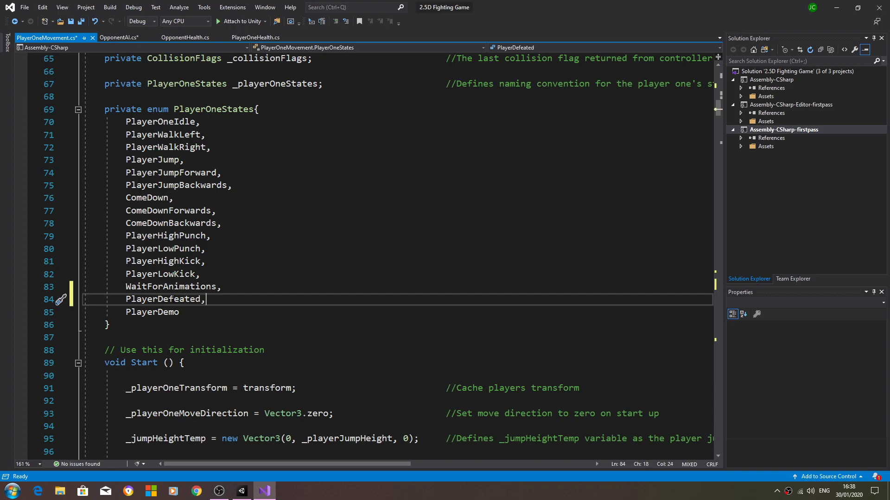
mouse_move(718, 277)
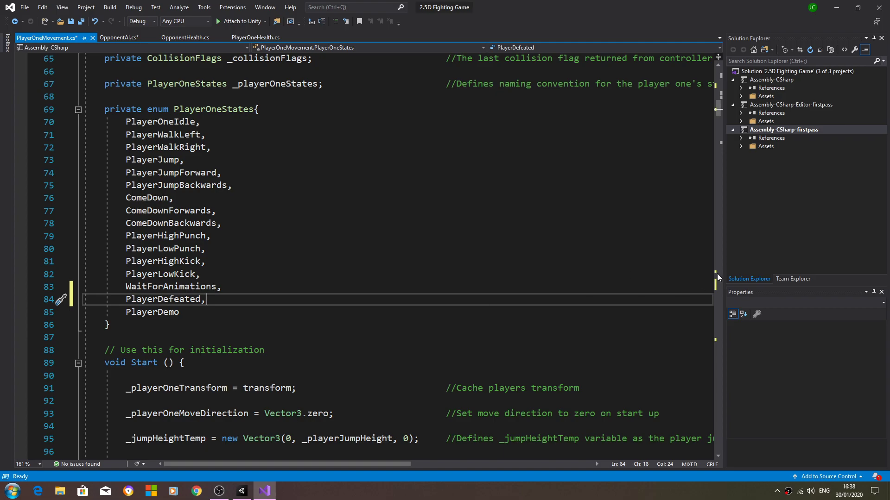
mouse_move(718, 293)
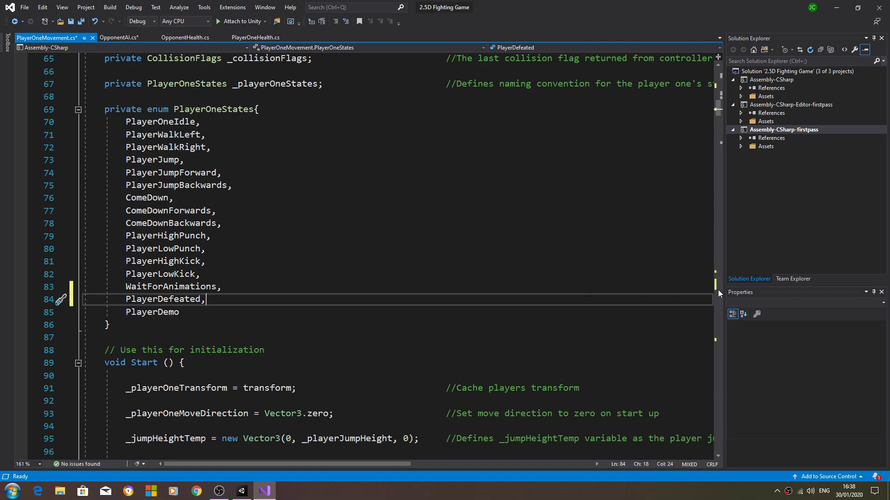
scroll(down, 3)
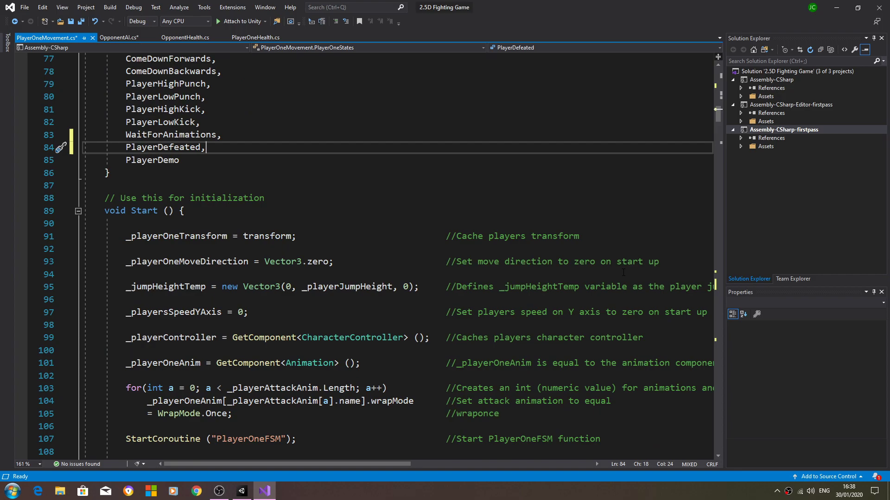
scroll(down, 3)
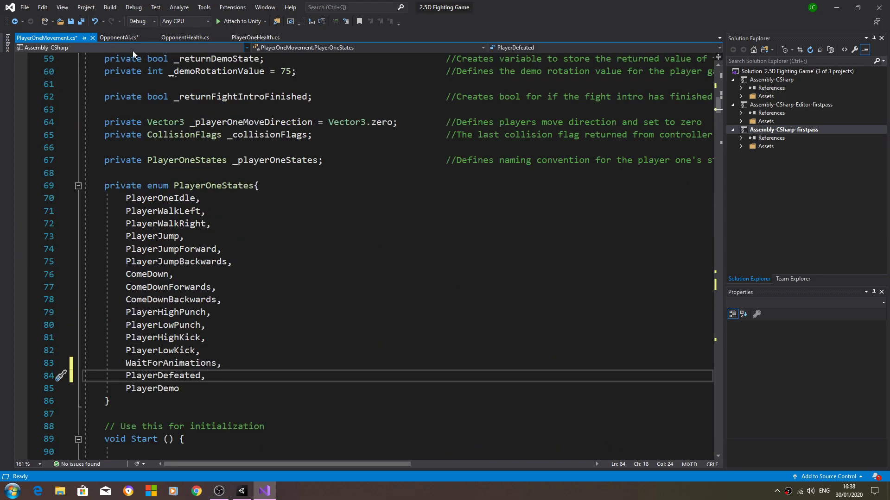
click(261, 37)
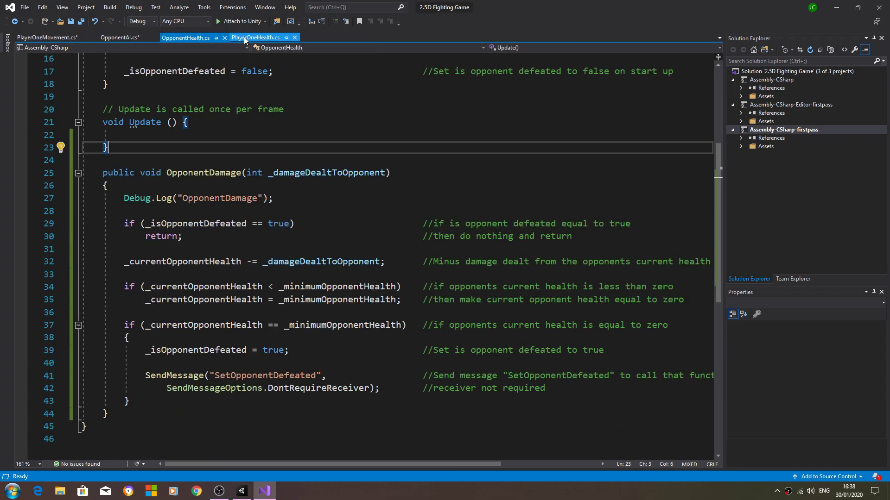
mouse_move(258, 38)
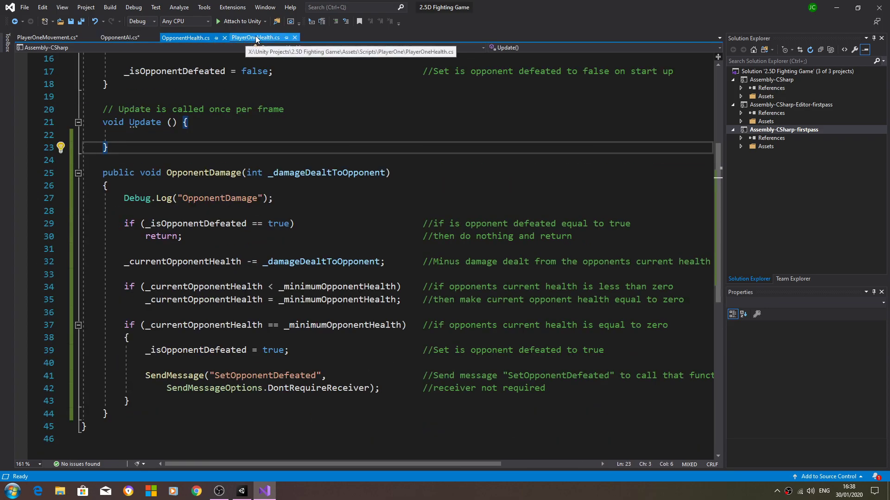
click(259, 37)
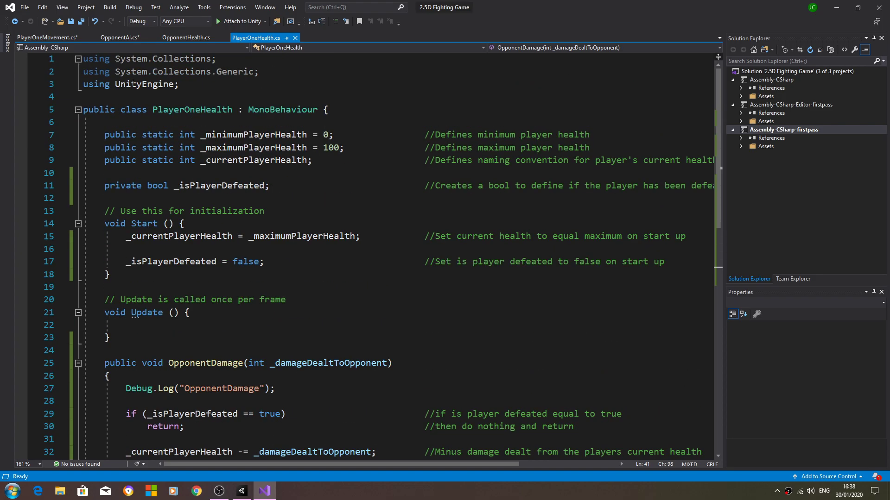
click(119, 38)
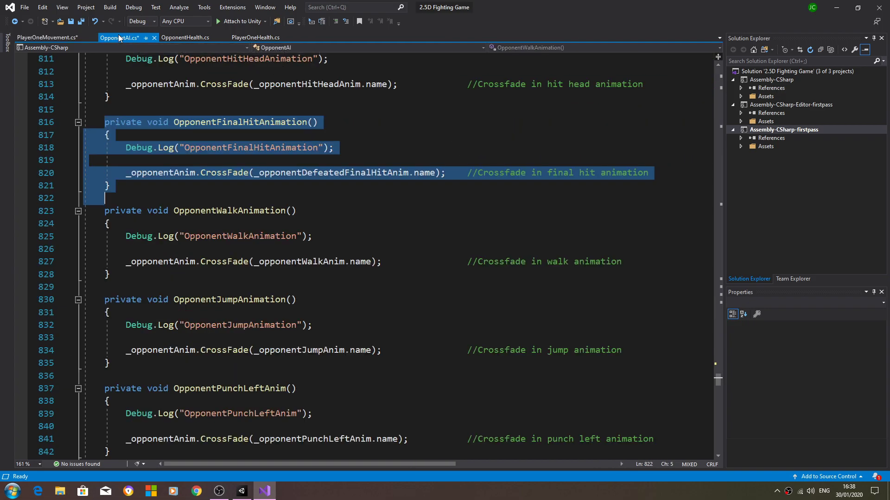
click(47, 37)
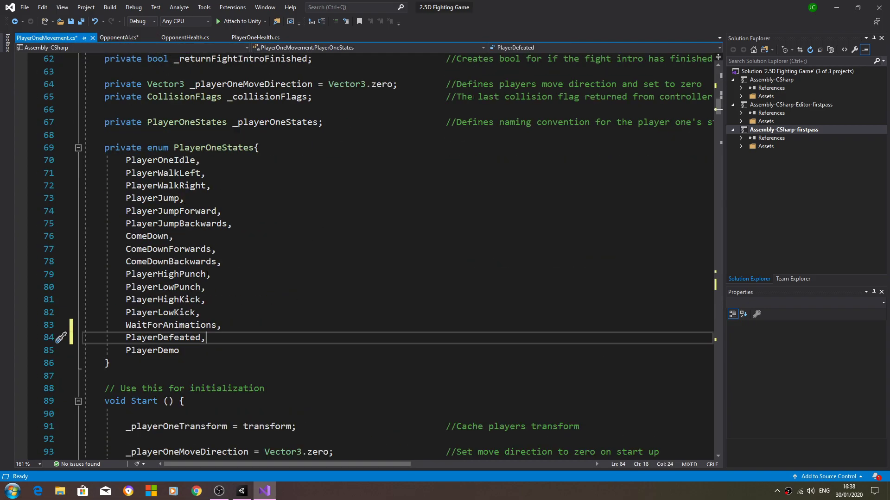
double_click(165, 338)
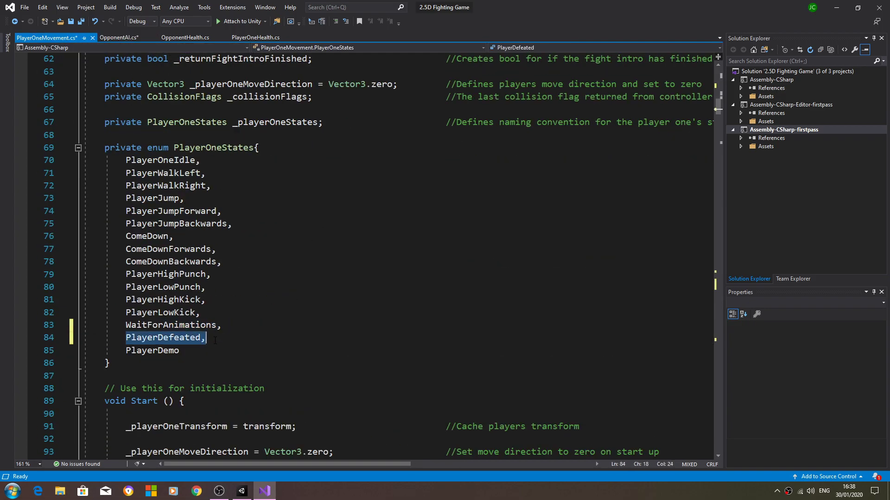